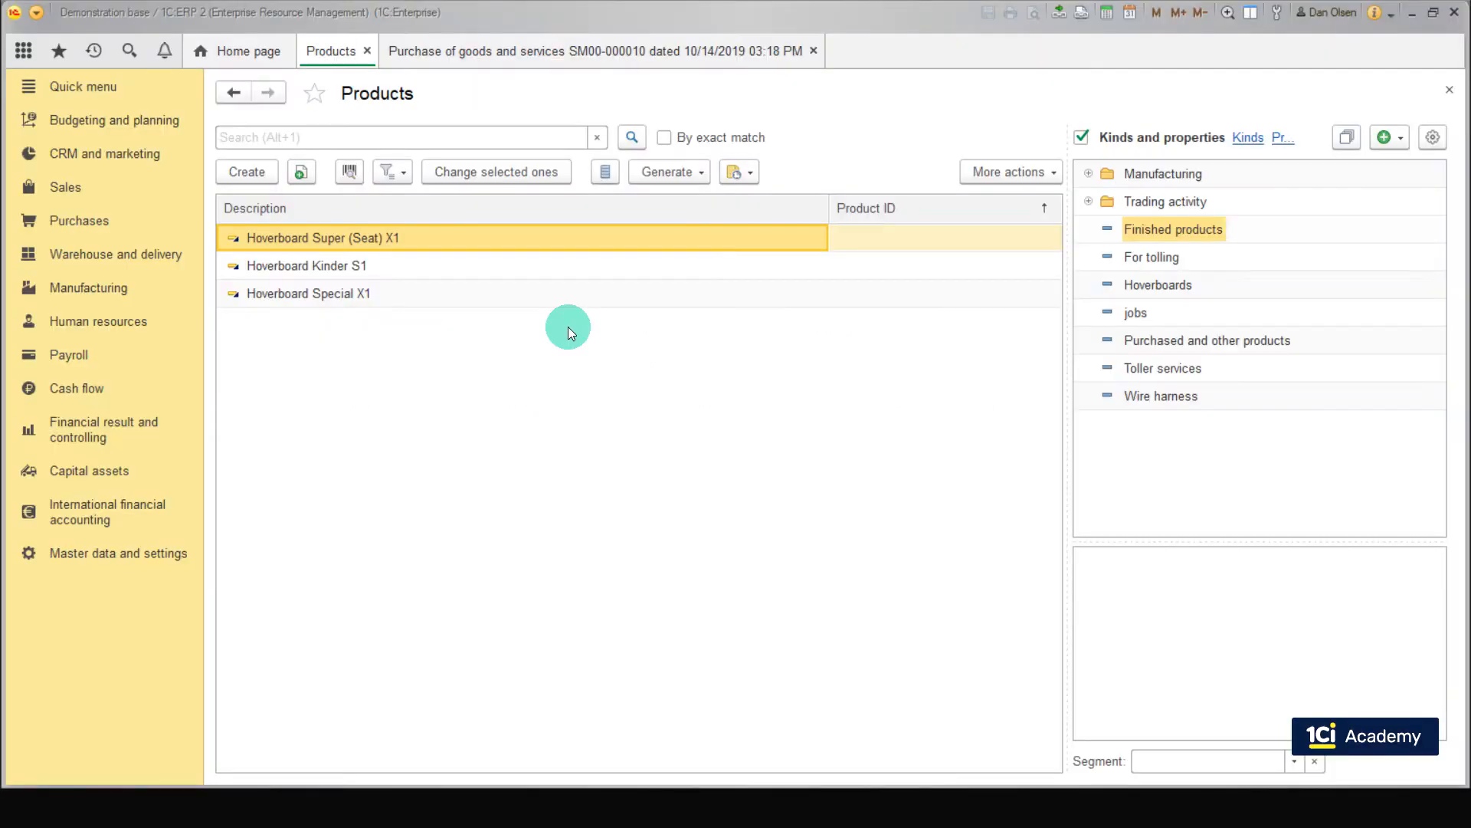
mouse_move(553, 242)
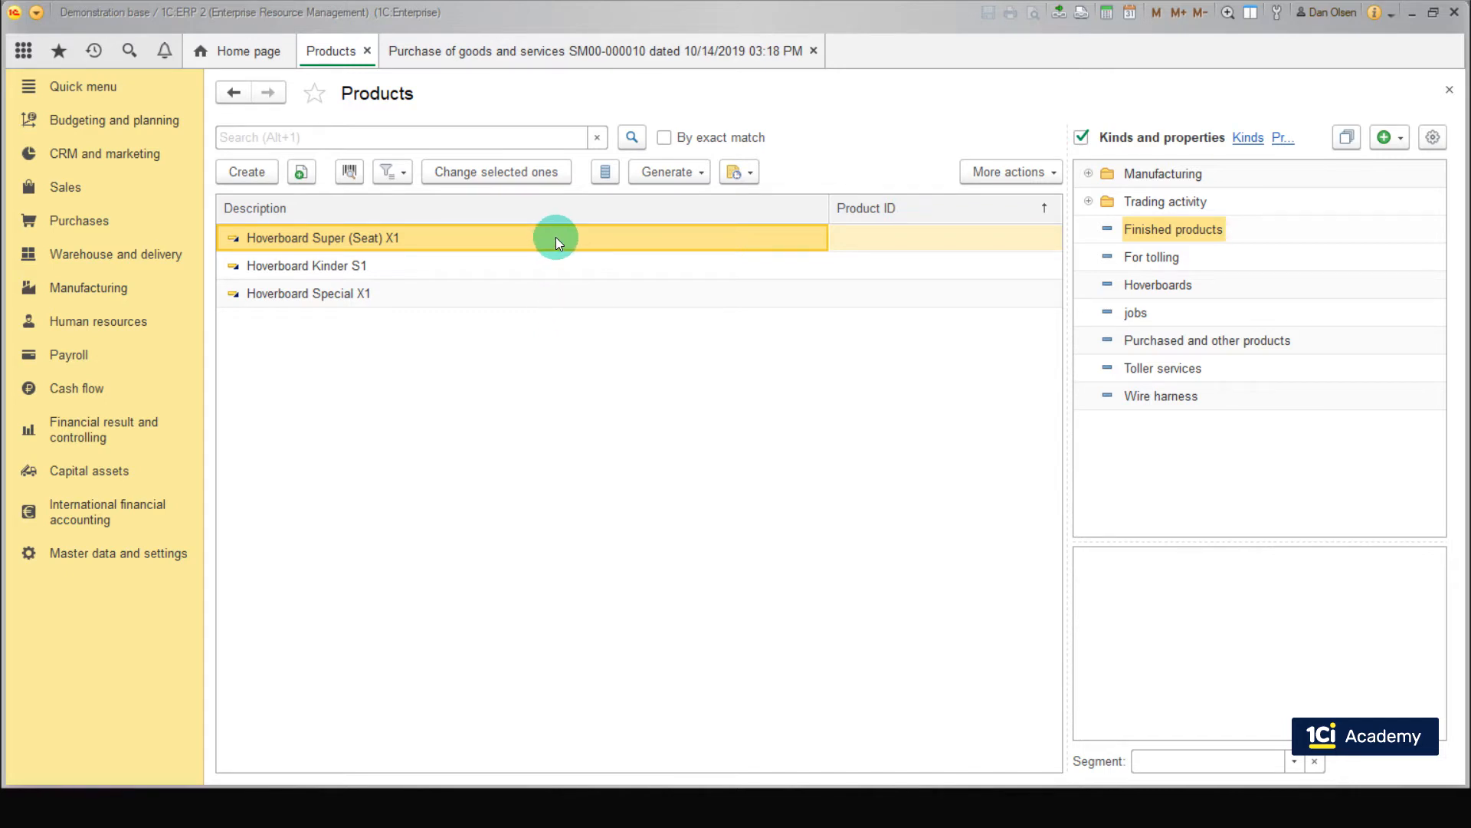
mouse_move(856, 285)
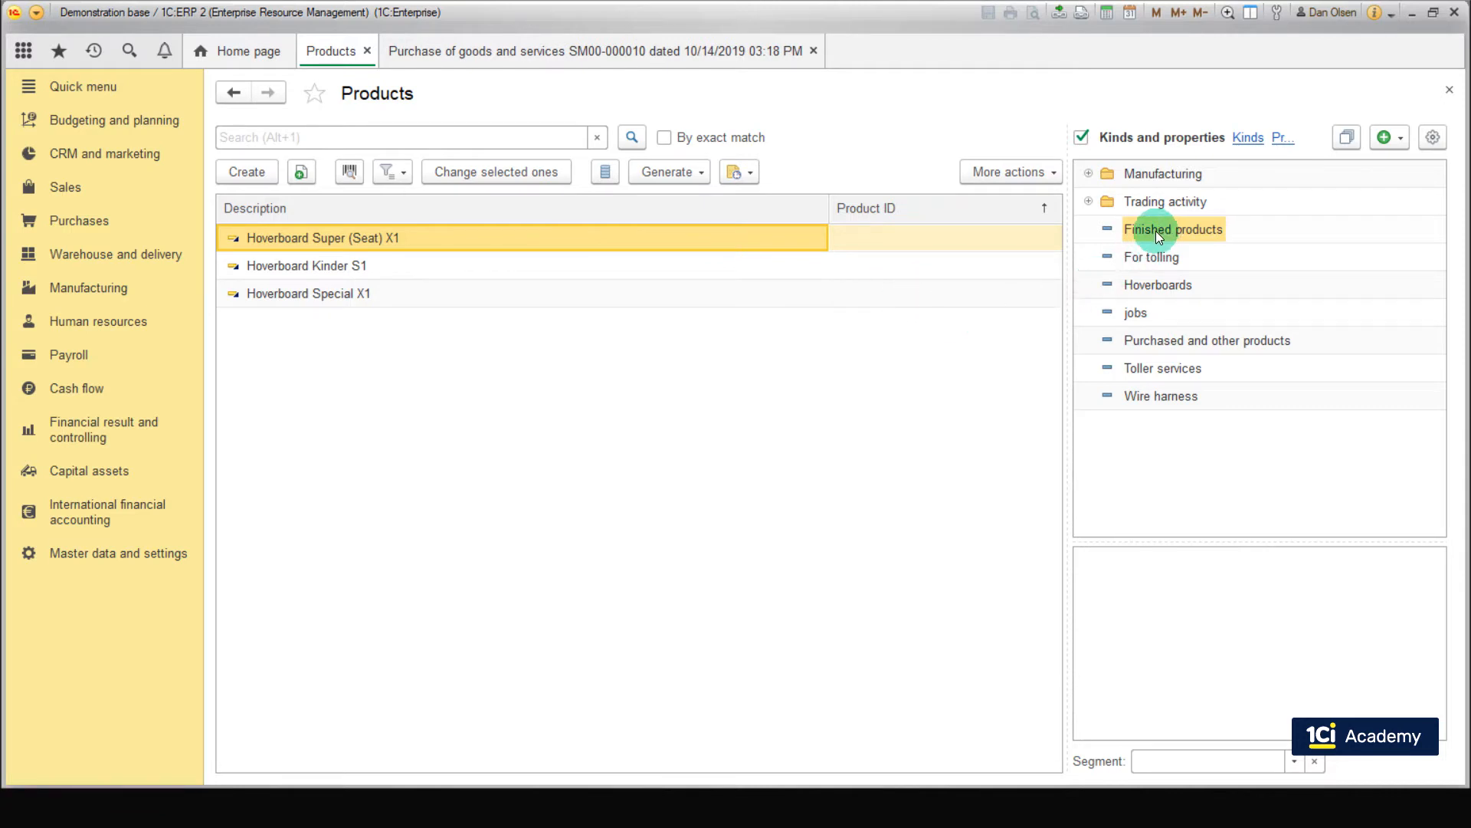
Show the Purchased and other products kind and highlight the Seat component row
click(1206, 340)
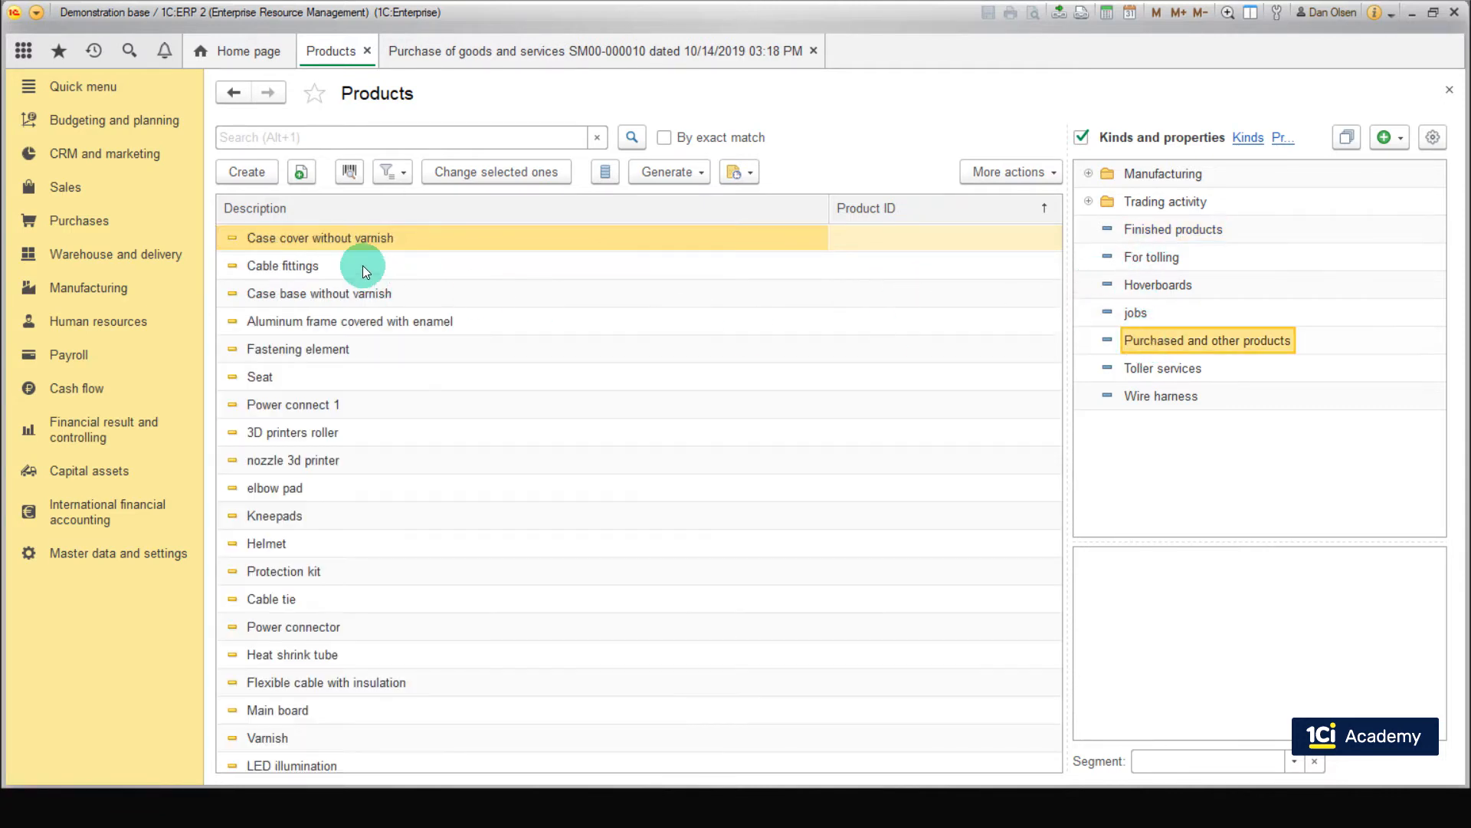
click(260, 377)
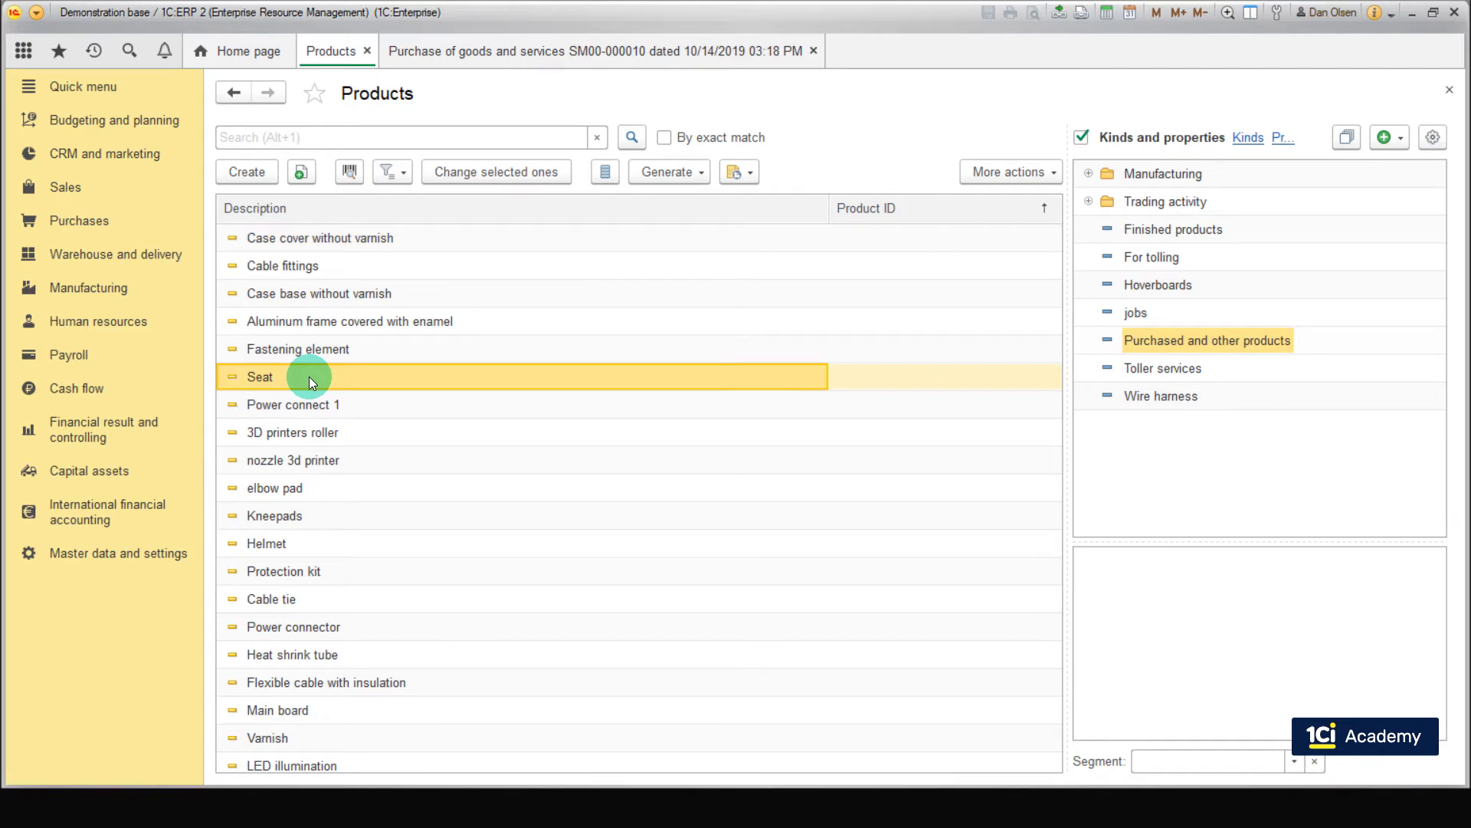
click(297, 348)
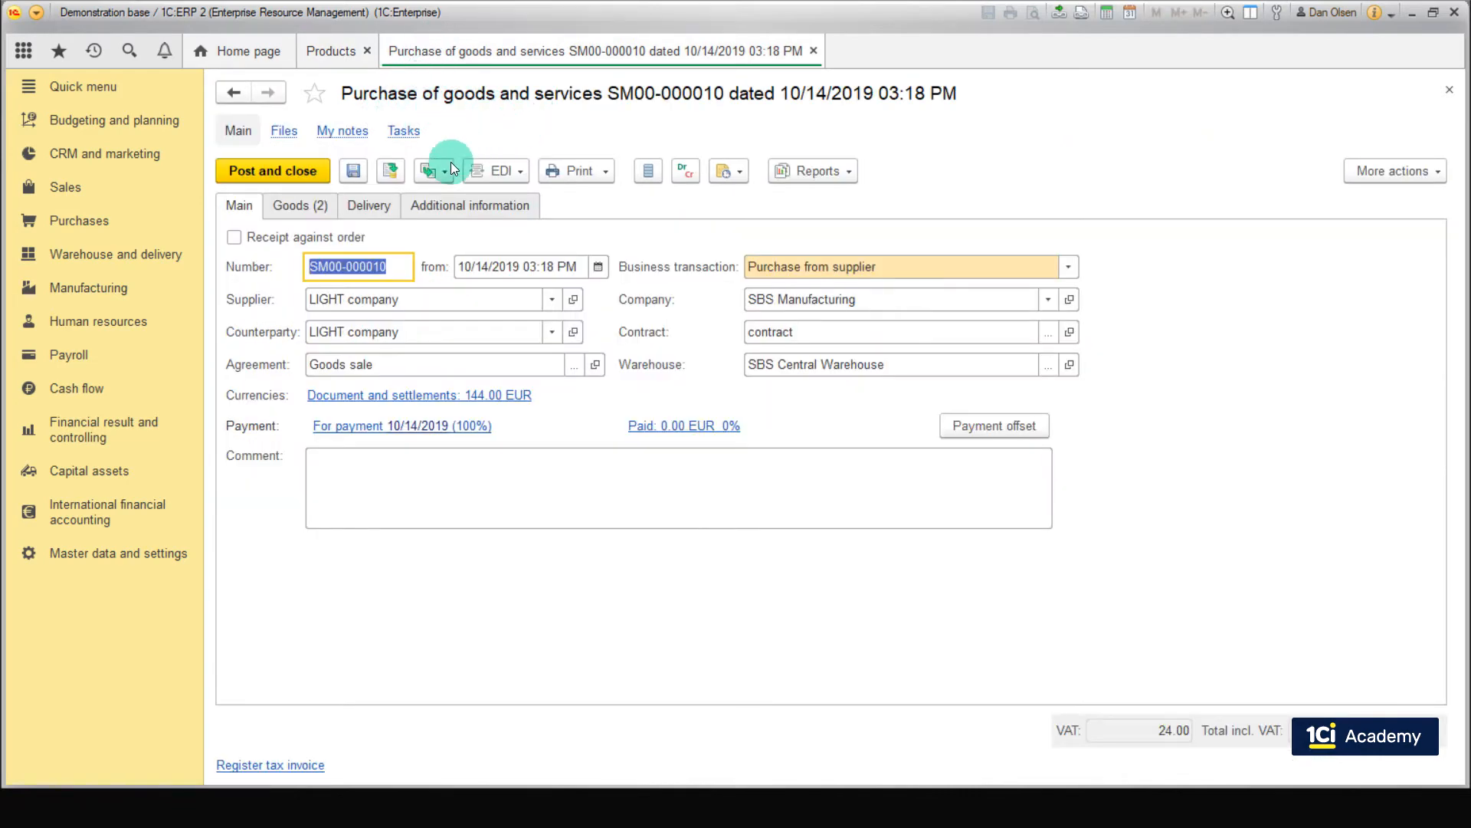
mouse_move(436, 315)
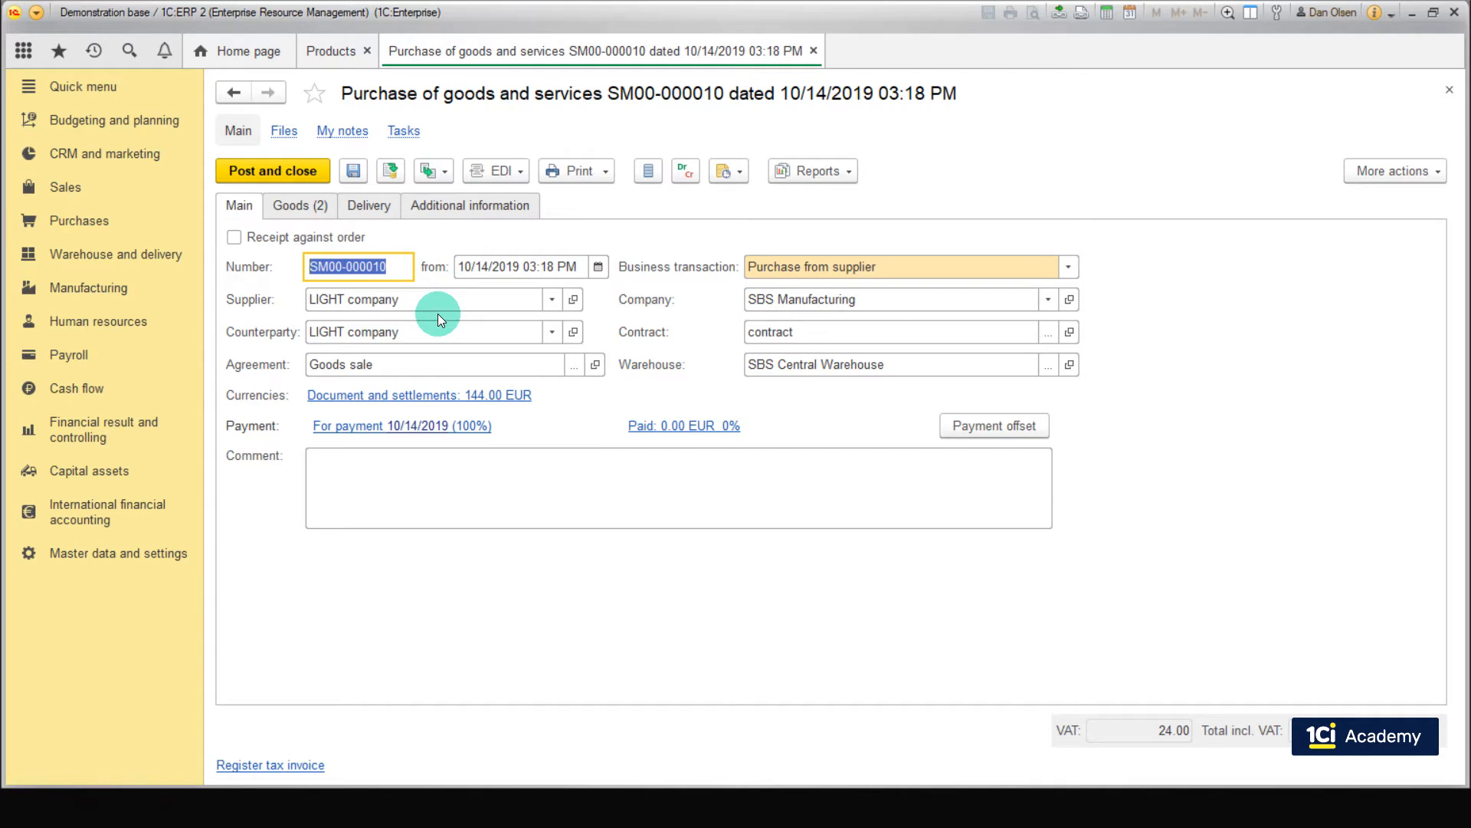
mouse_move(420, 350)
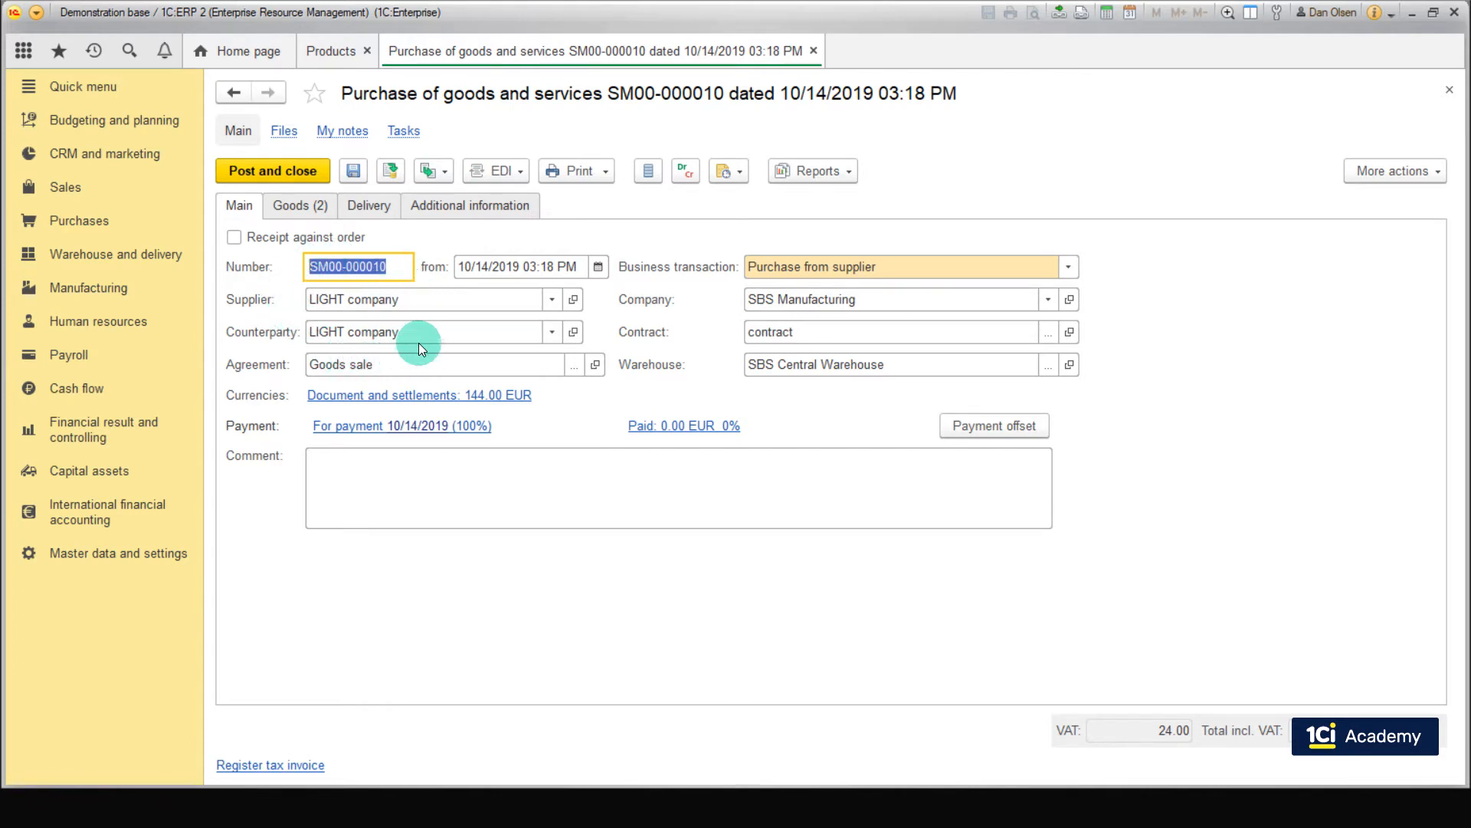
View the goods of purchase SM00-000010: 16 Seats at 7.00 and 16 Fastening elements at 2.00
click(298, 205)
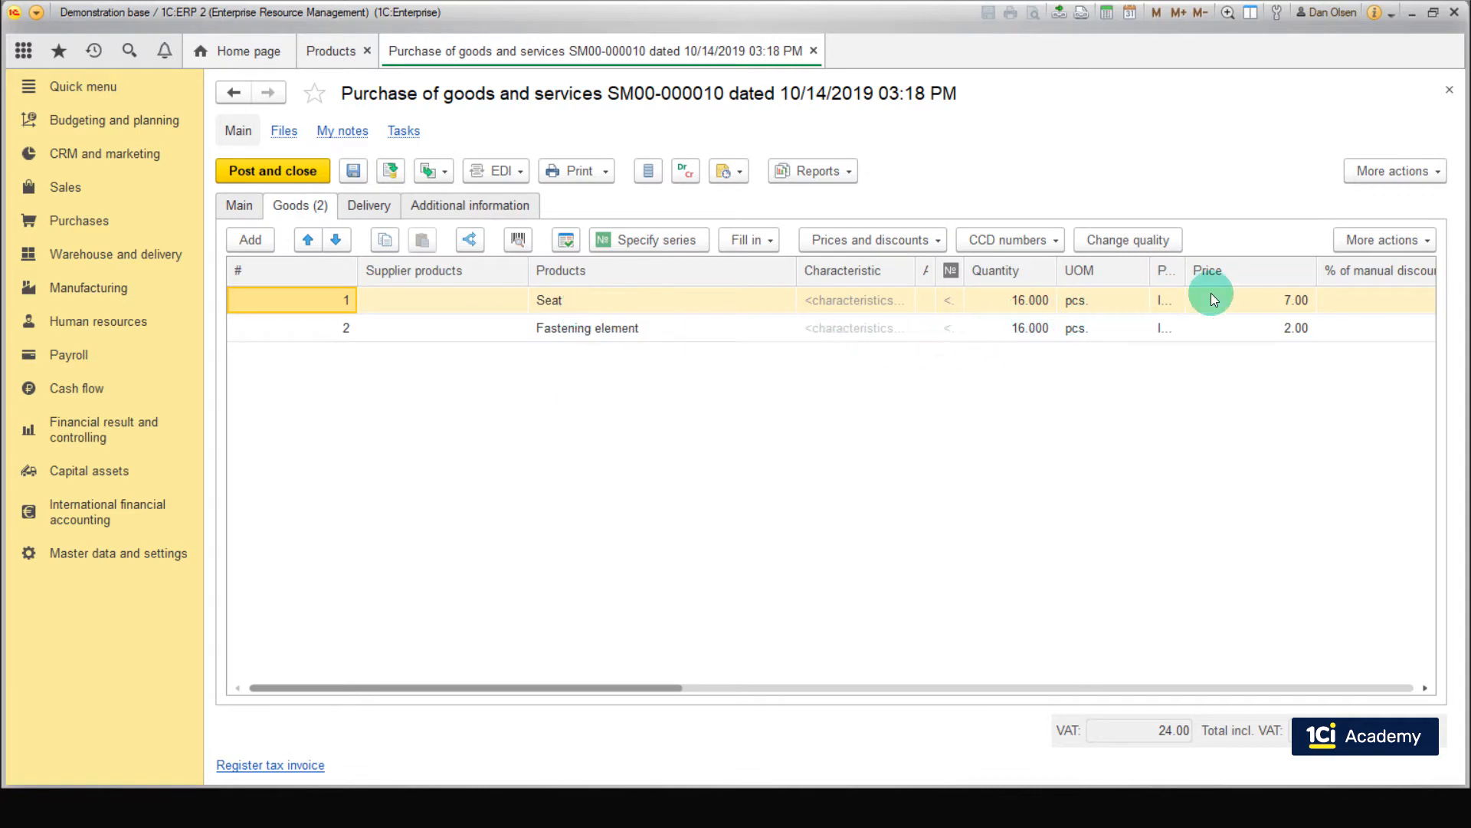
mouse_move(722, 334)
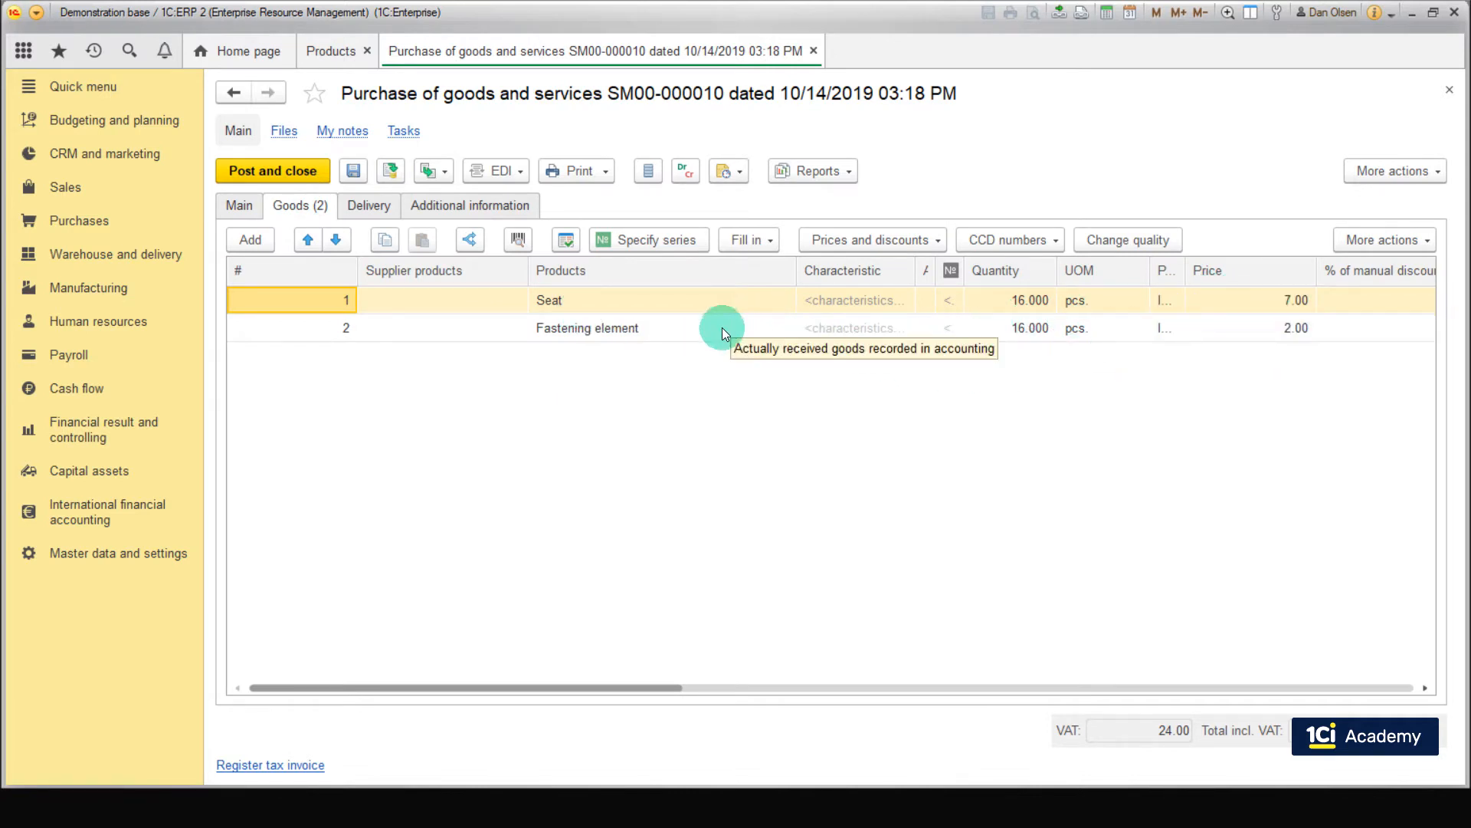
mouse_move(1238, 368)
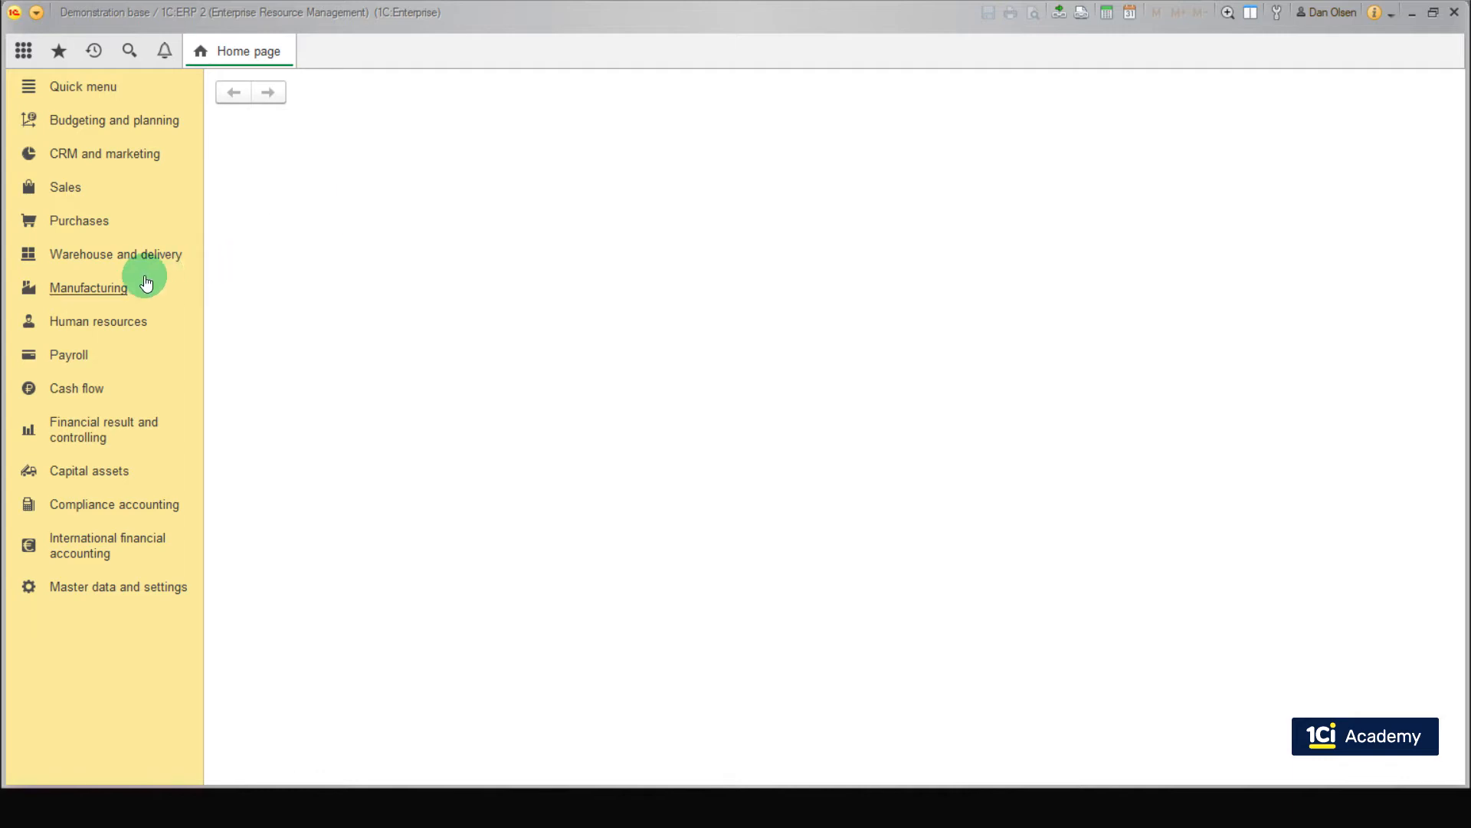
Create a new Production without order from the Manufacturing production documents list
click(89, 287)
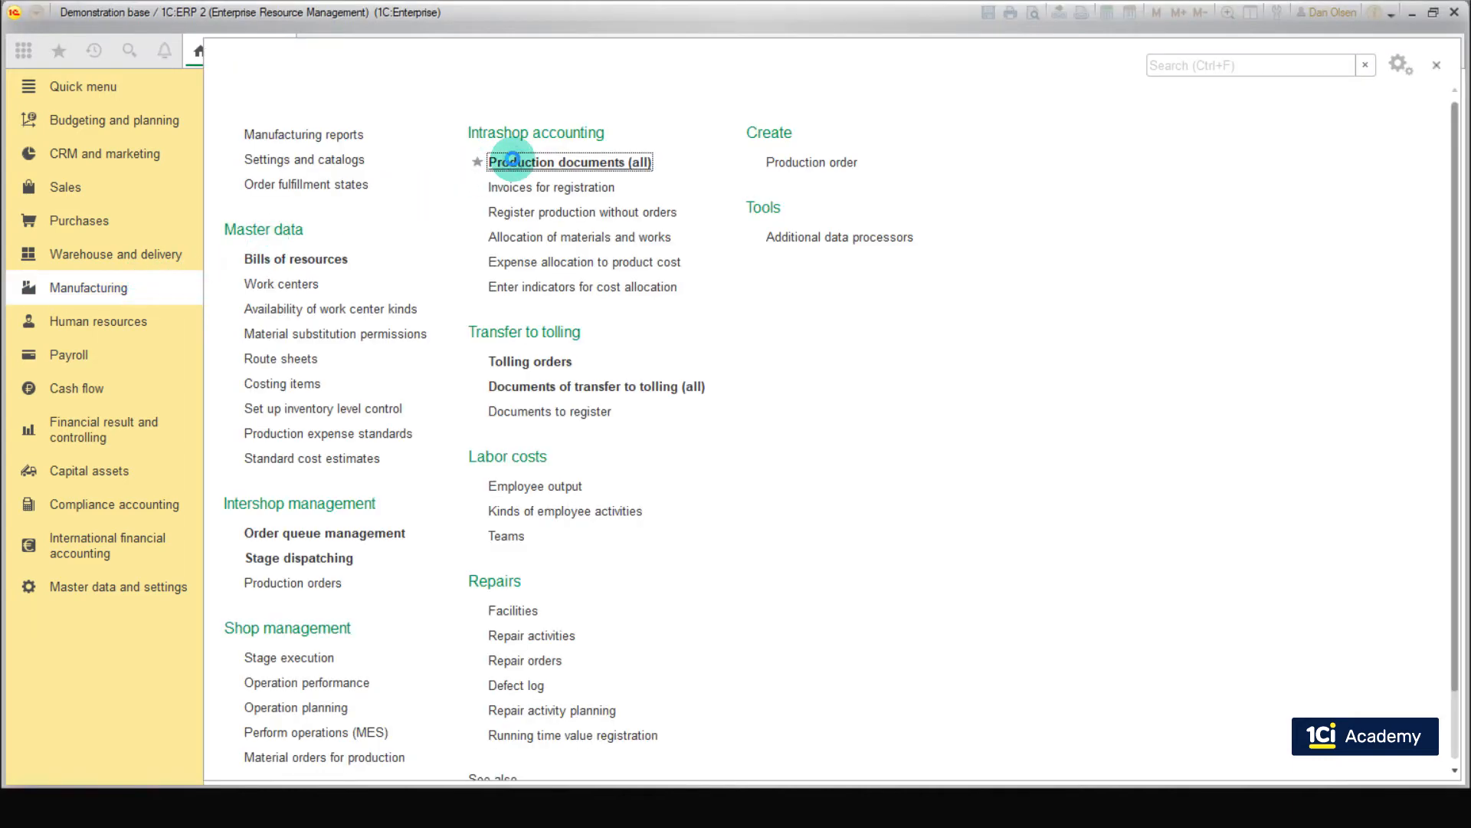
click(571, 161)
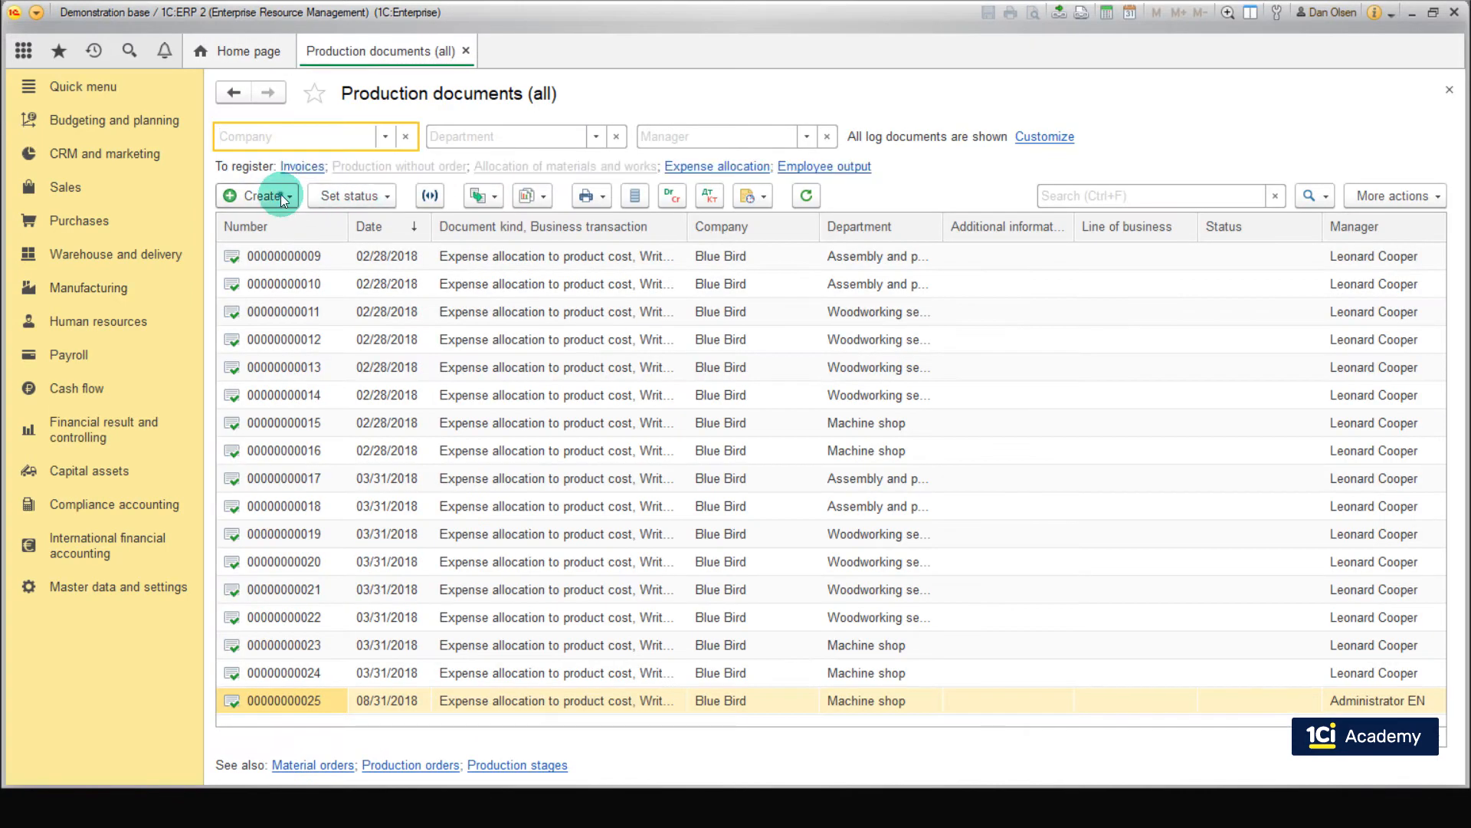
click(253, 196)
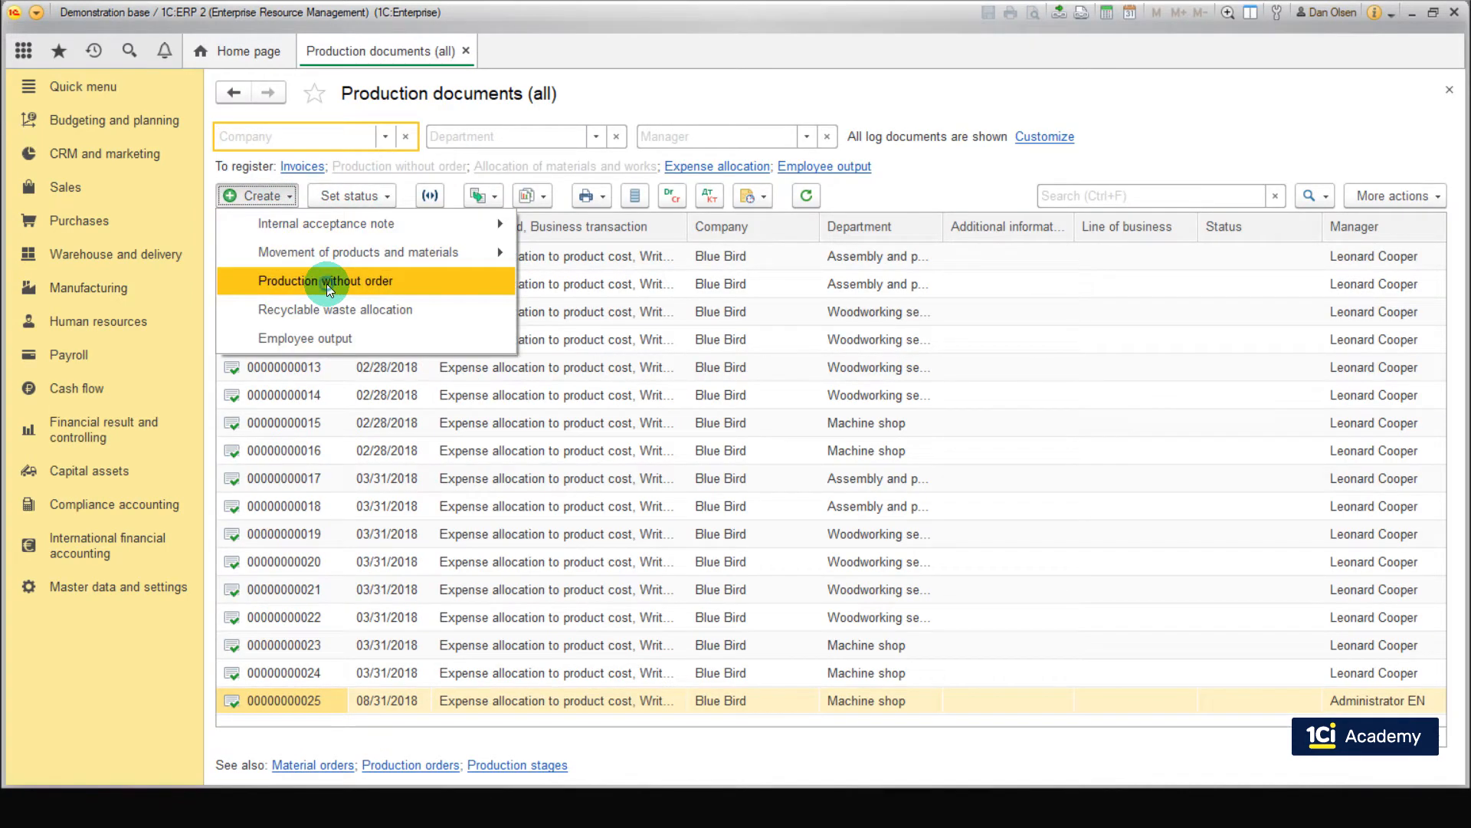
click(325, 281)
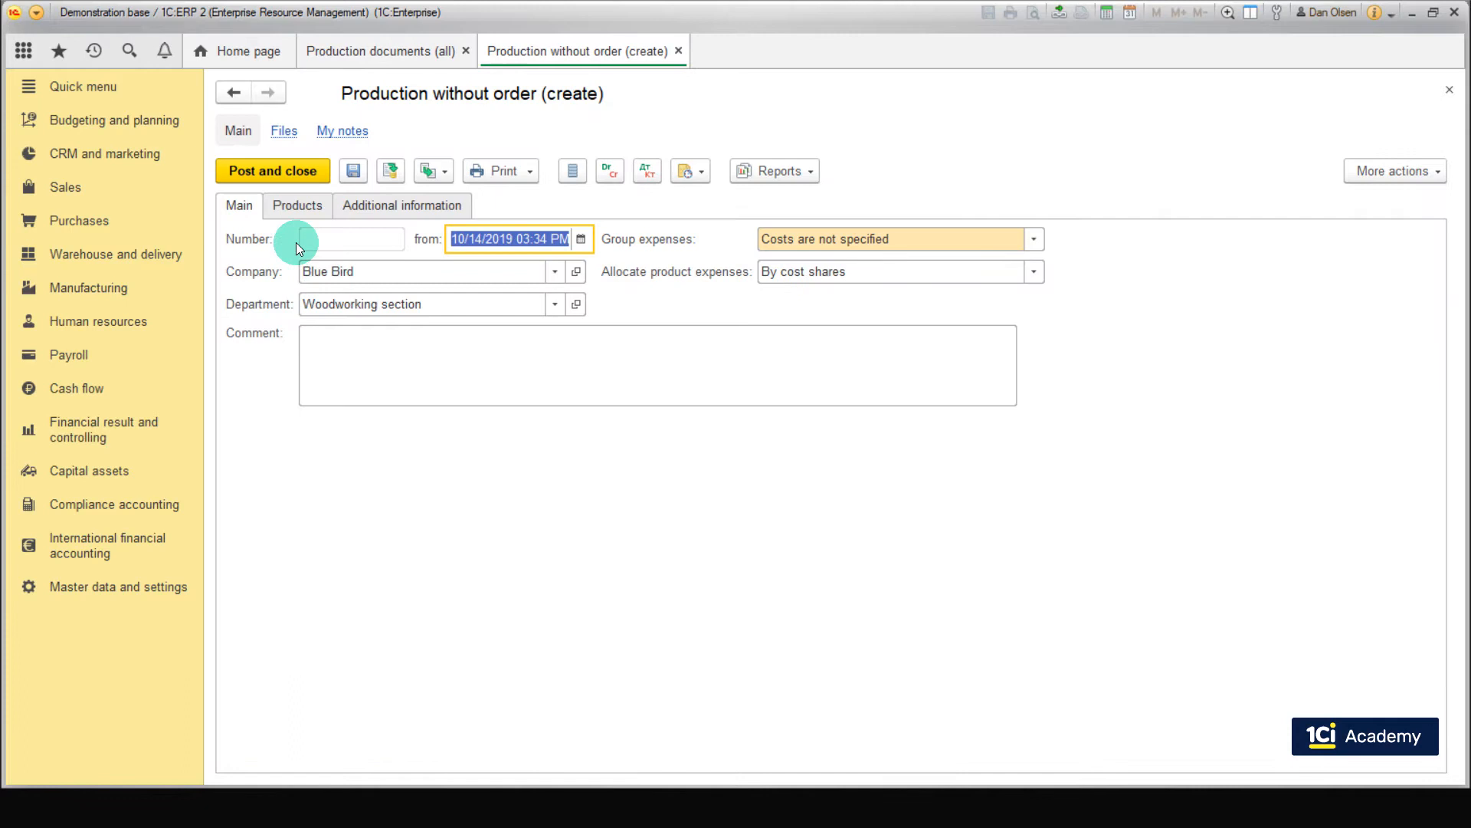
Set the company to SBS Manufacturing and the department to Workshop 1
click(554, 271)
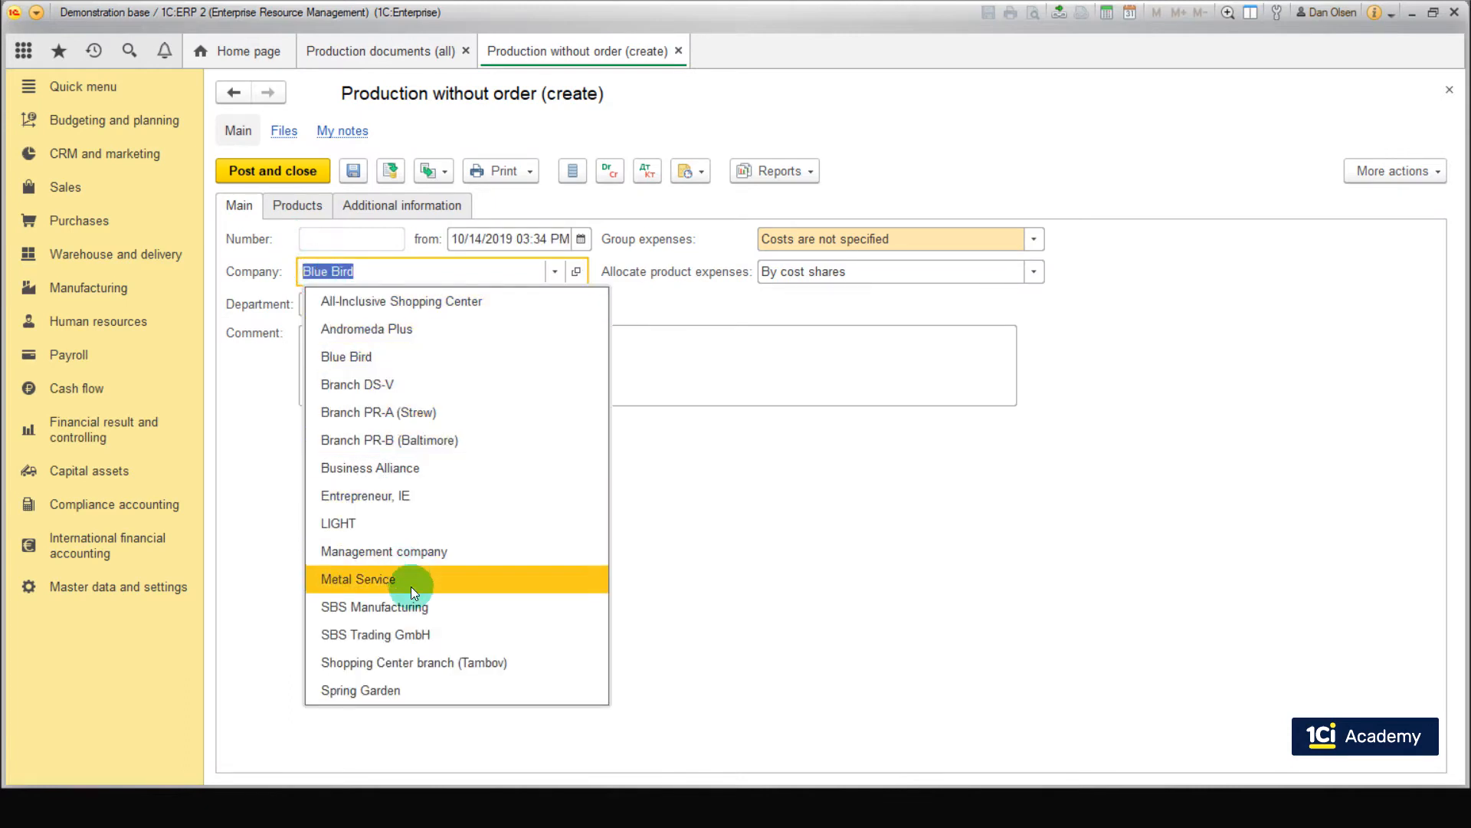
click(374, 607)
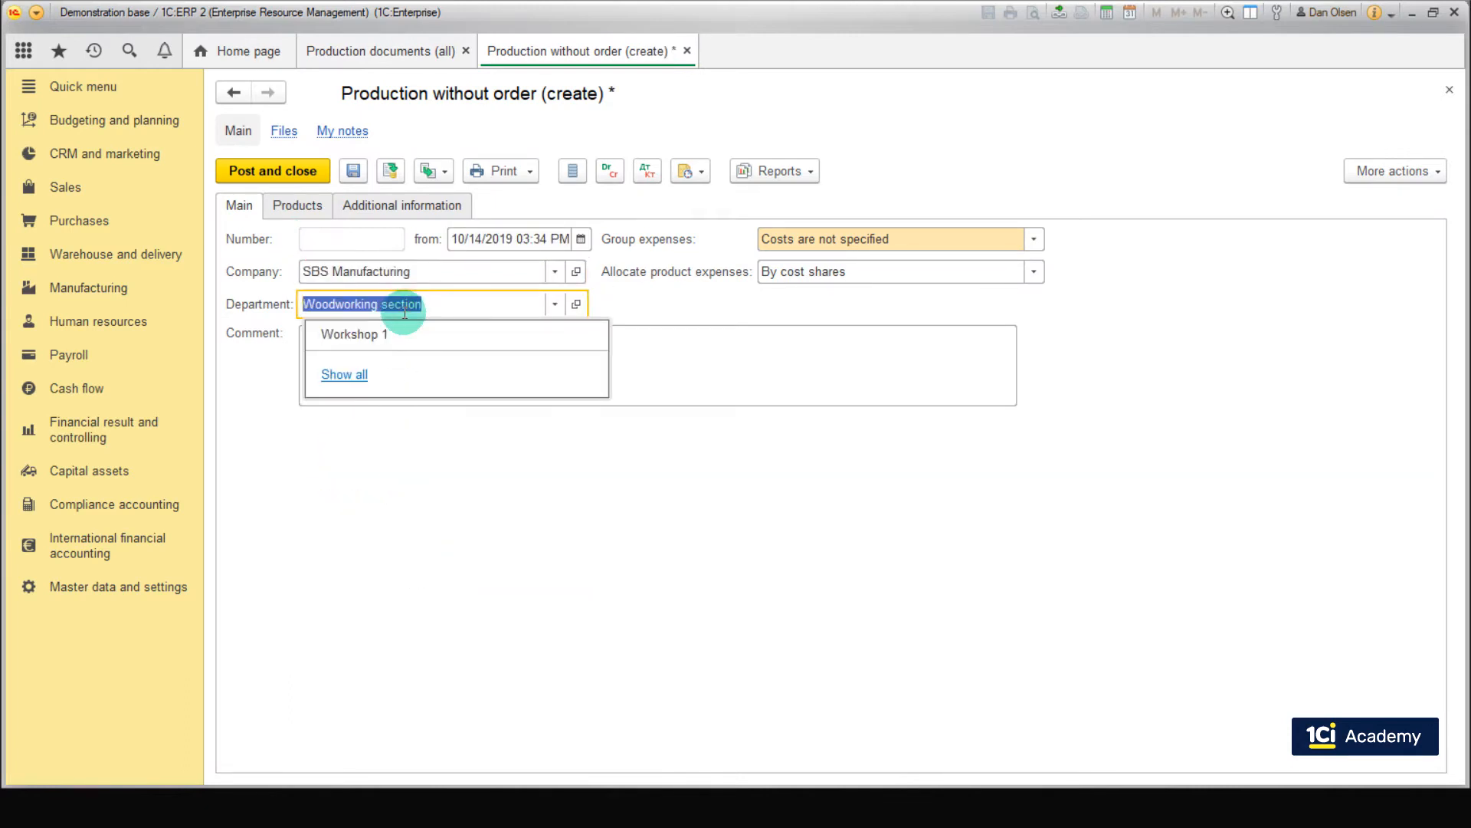
click(354, 334)
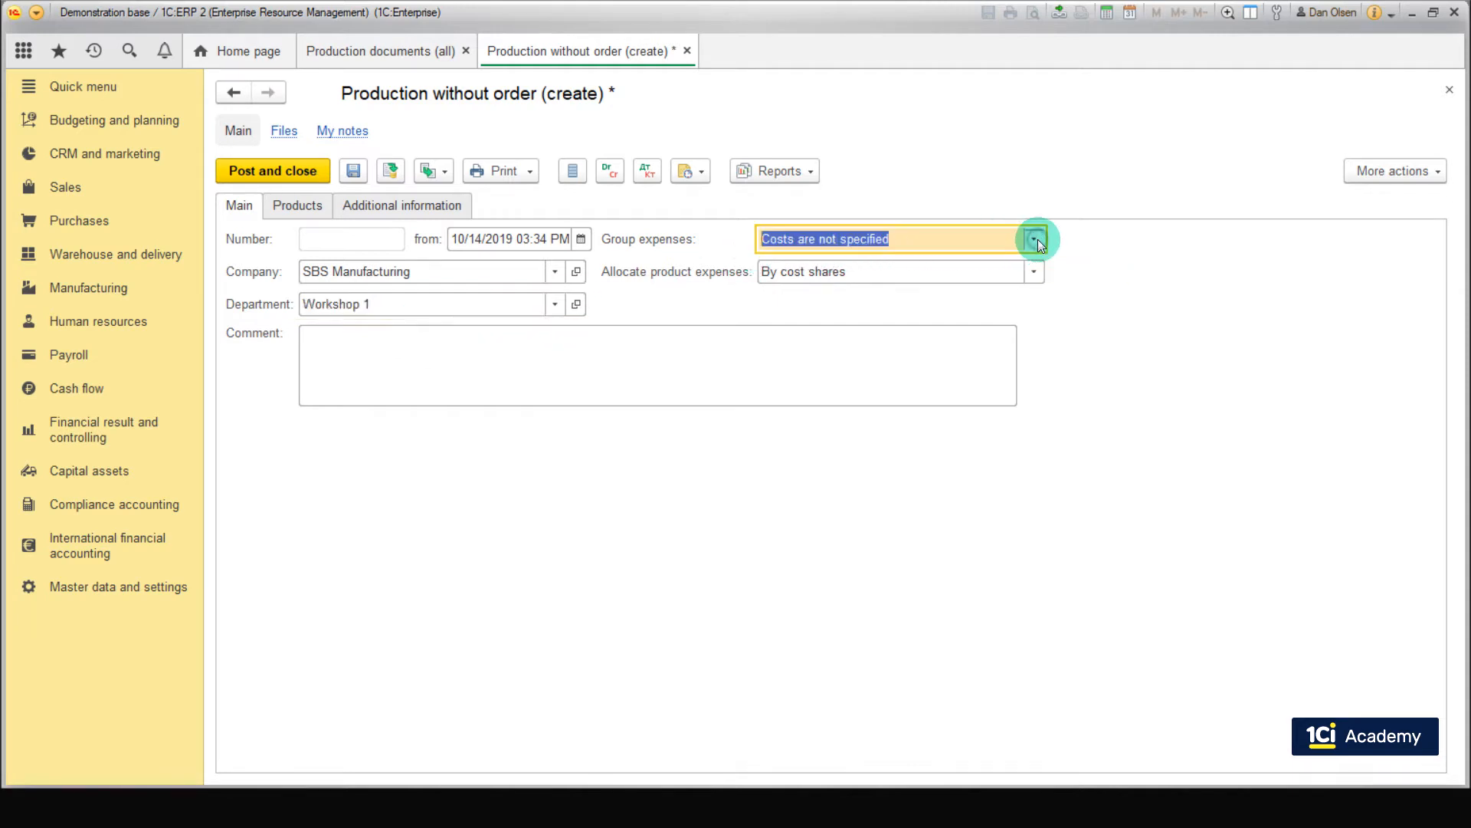
Review the Group expenses choices such as By product BOM and By document
click(1036, 239)
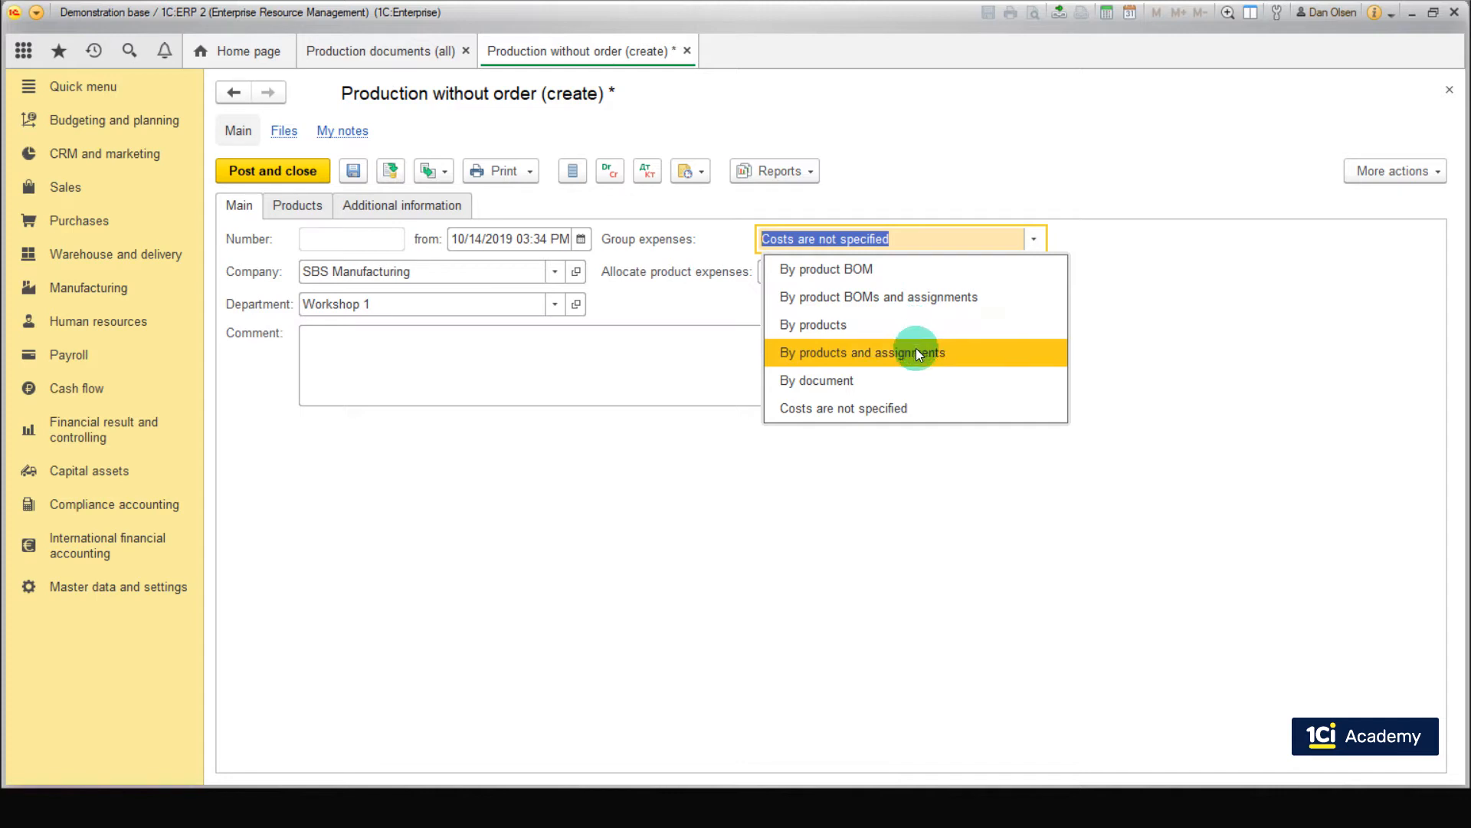
mouse_move(920, 365)
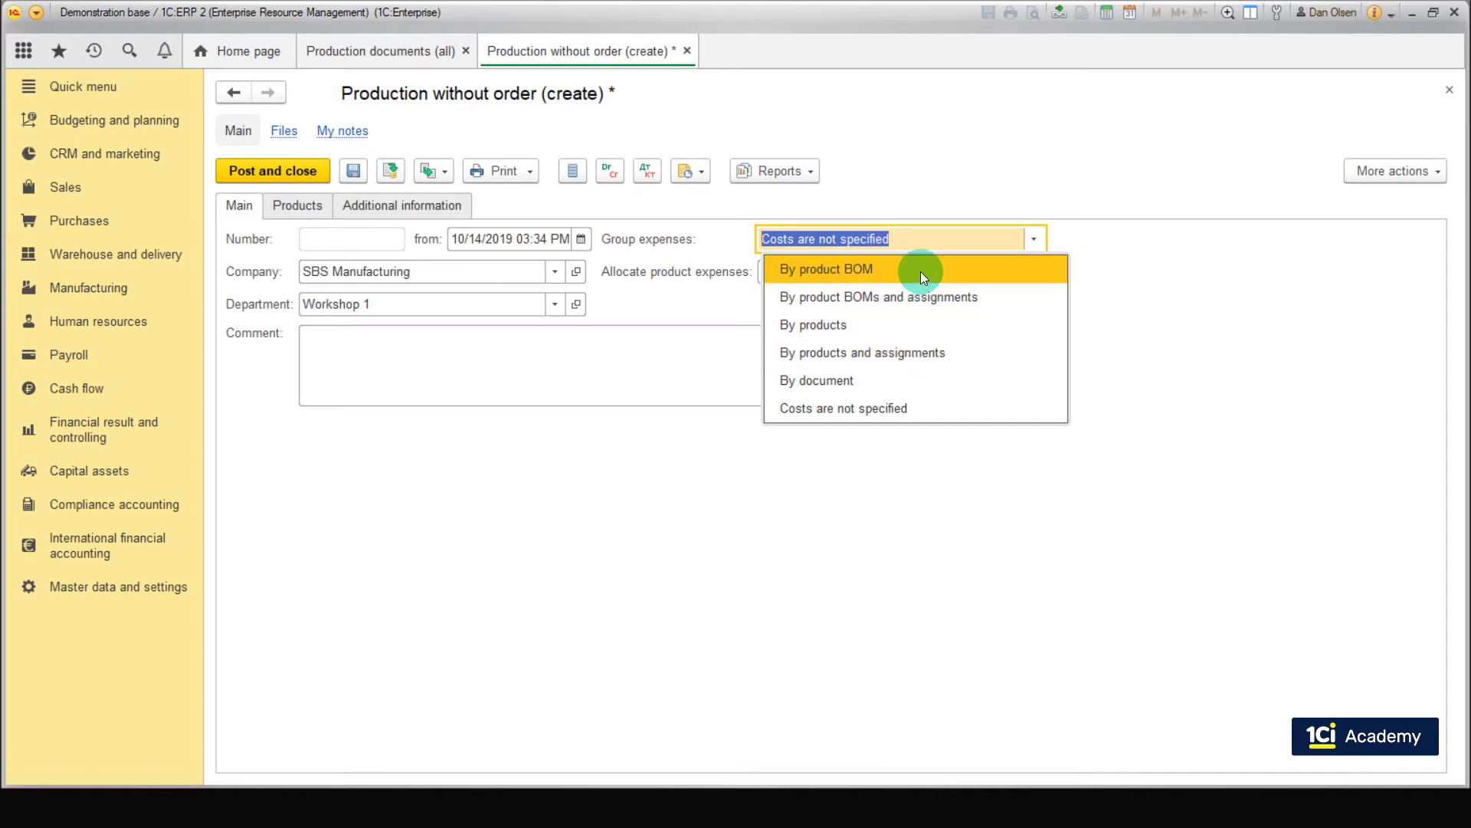
mouse_move(994, 273)
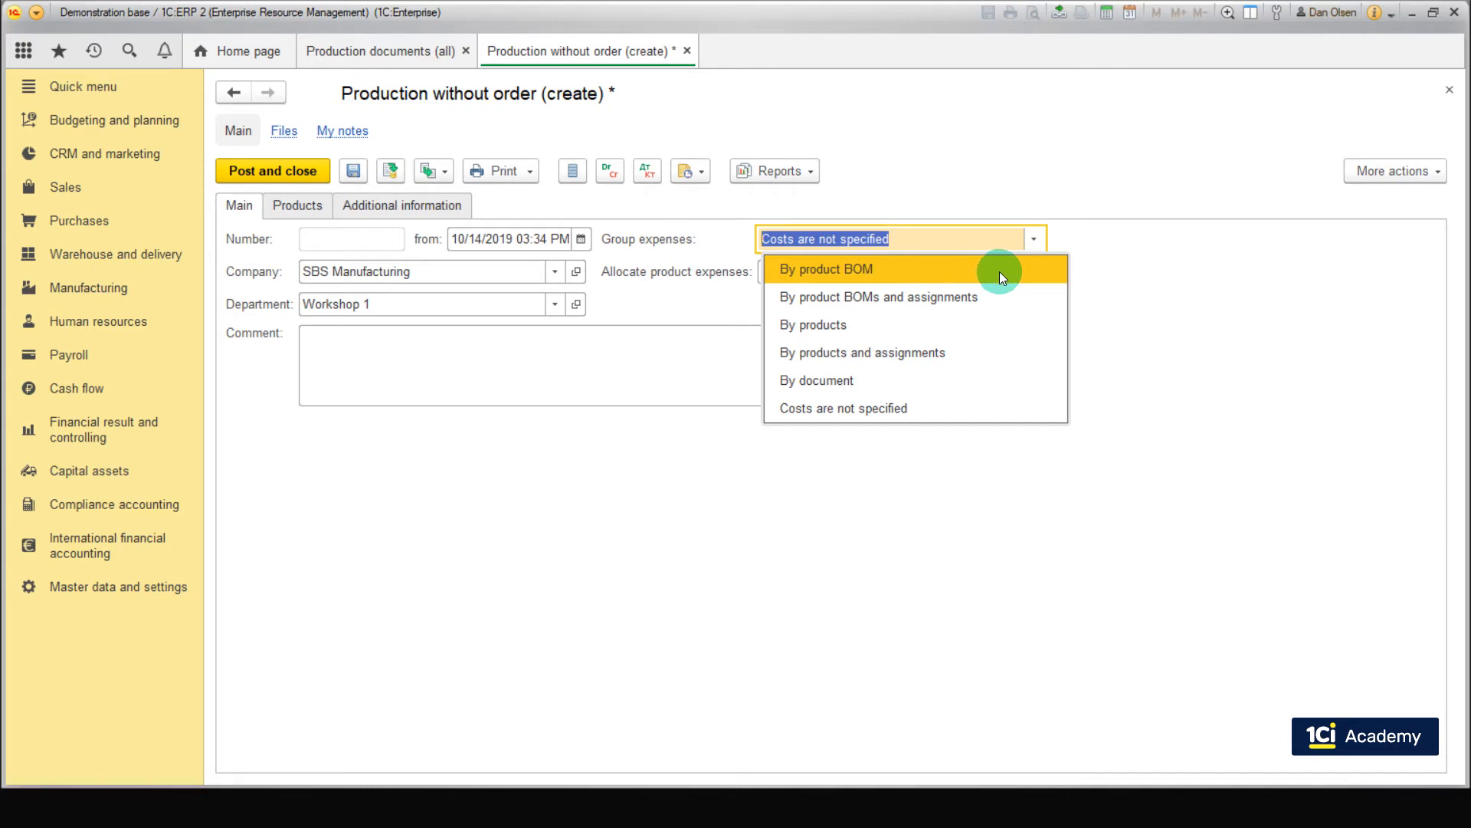
mouse_move(990, 302)
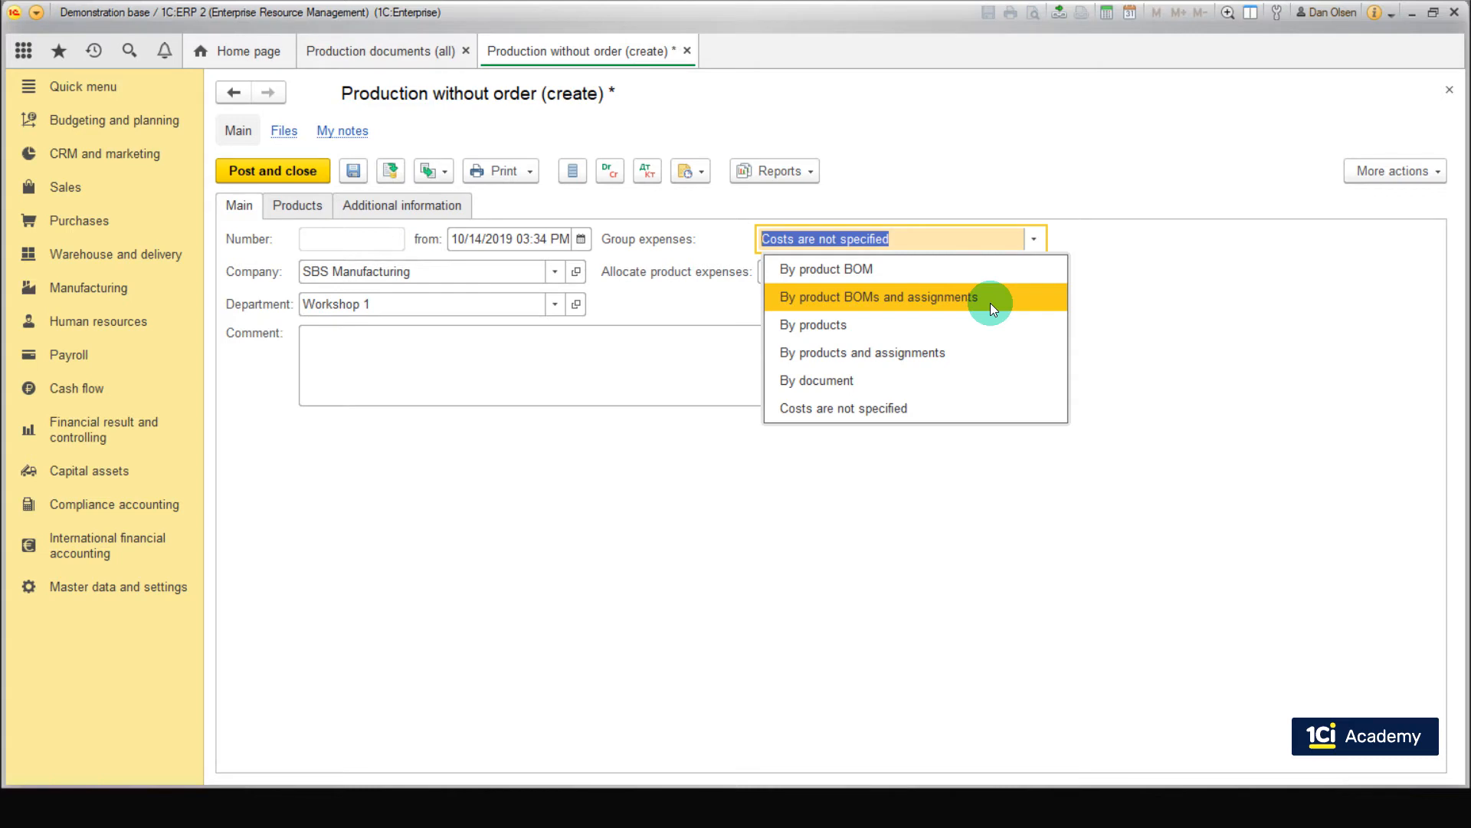
mouse_move(979, 312)
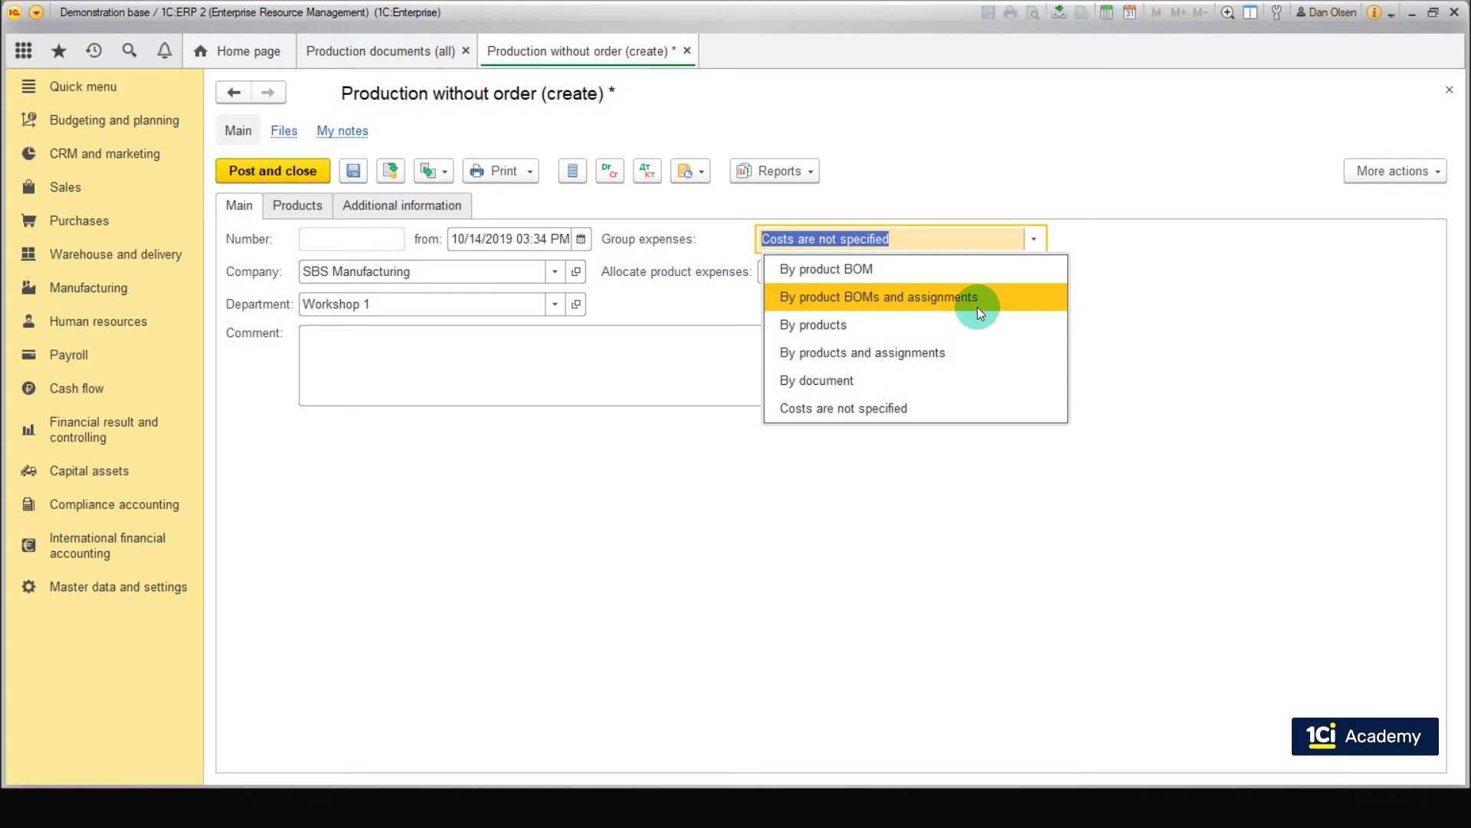
mouse_move(970, 380)
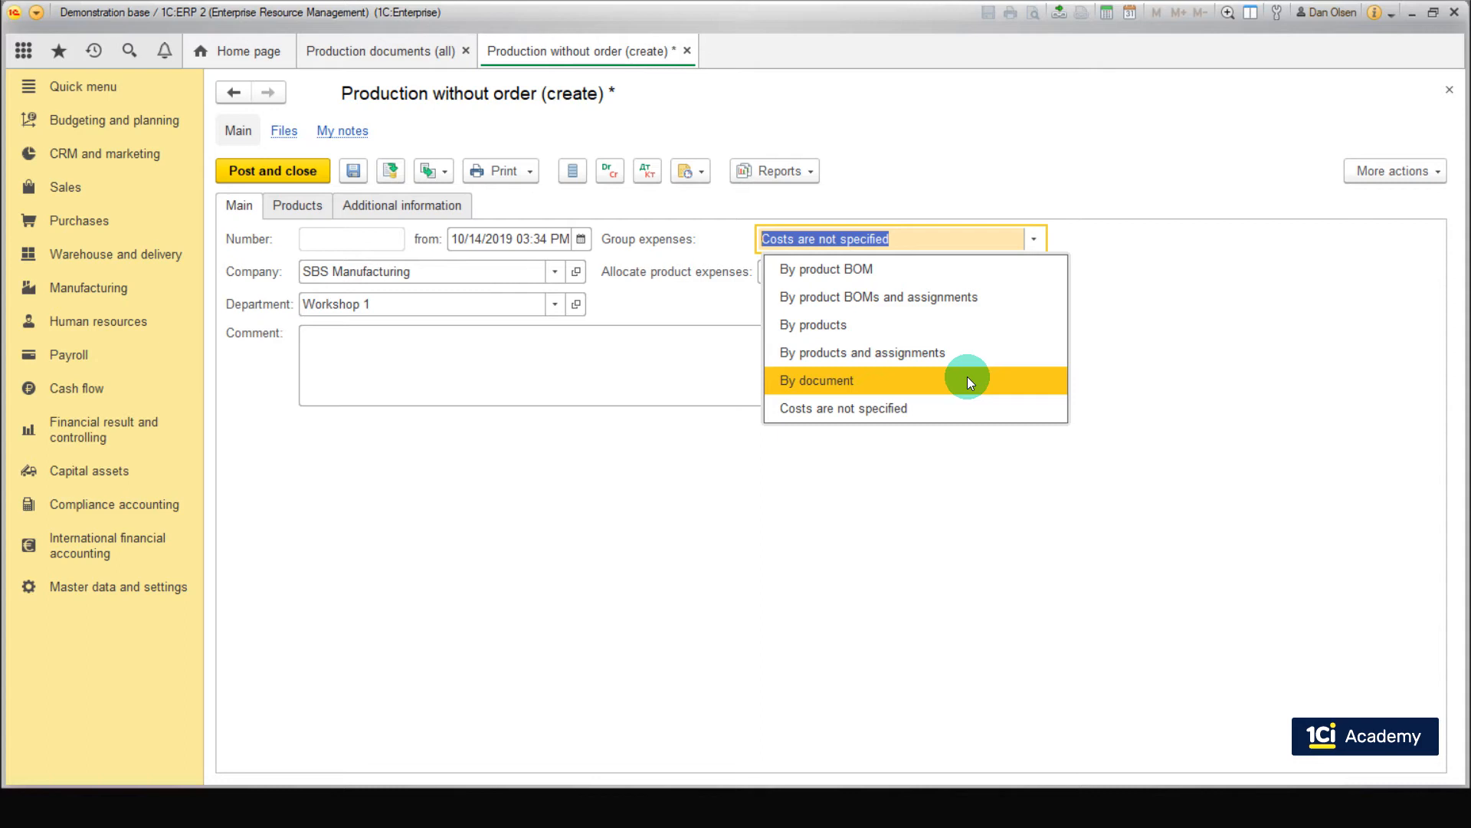
mouse_move(947, 325)
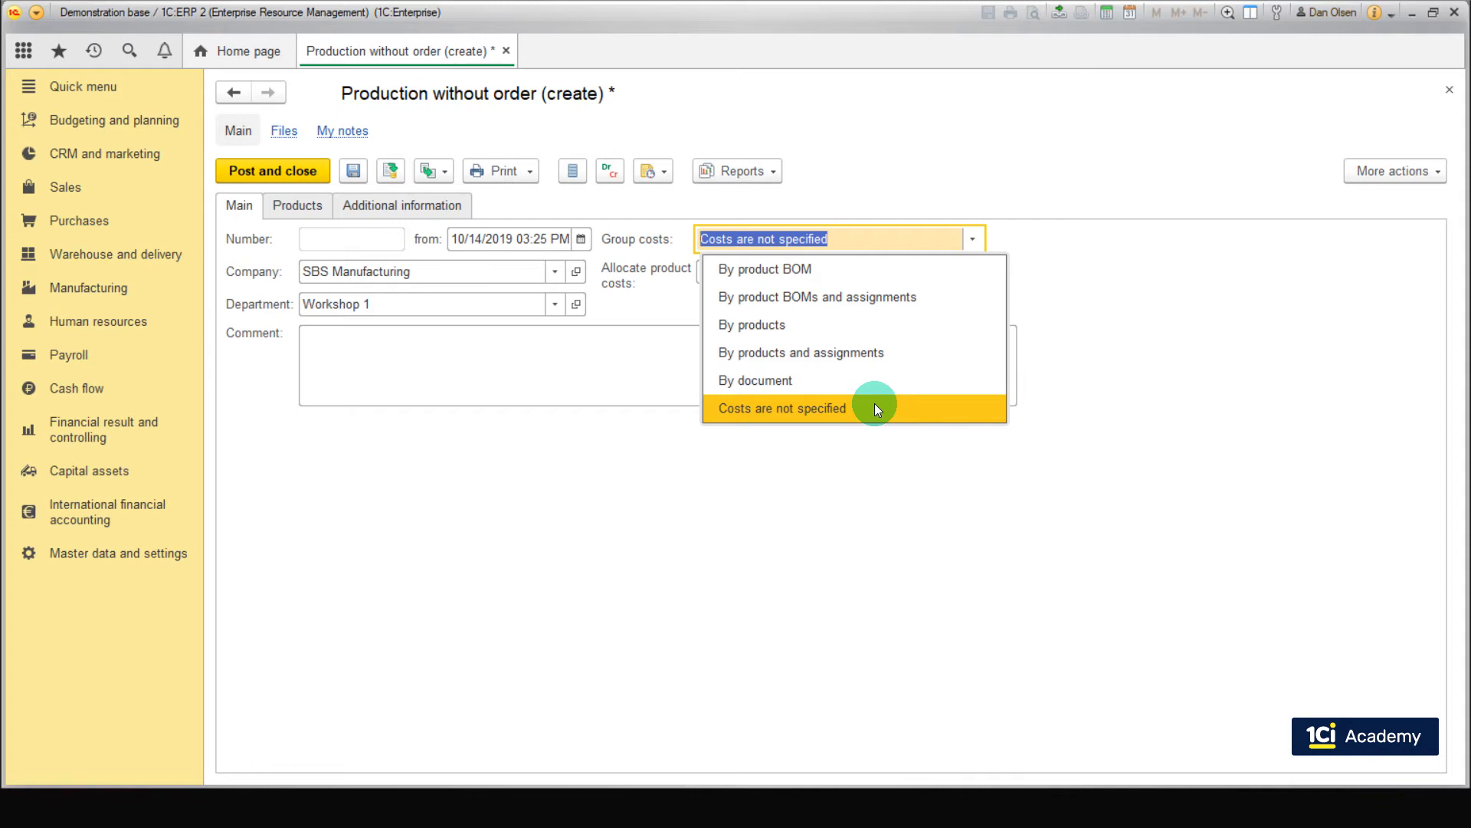
mouse_move(817, 380)
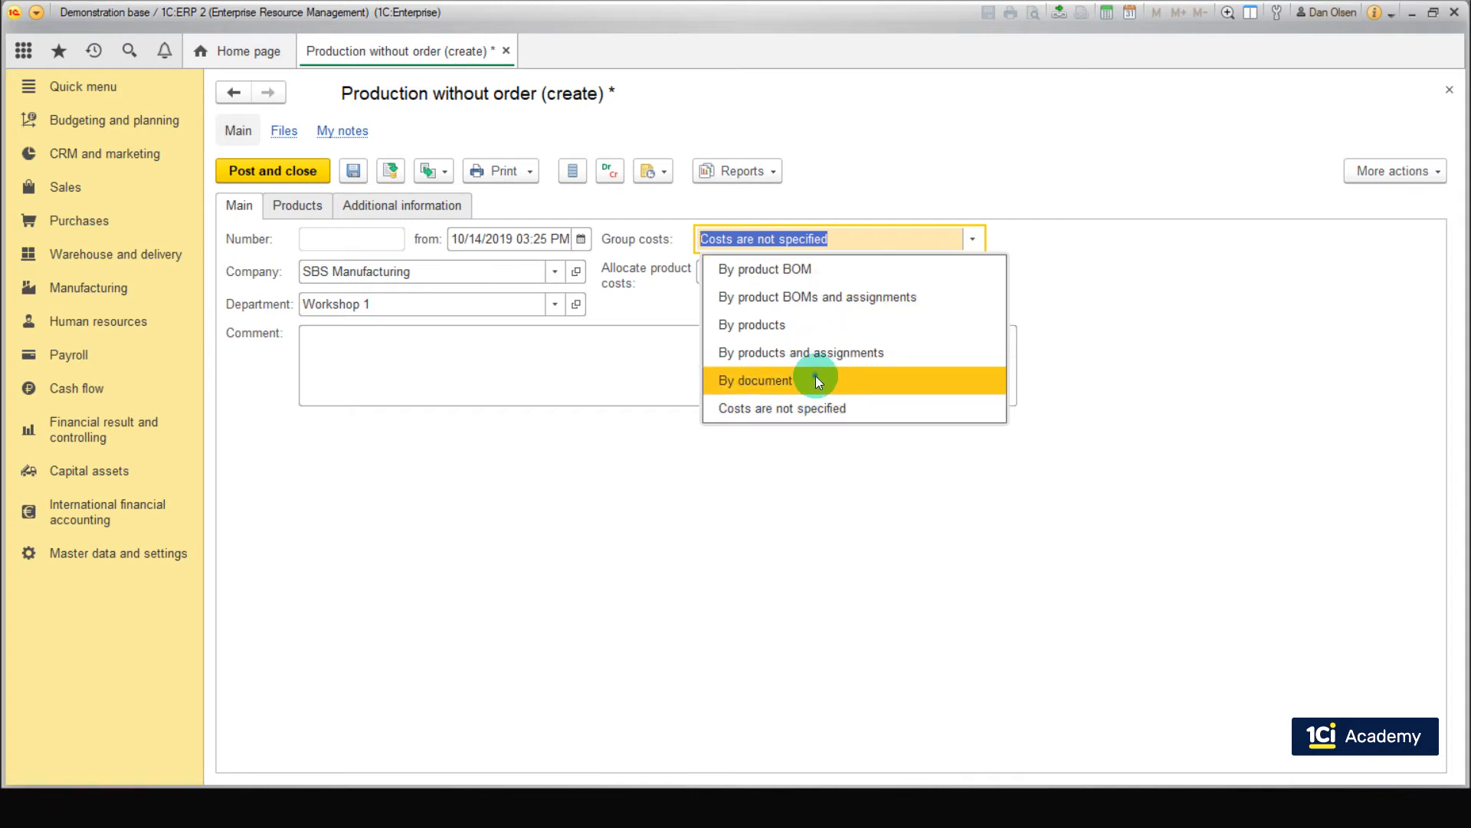
Keep costs grouped by document and add output product Hoverboard Super (Seat) X1 with its characteristic, 1 pc to Workshop 1 storeroom
click(755, 380)
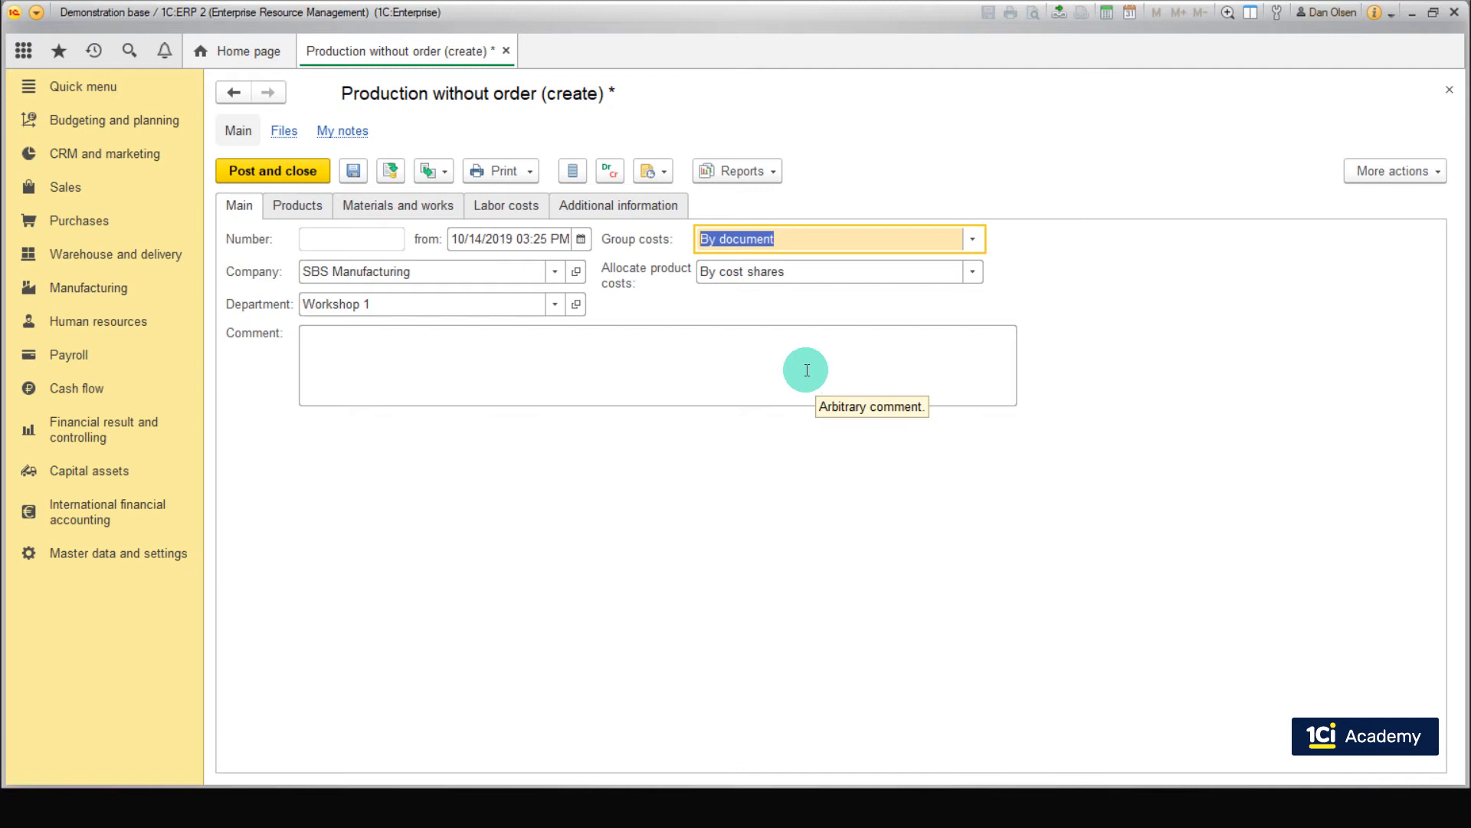
click(296, 205)
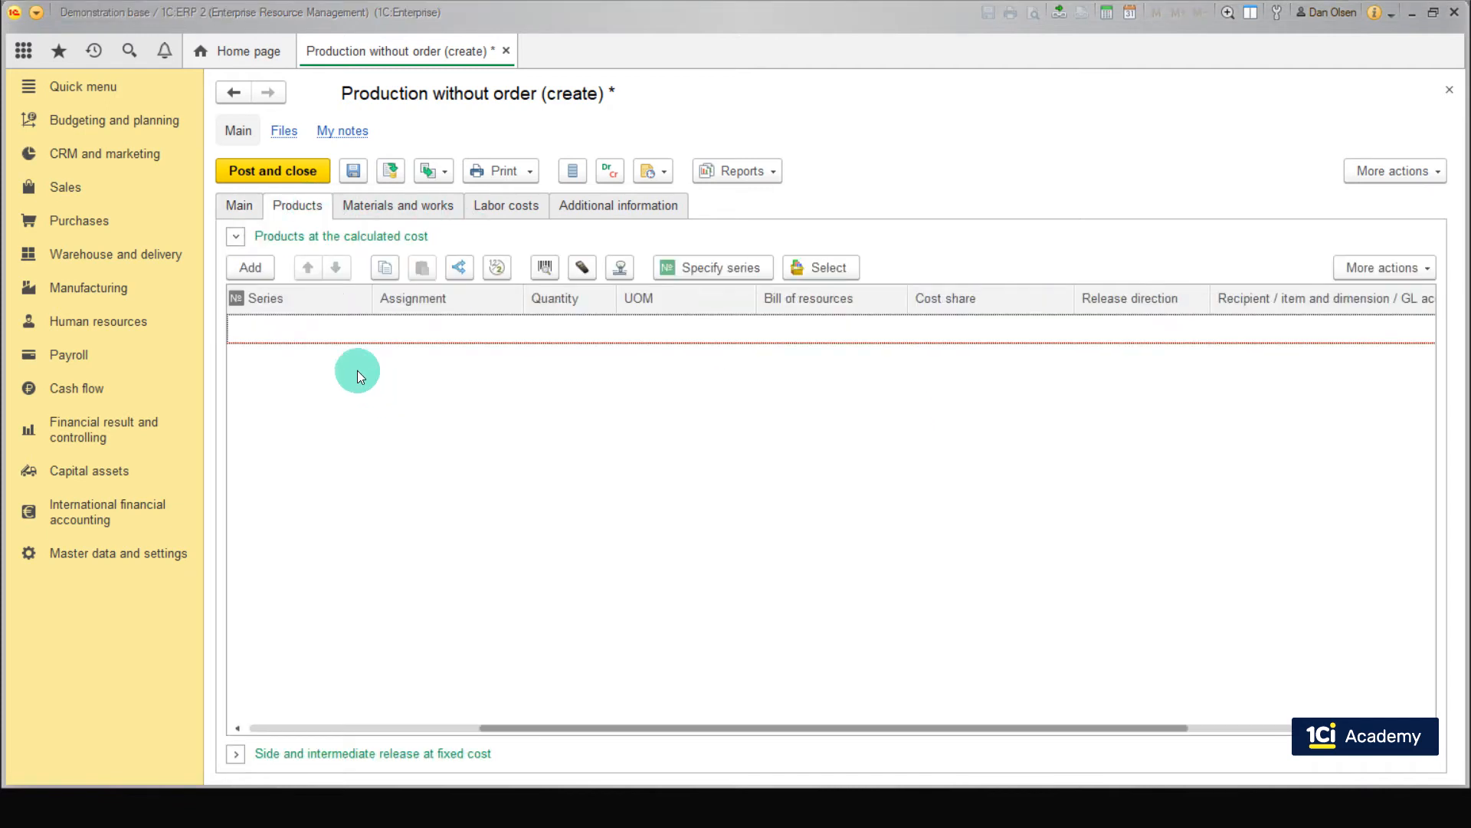
click(250, 267)
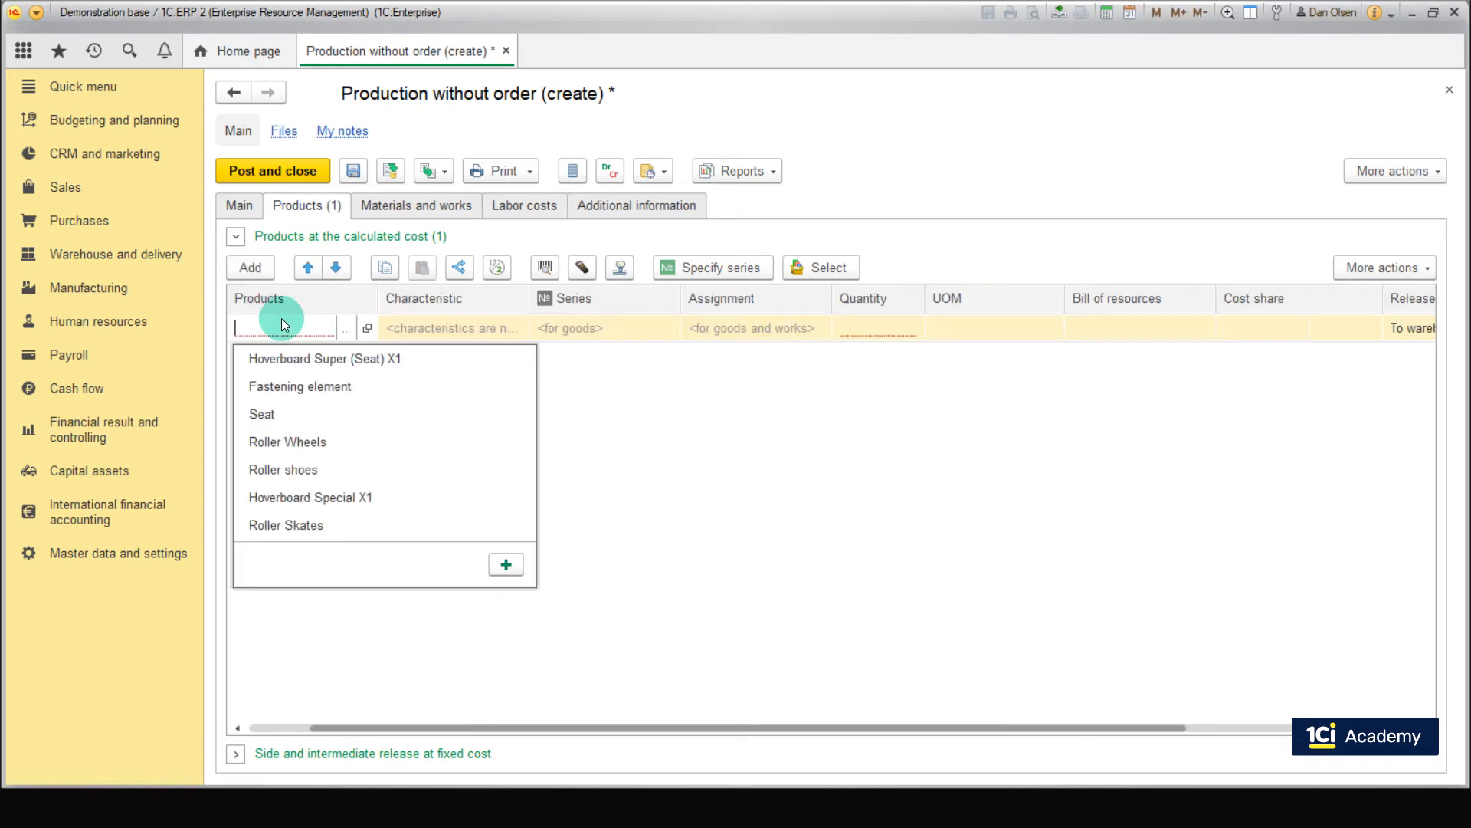
click(323, 358)
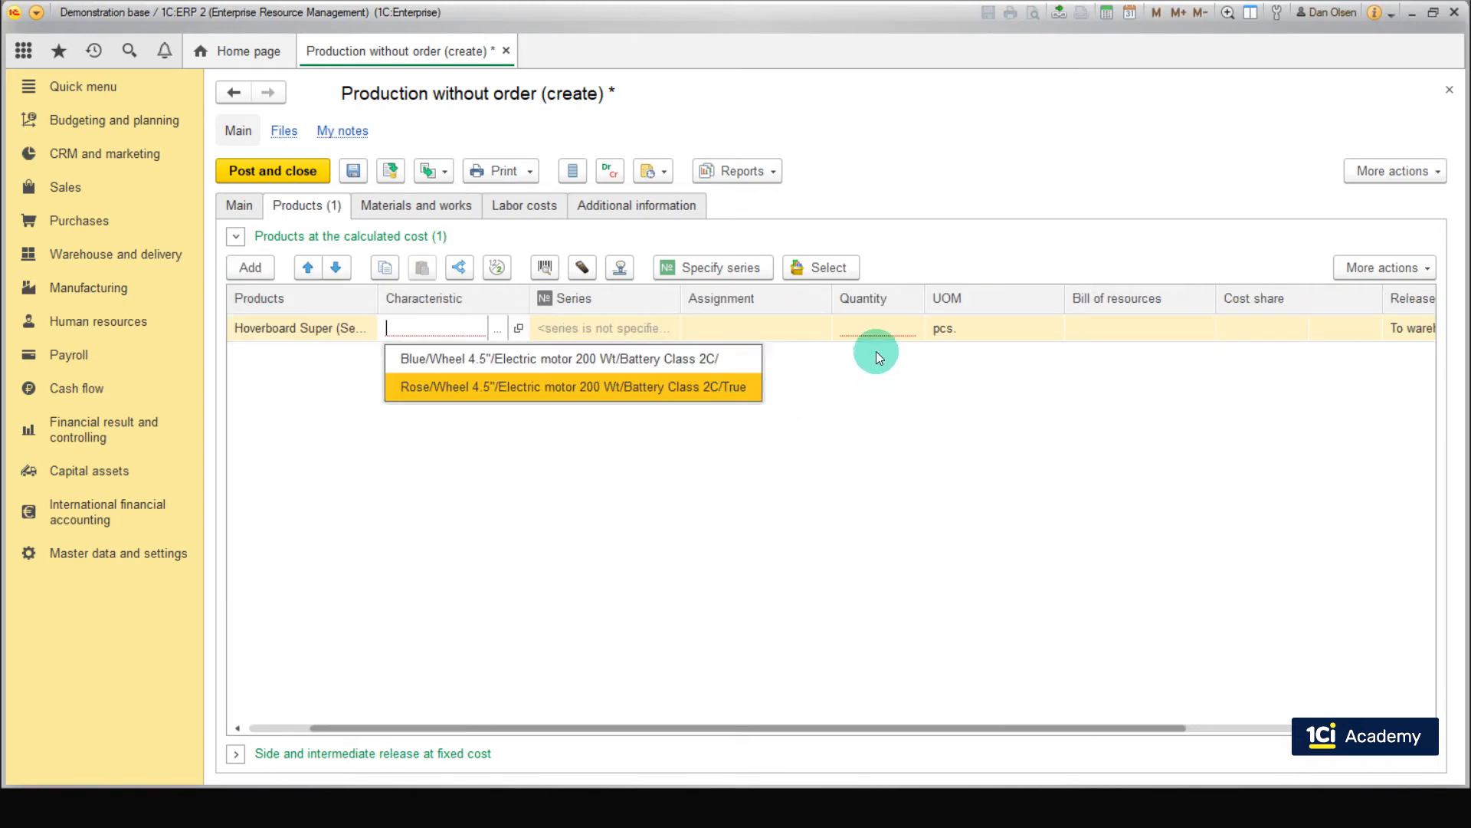
click(571, 359)
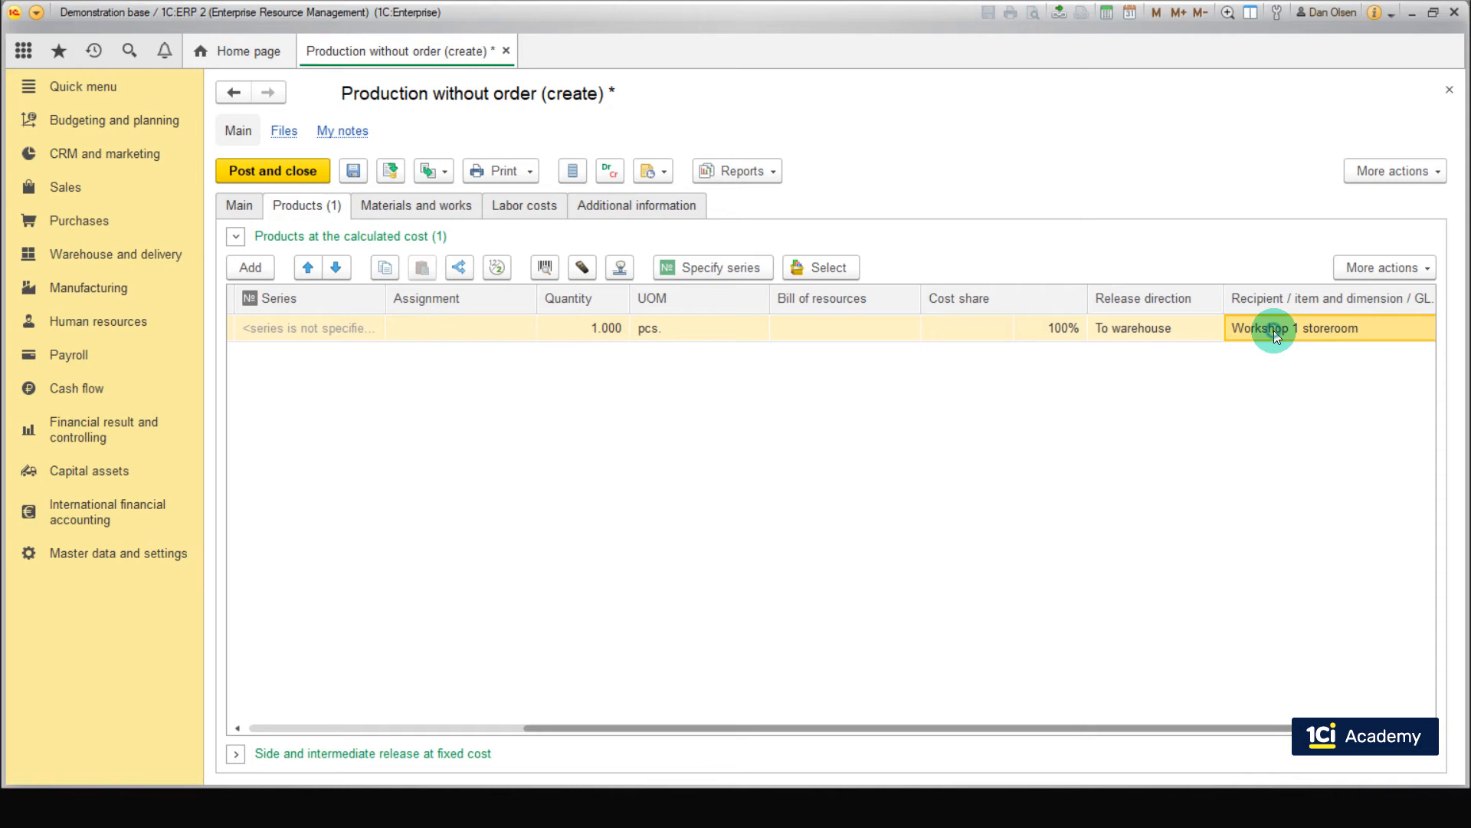
mouse_move(483, 381)
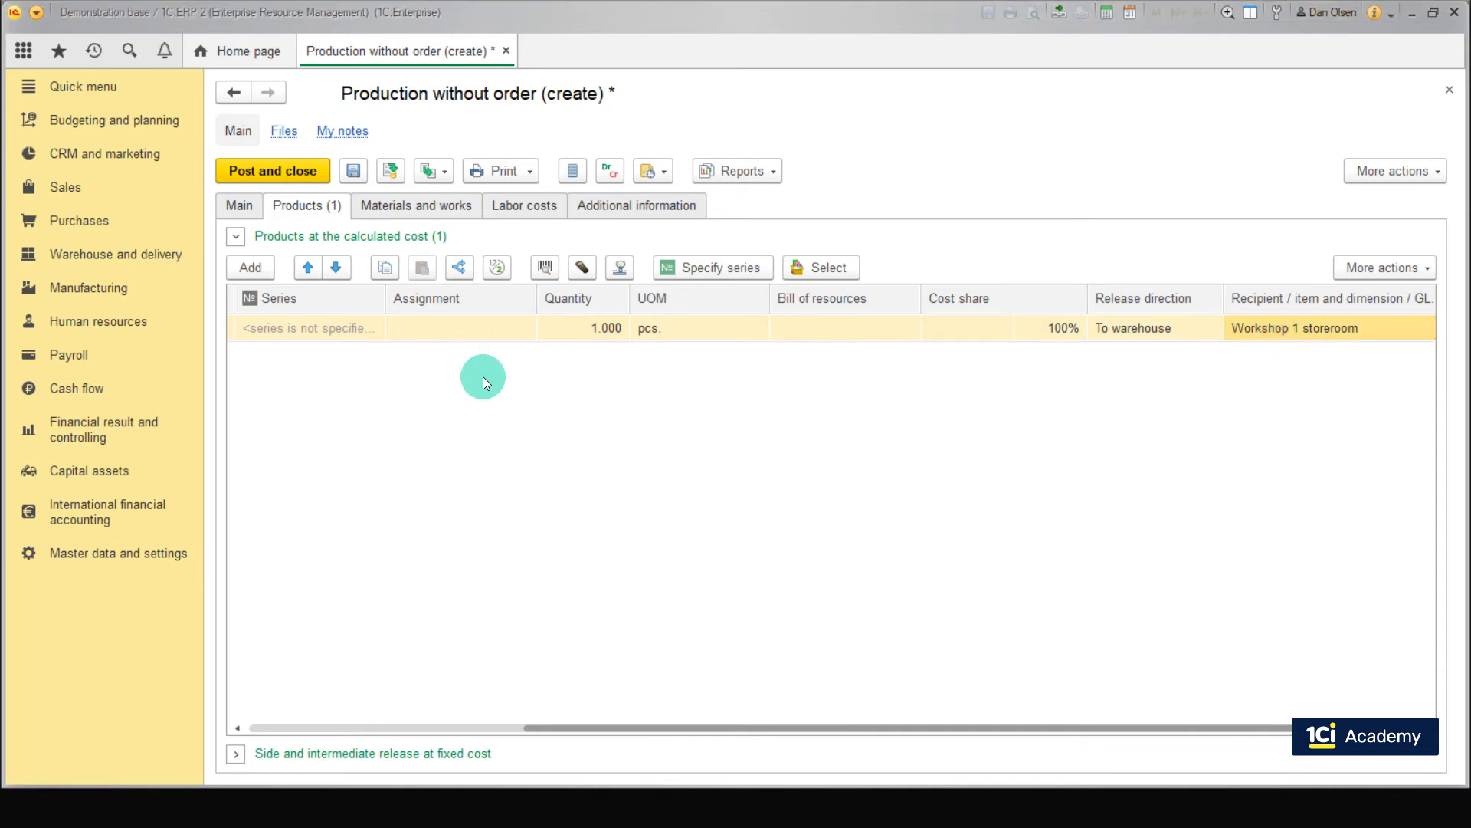
Add material lines for Seat and Fastening element, 1 pc each
click(415, 205)
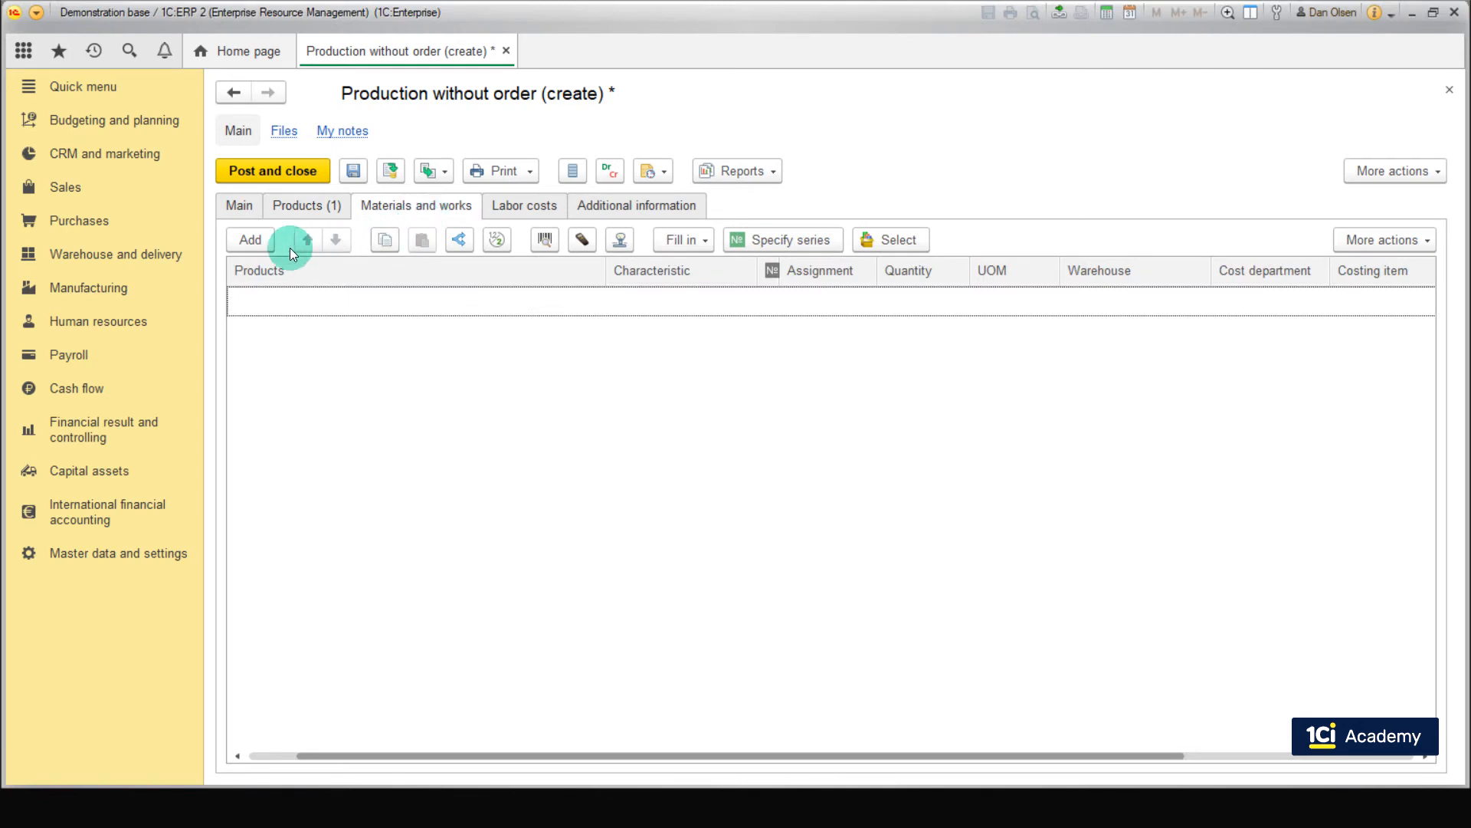
click(250, 239)
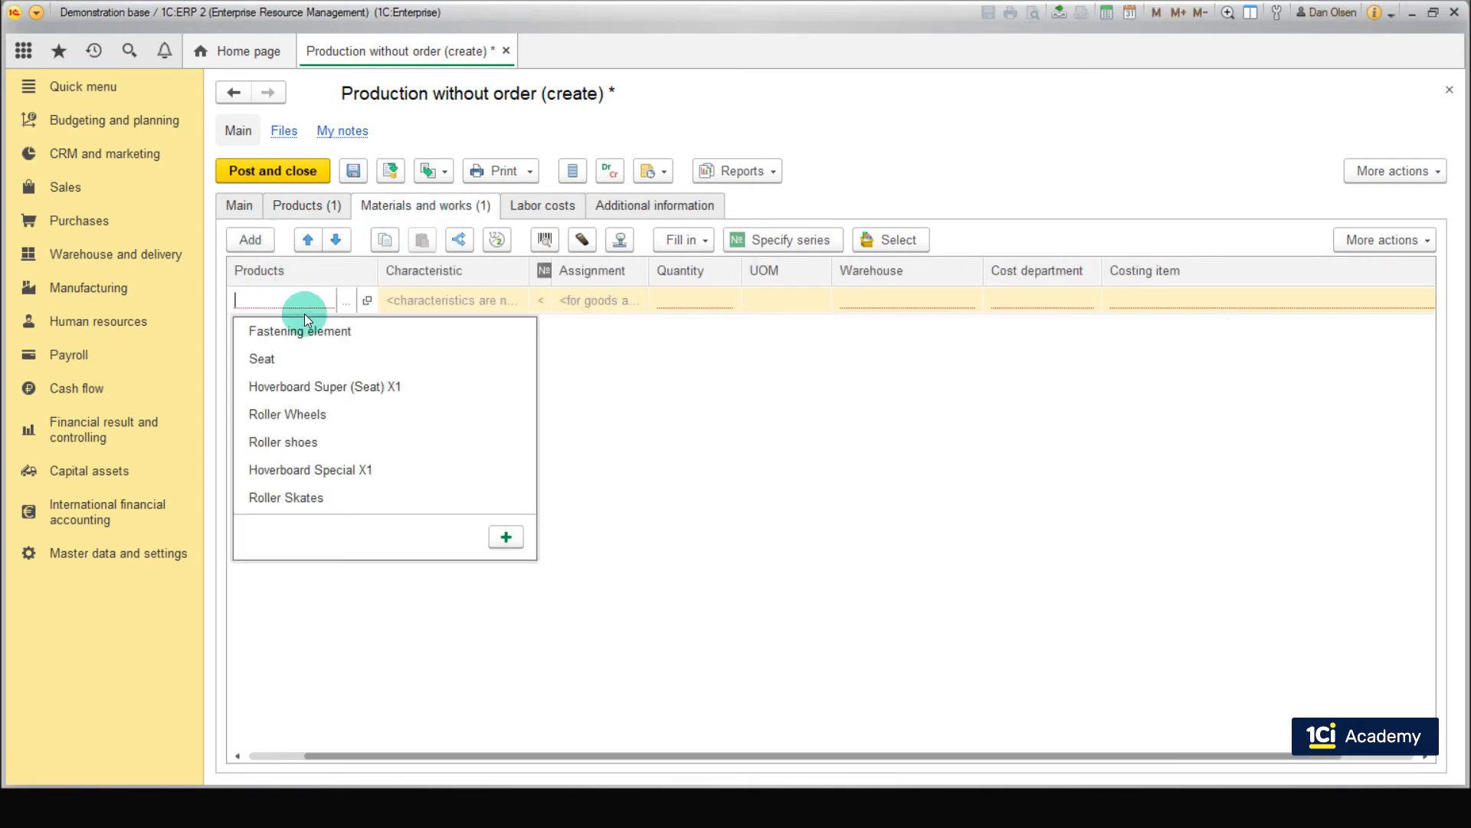
click(262, 359)
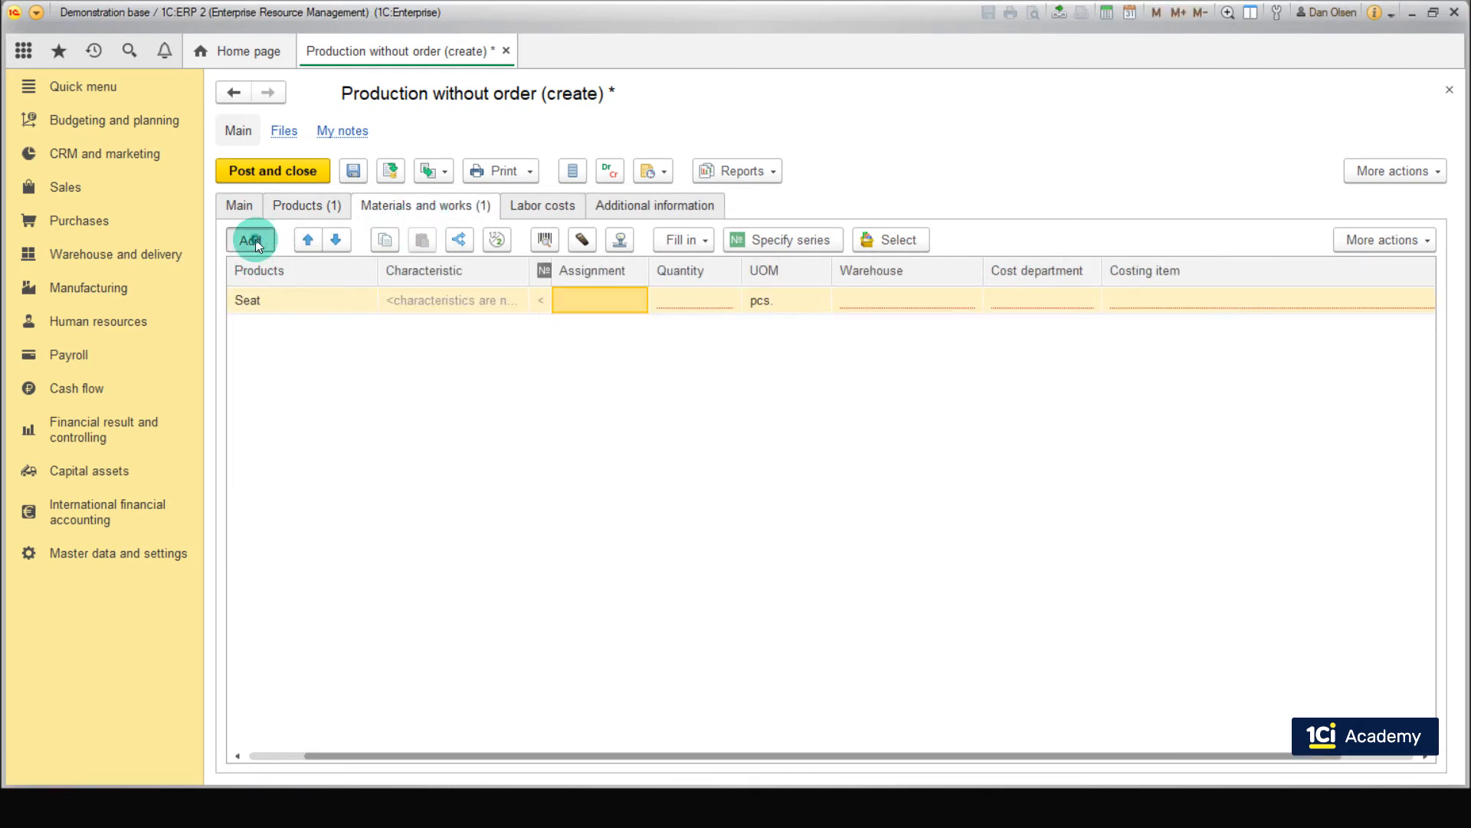
click(250, 239)
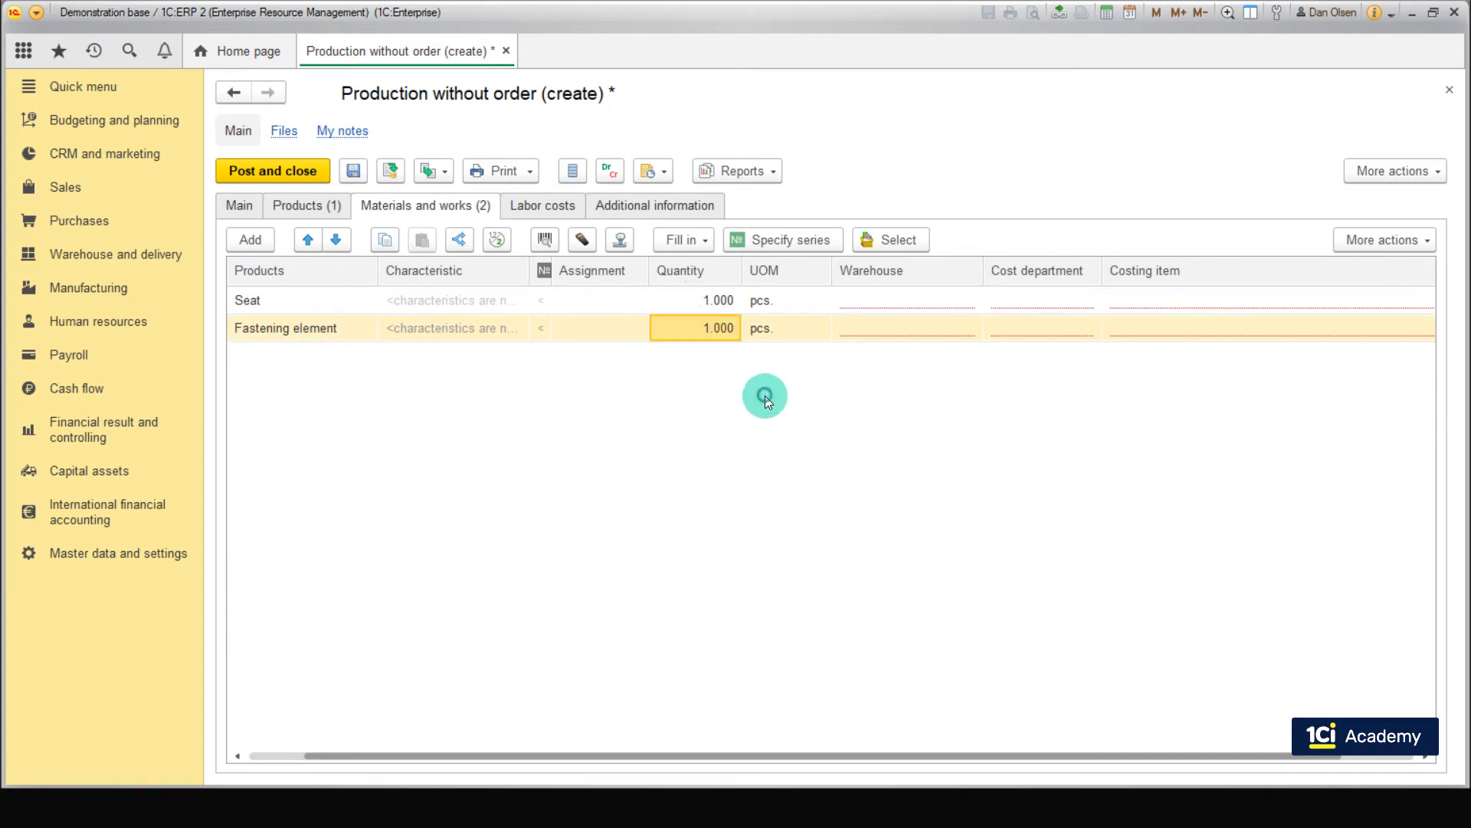
Set both material lines to Workshop 1 storeroom warehouse and Main materials costing item
click(888, 299)
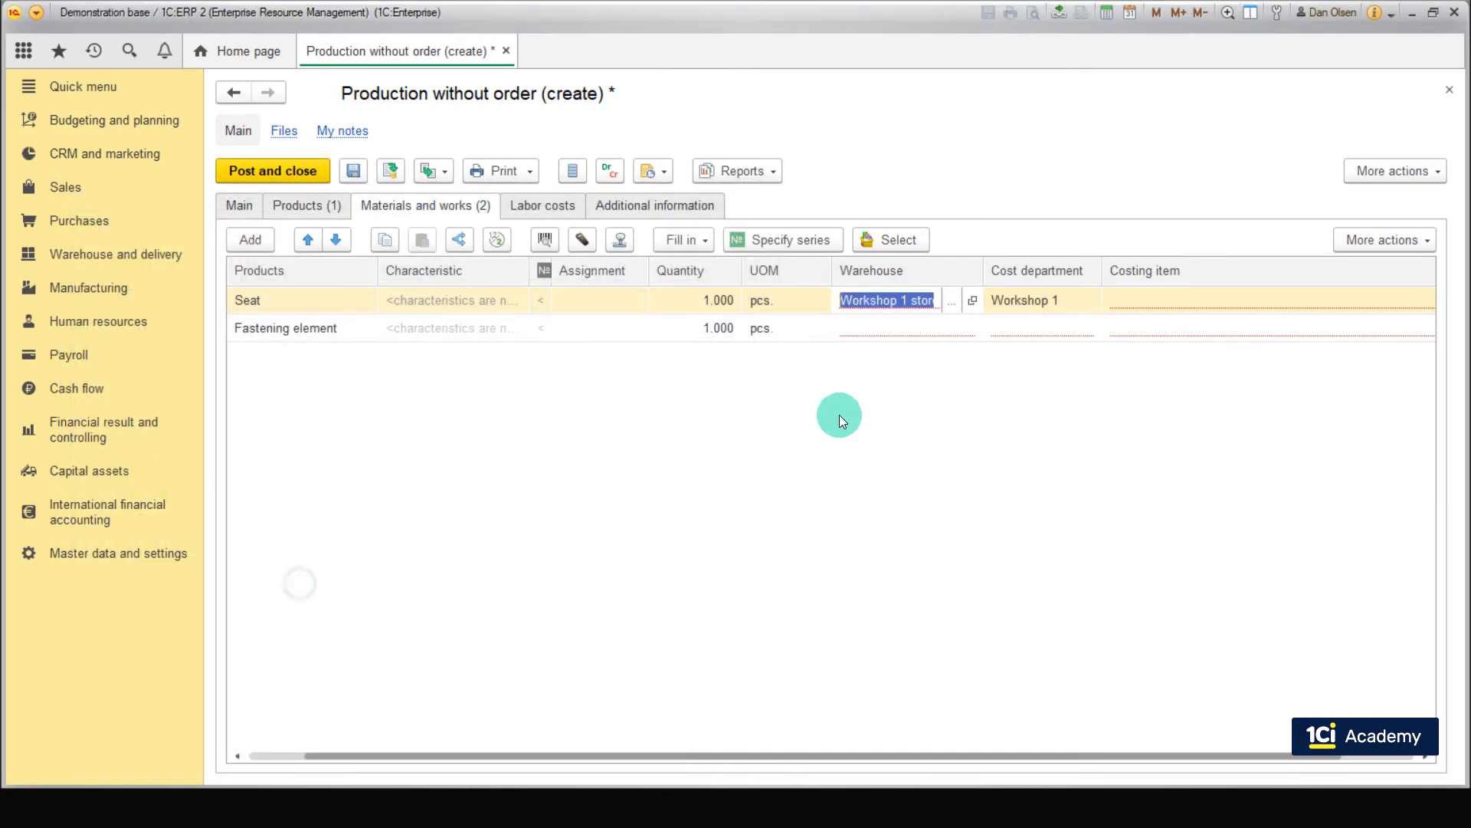
click(901, 328)
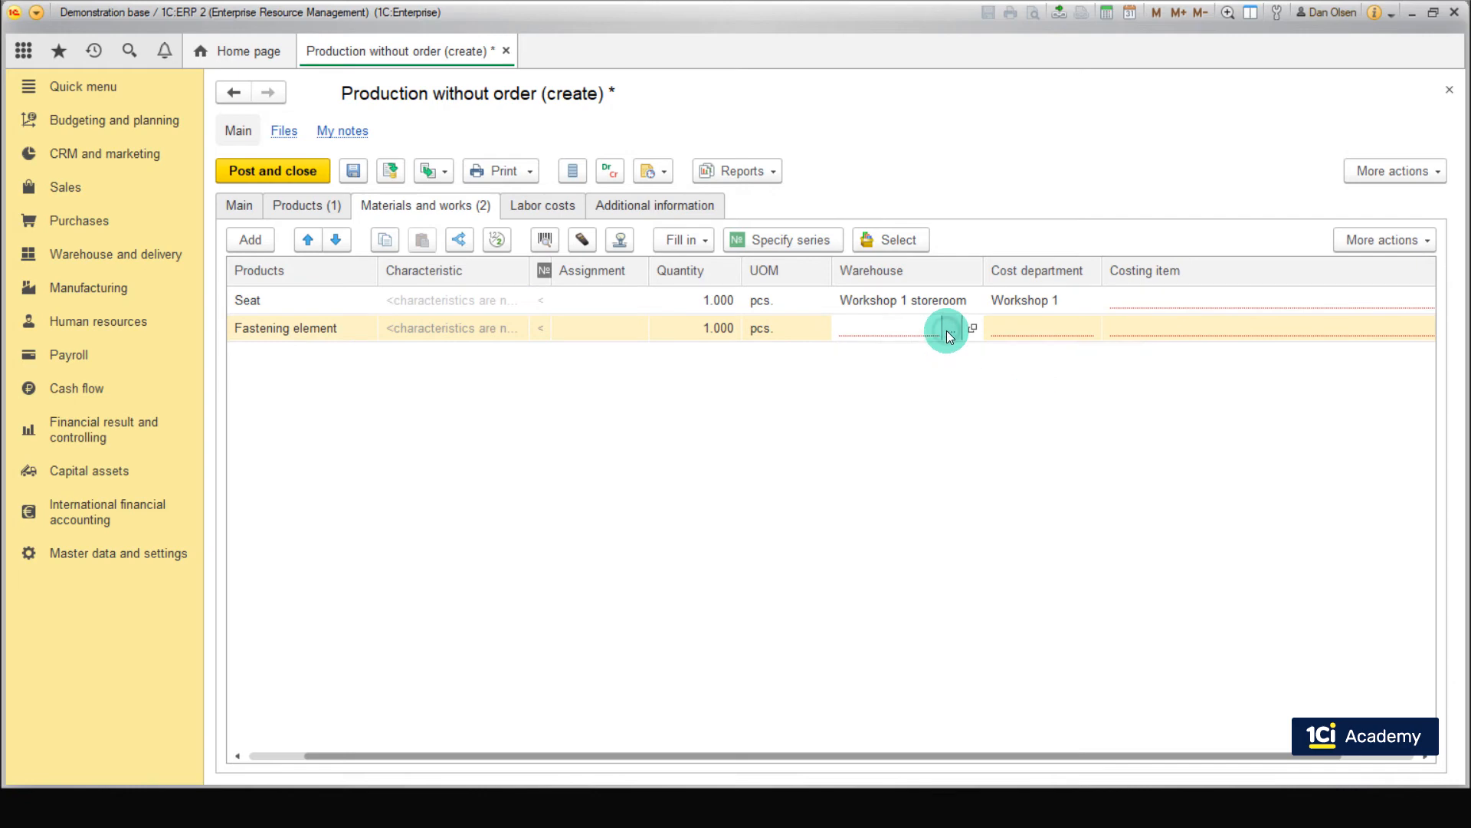
click(972, 328)
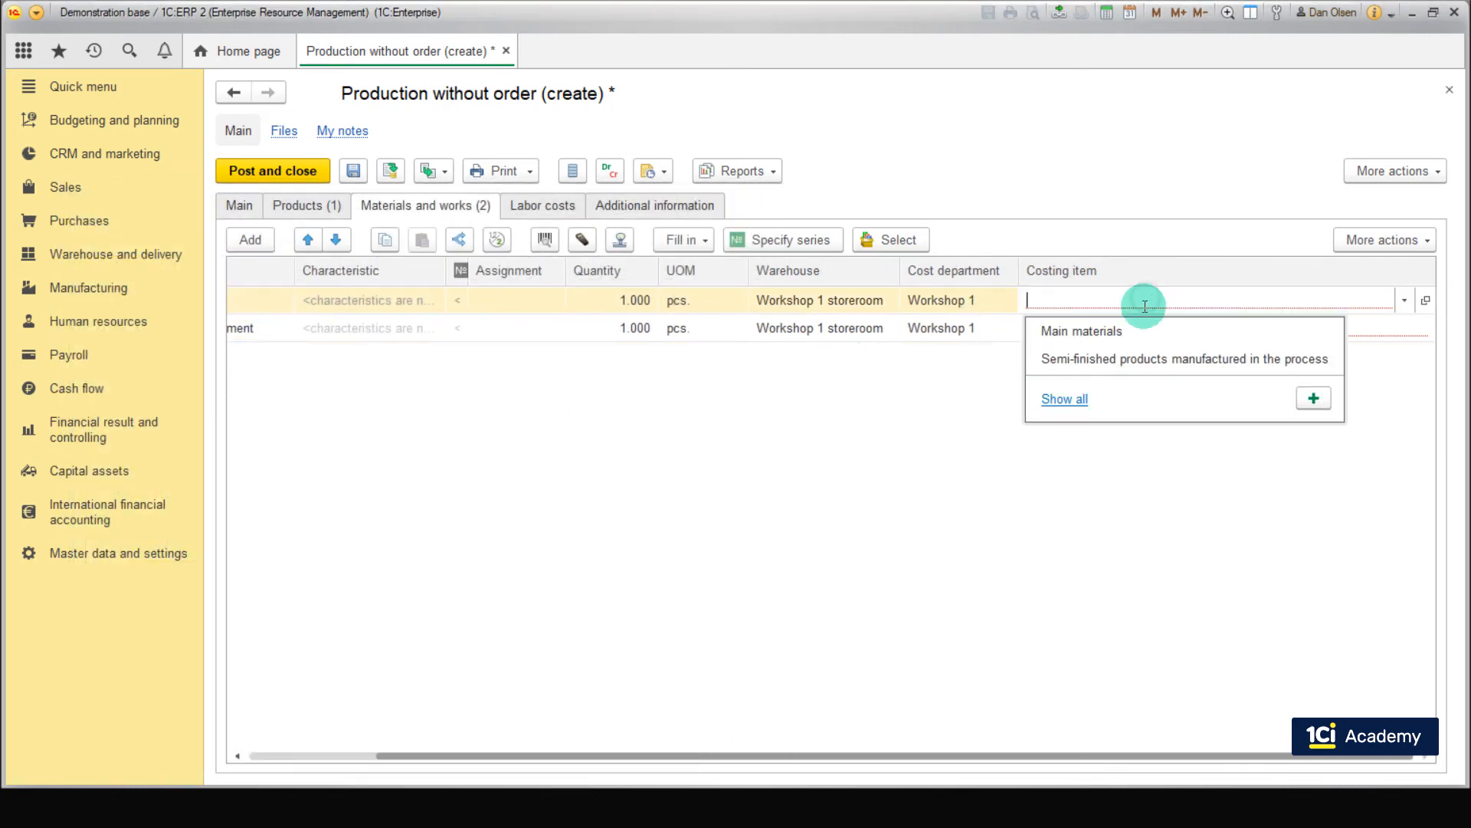
click(1080, 332)
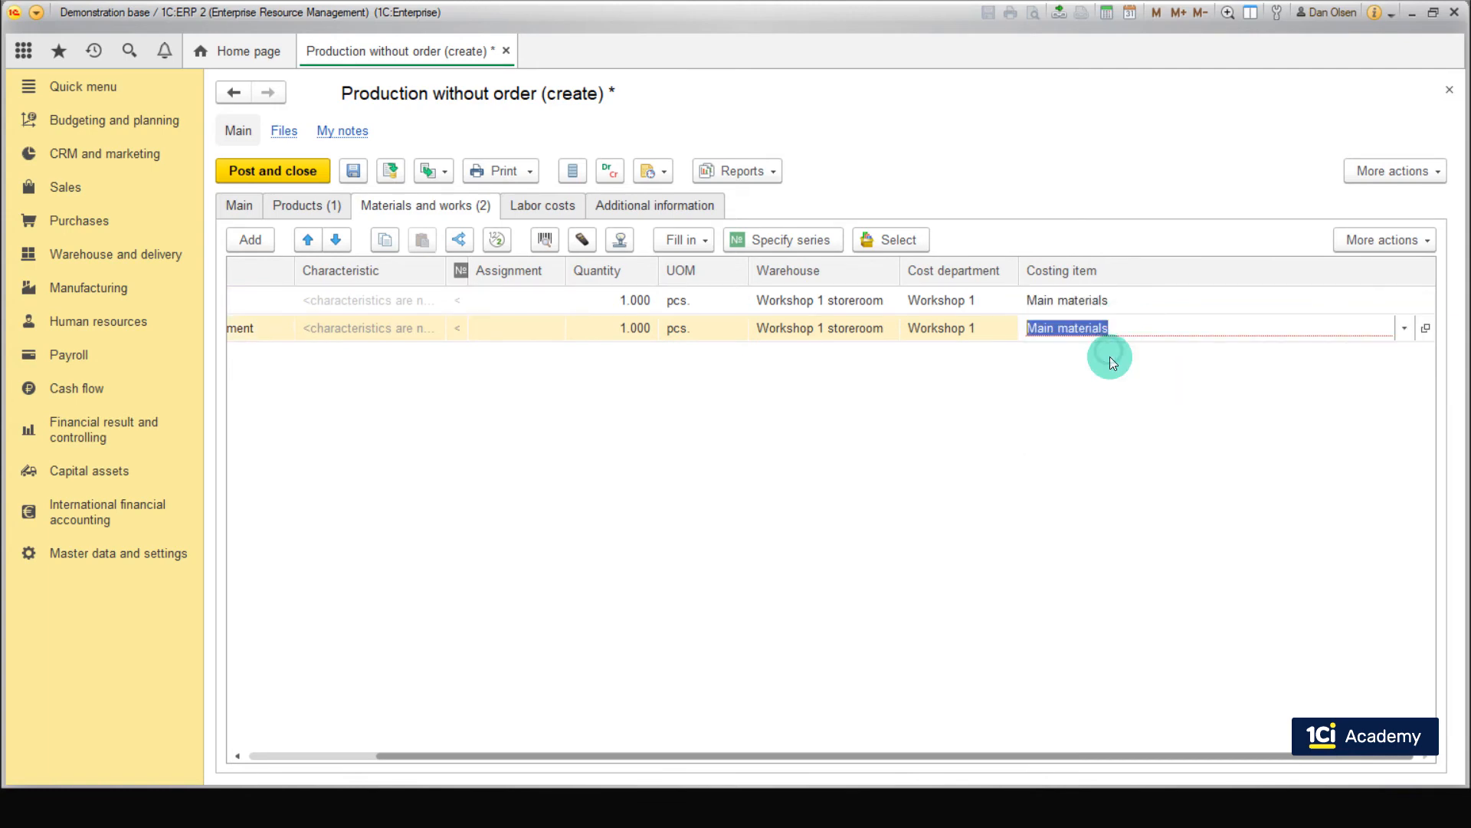
click(250, 239)
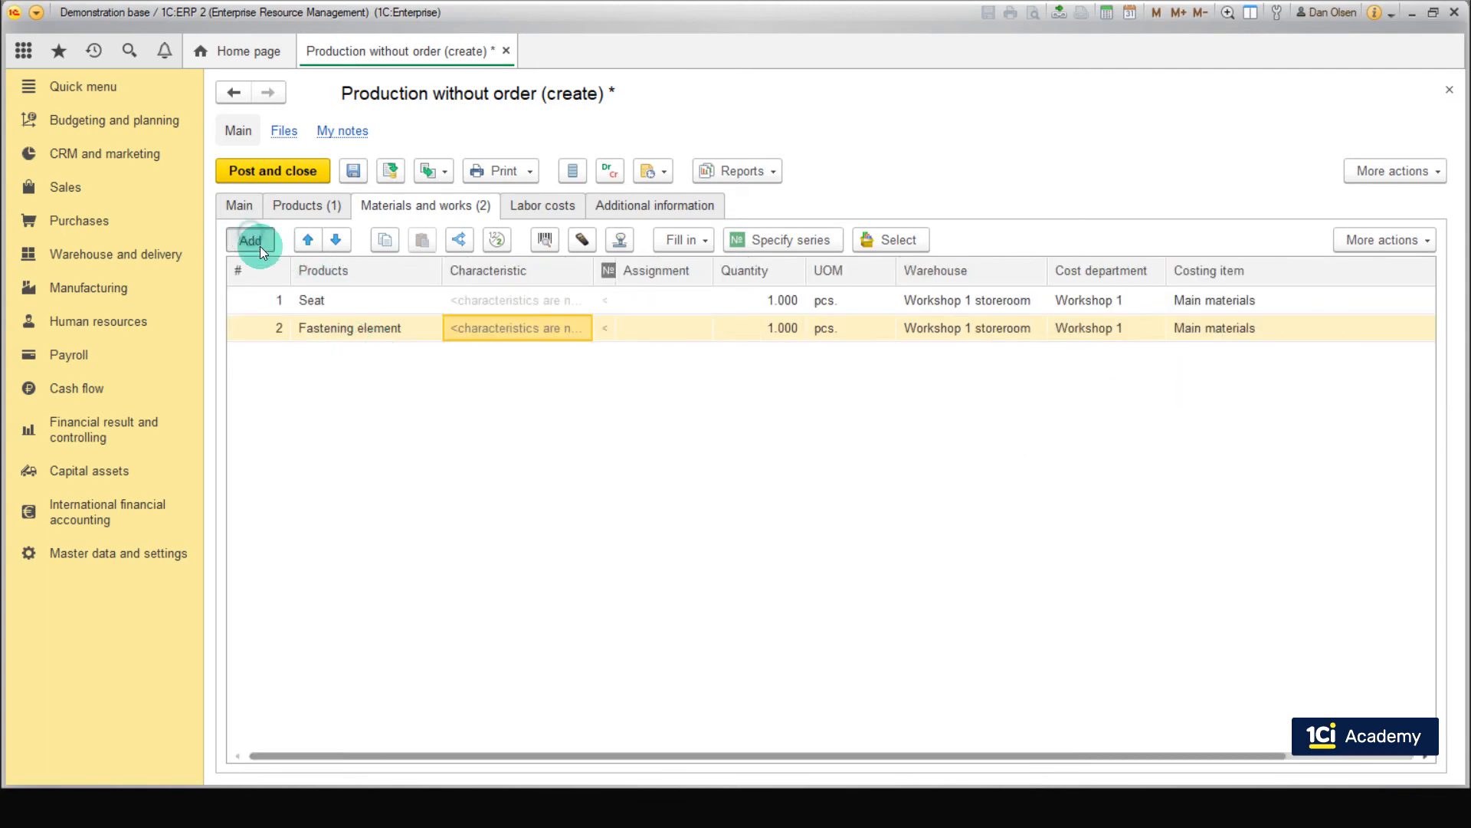
Add blue Hoverboard Special X1 as a third material from Workshop 1 storeroom, costed as Semi-finished products
click(250, 240)
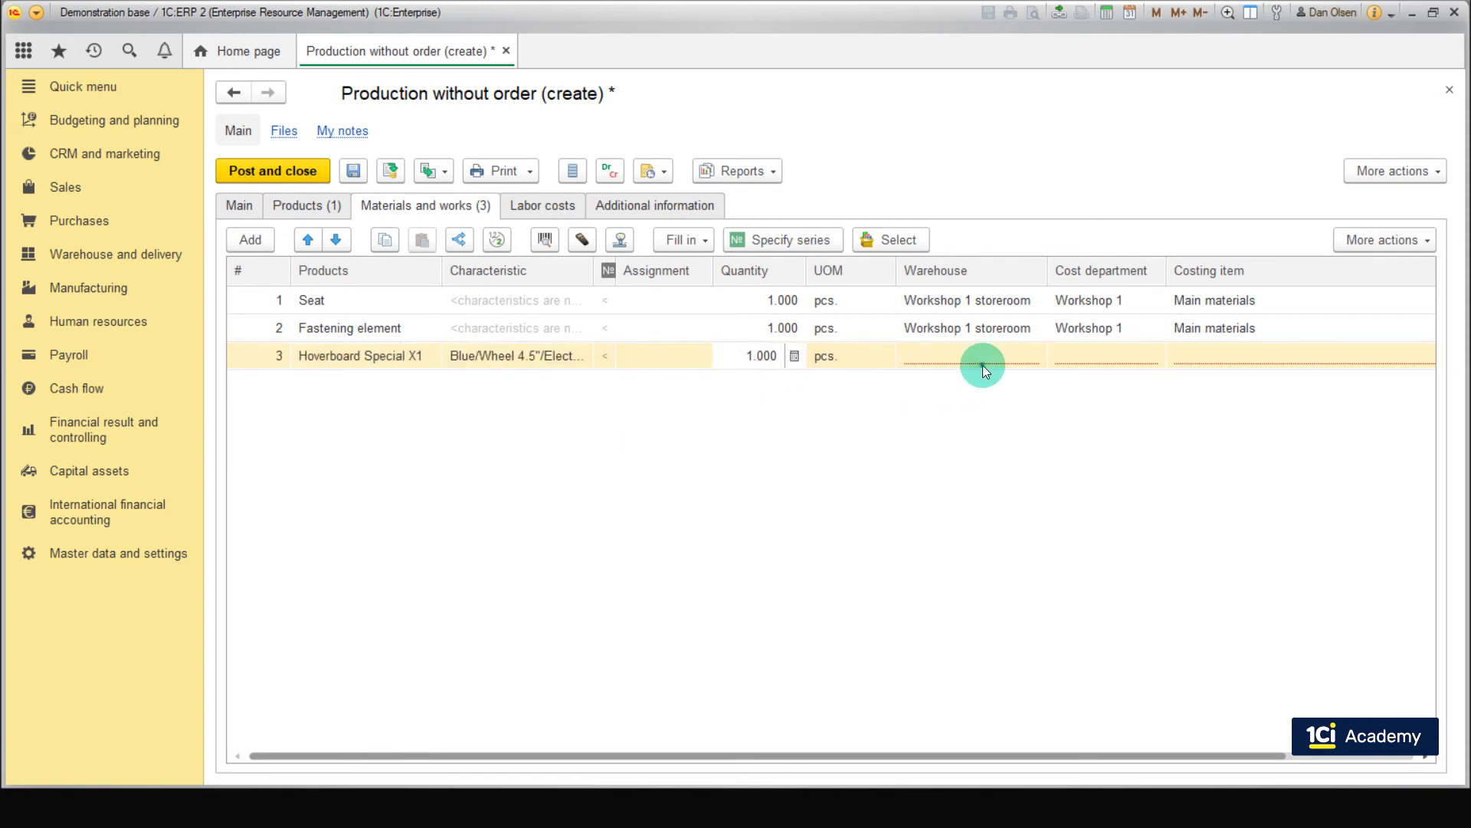
click(967, 356)
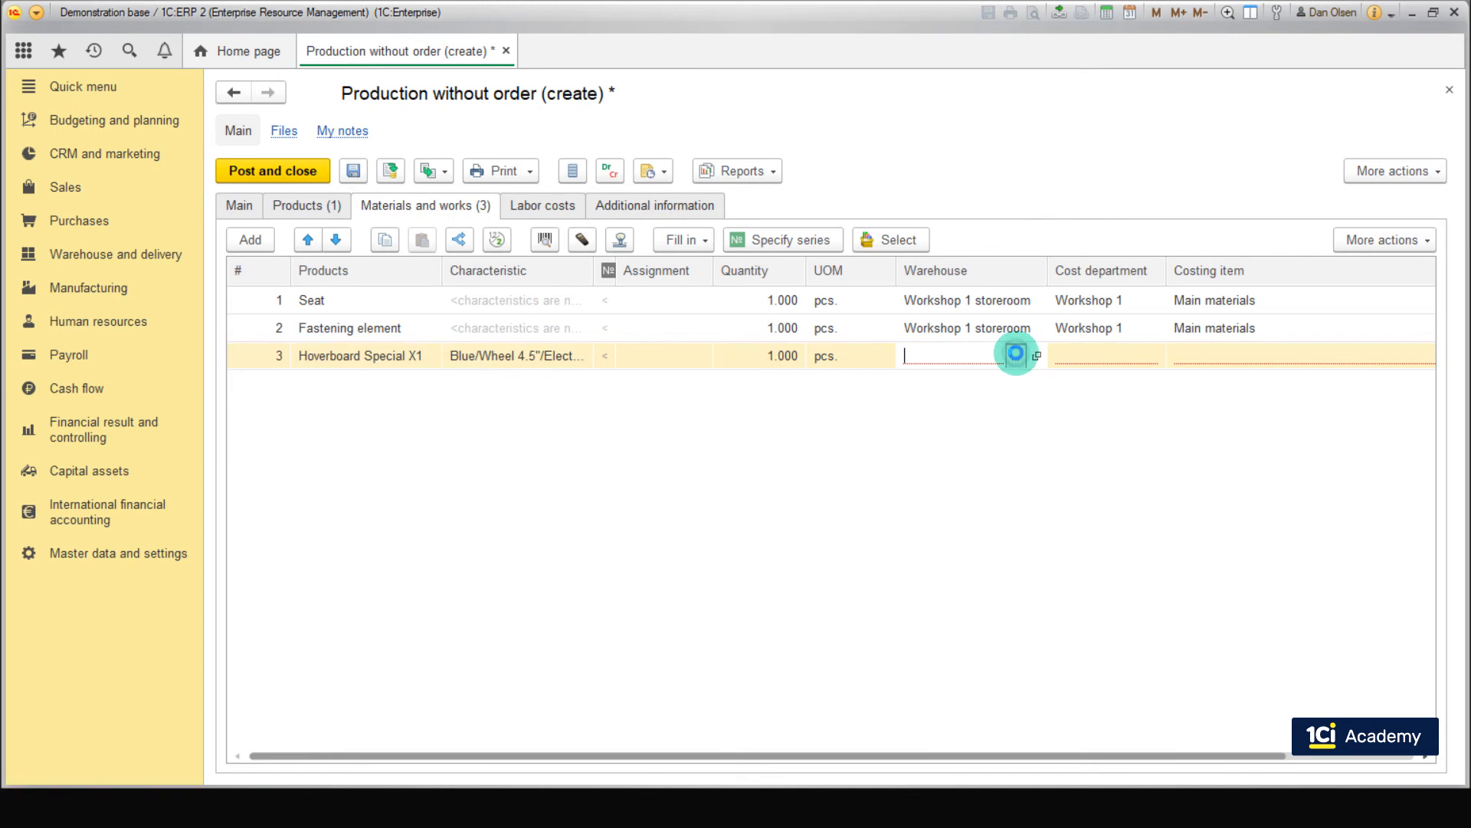
click(1037, 356)
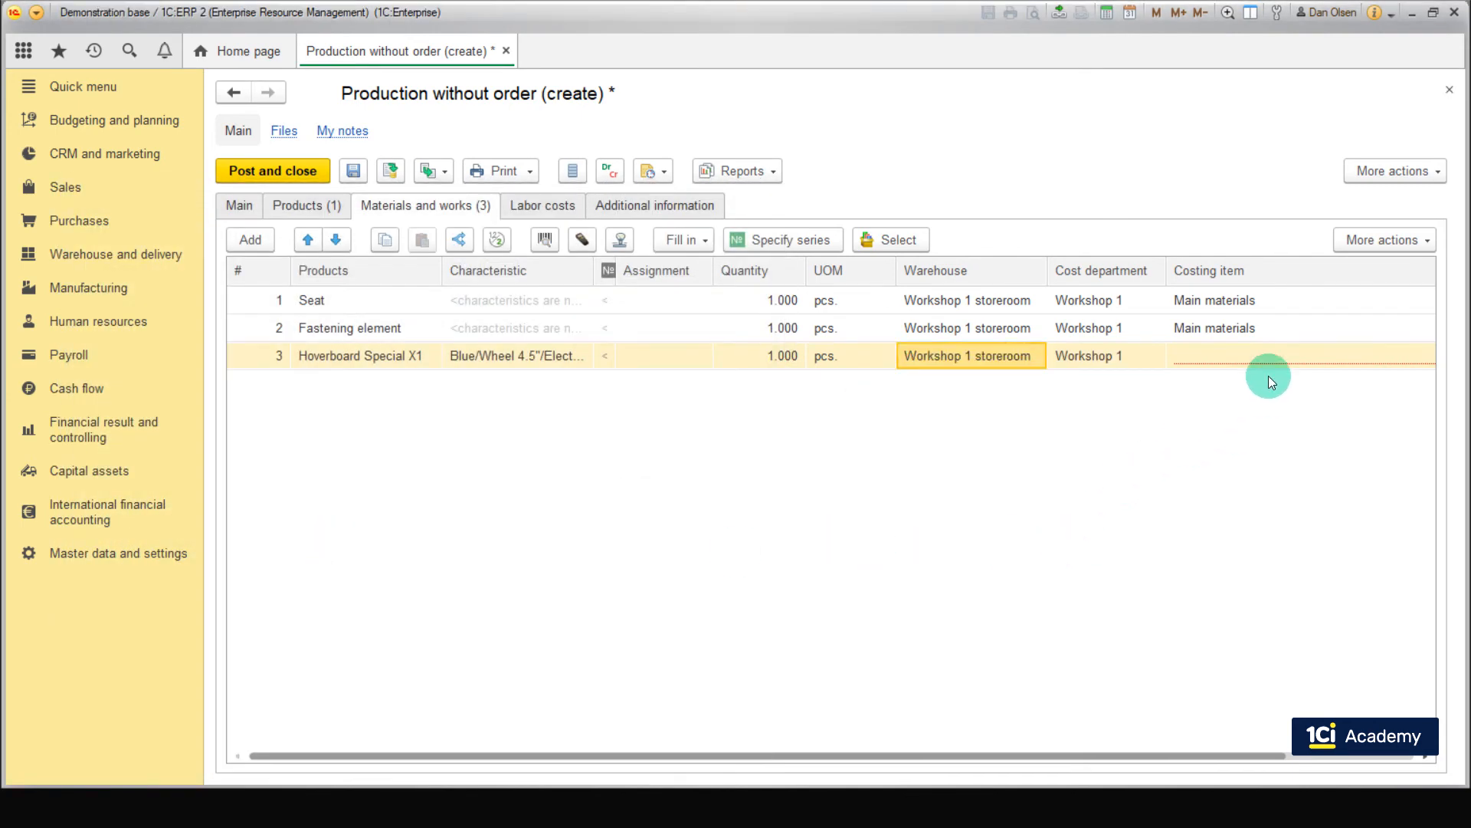
click(1220, 354)
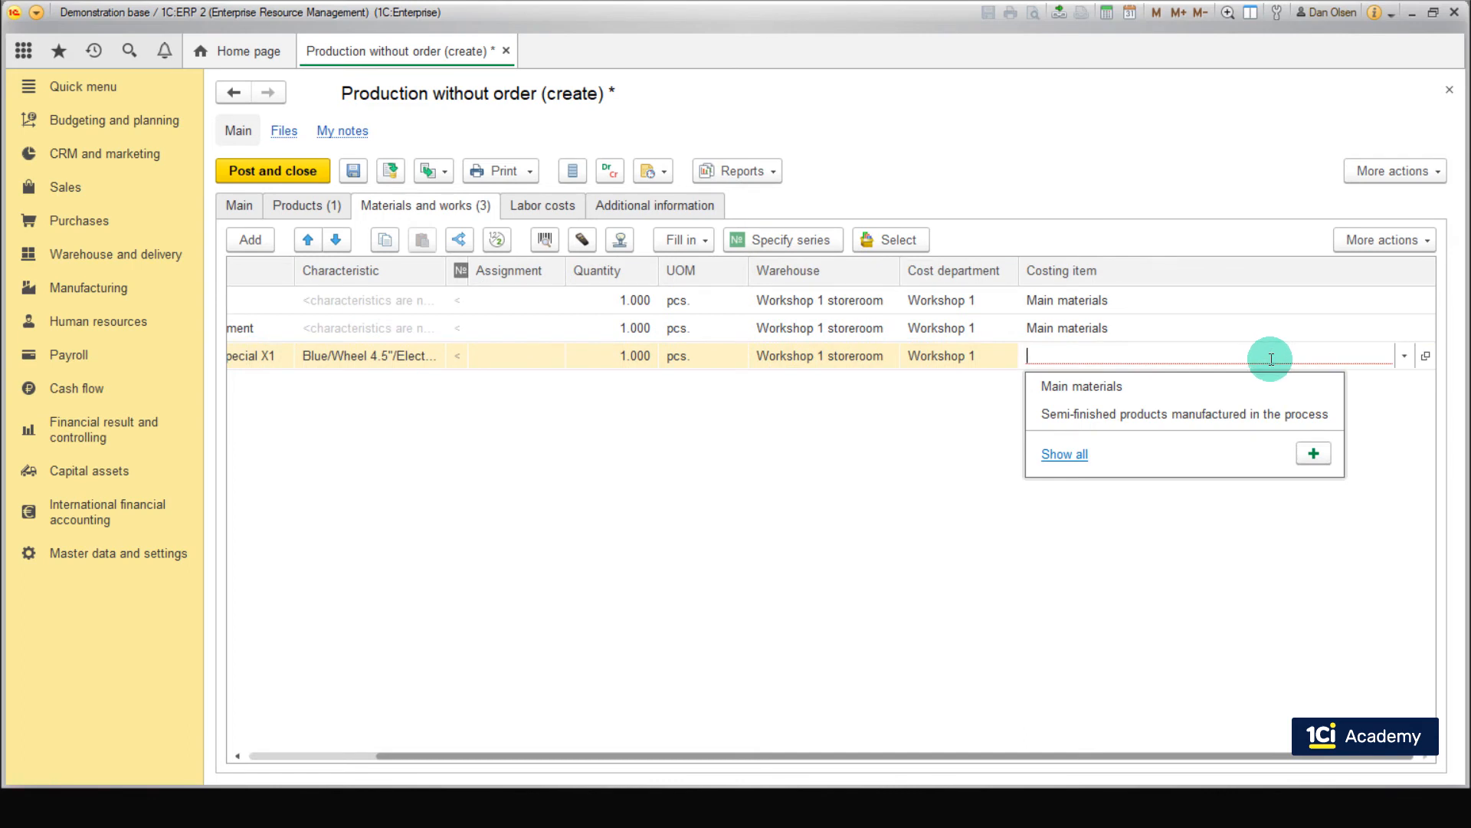
text(se)
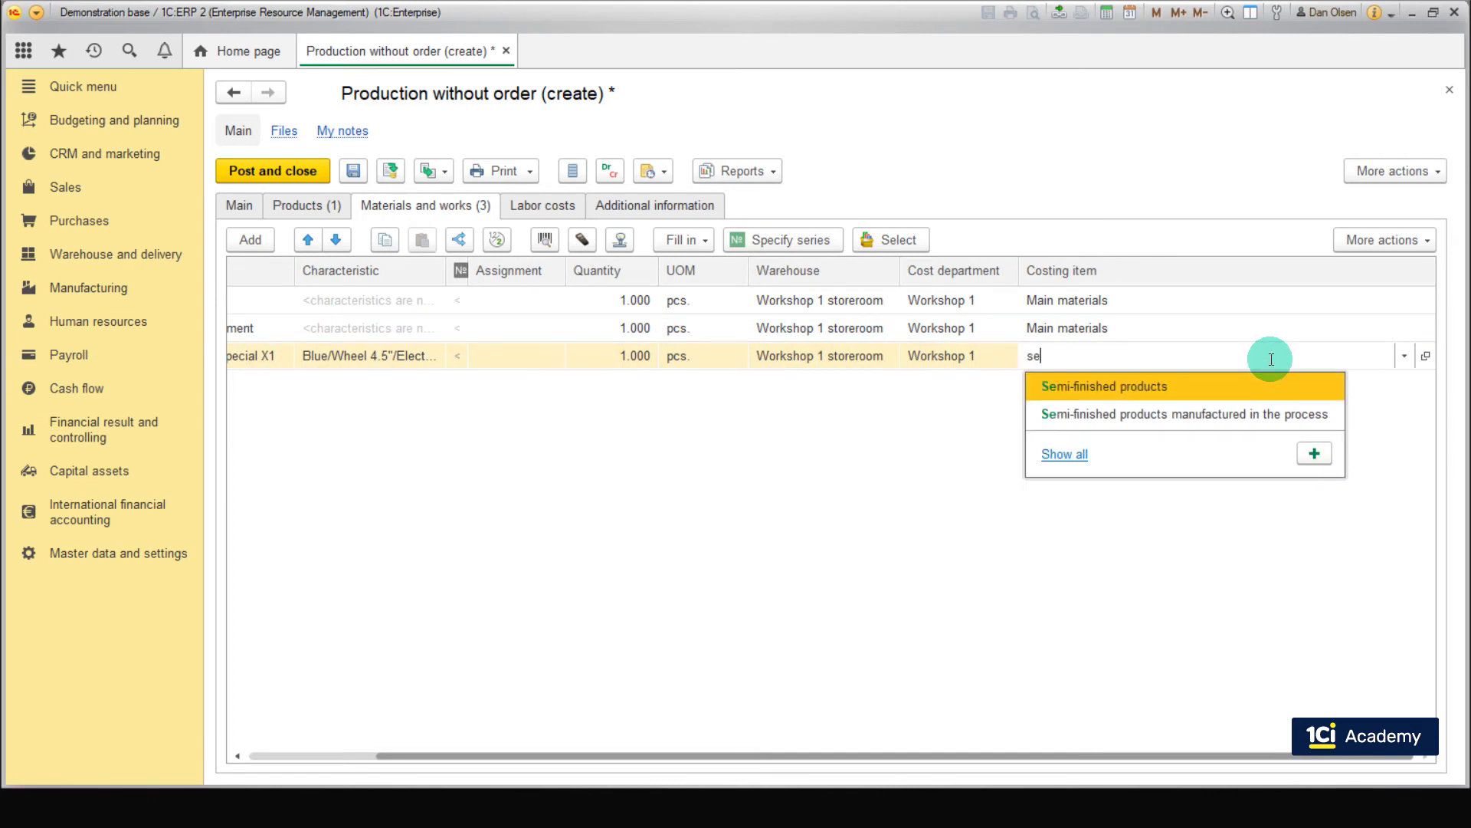
click(1103, 386)
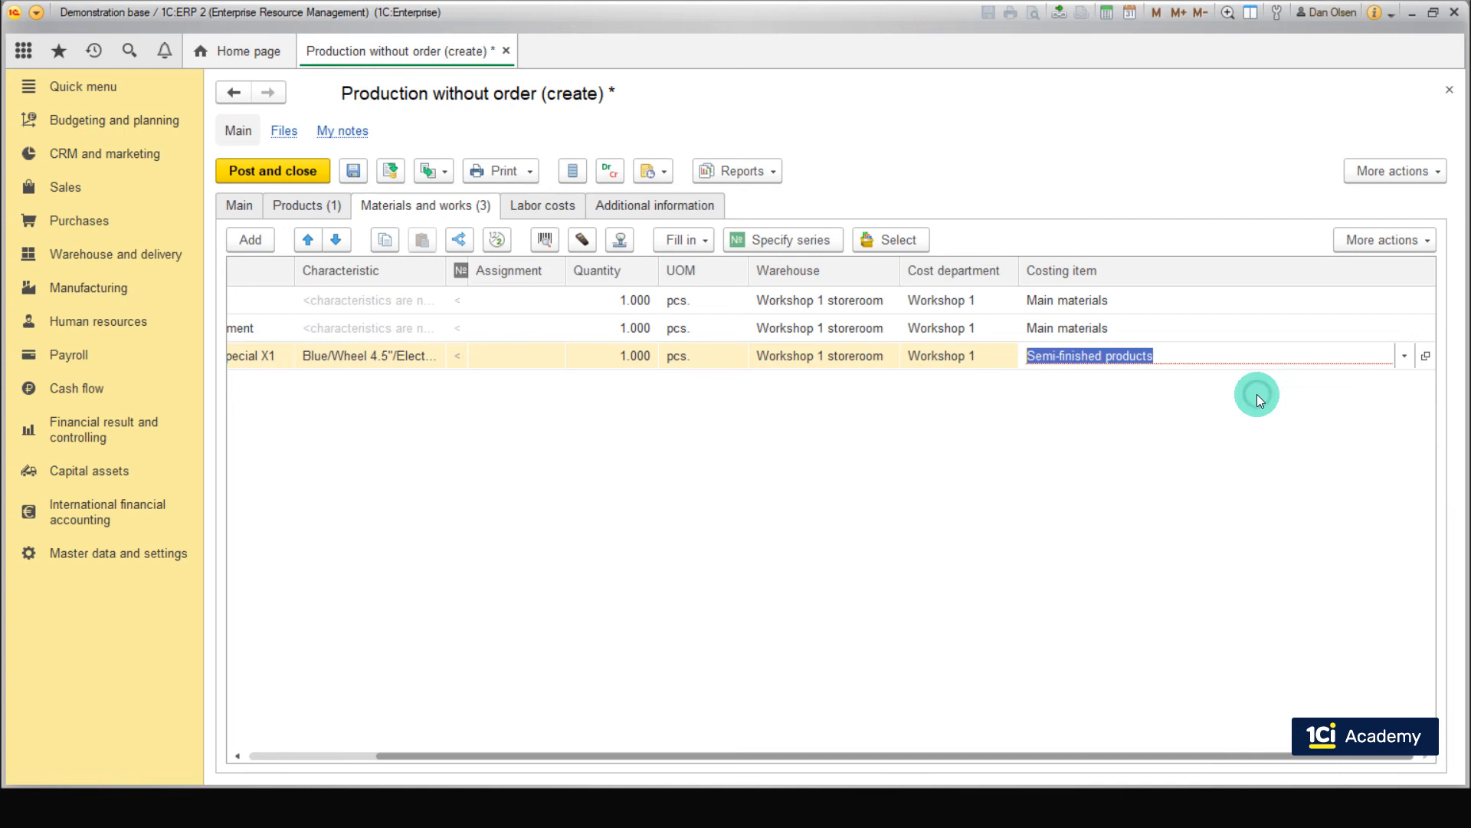
click(941, 356)
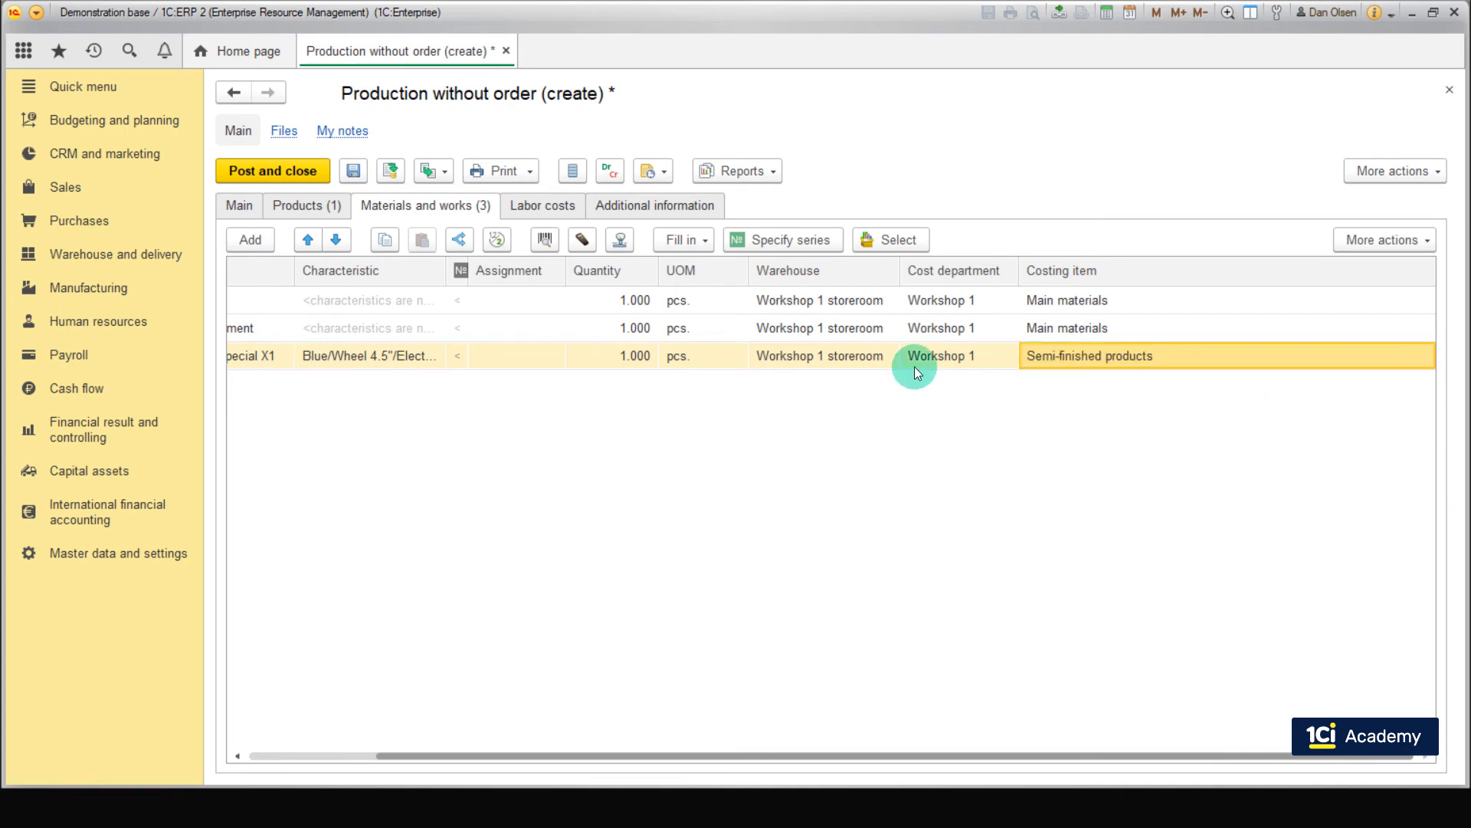
Add a 4-hour Assembly labor line assigned to cost department Workshop 1
click(542, 206)
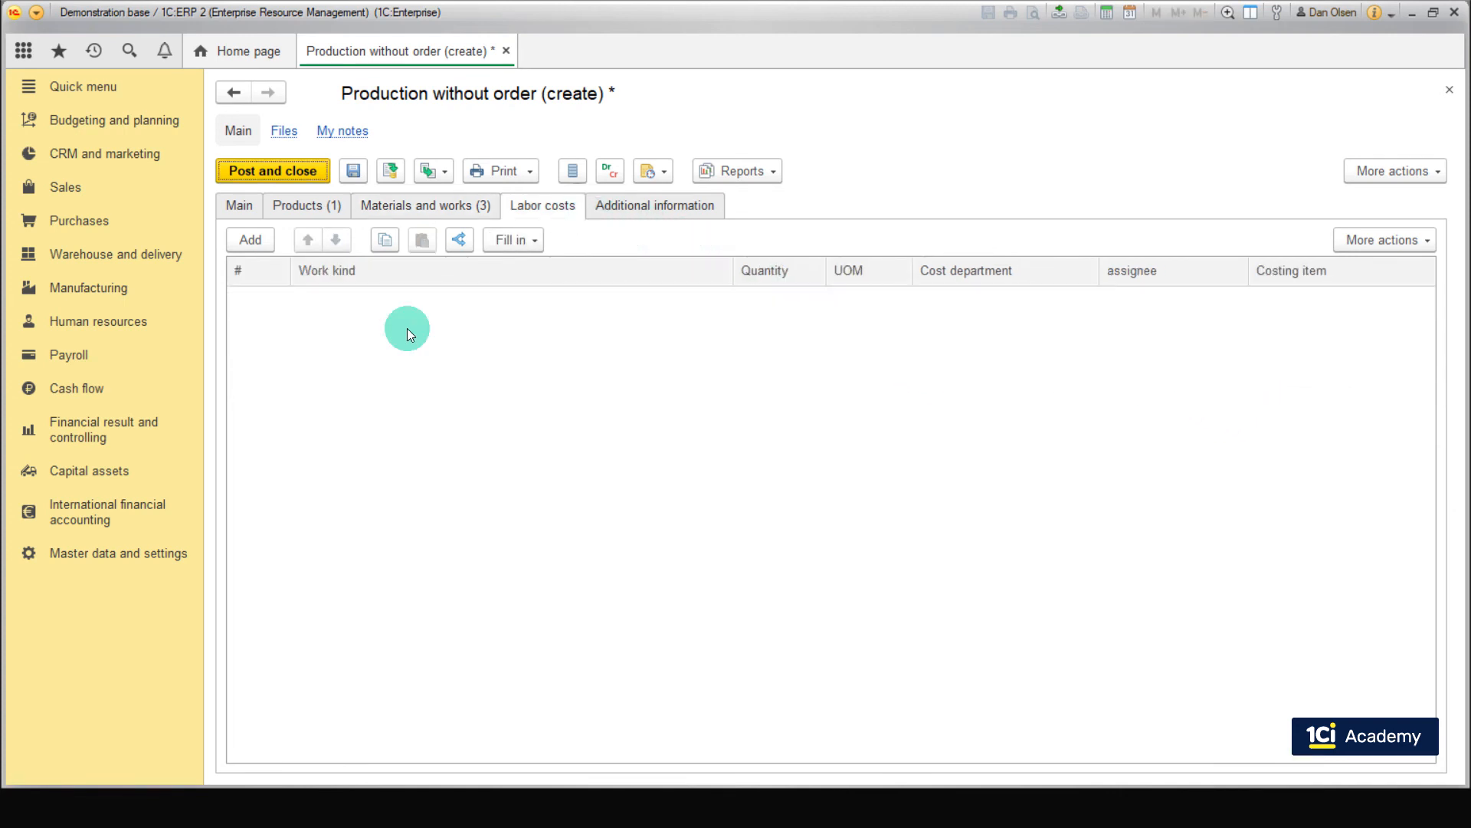
click(250, 240)
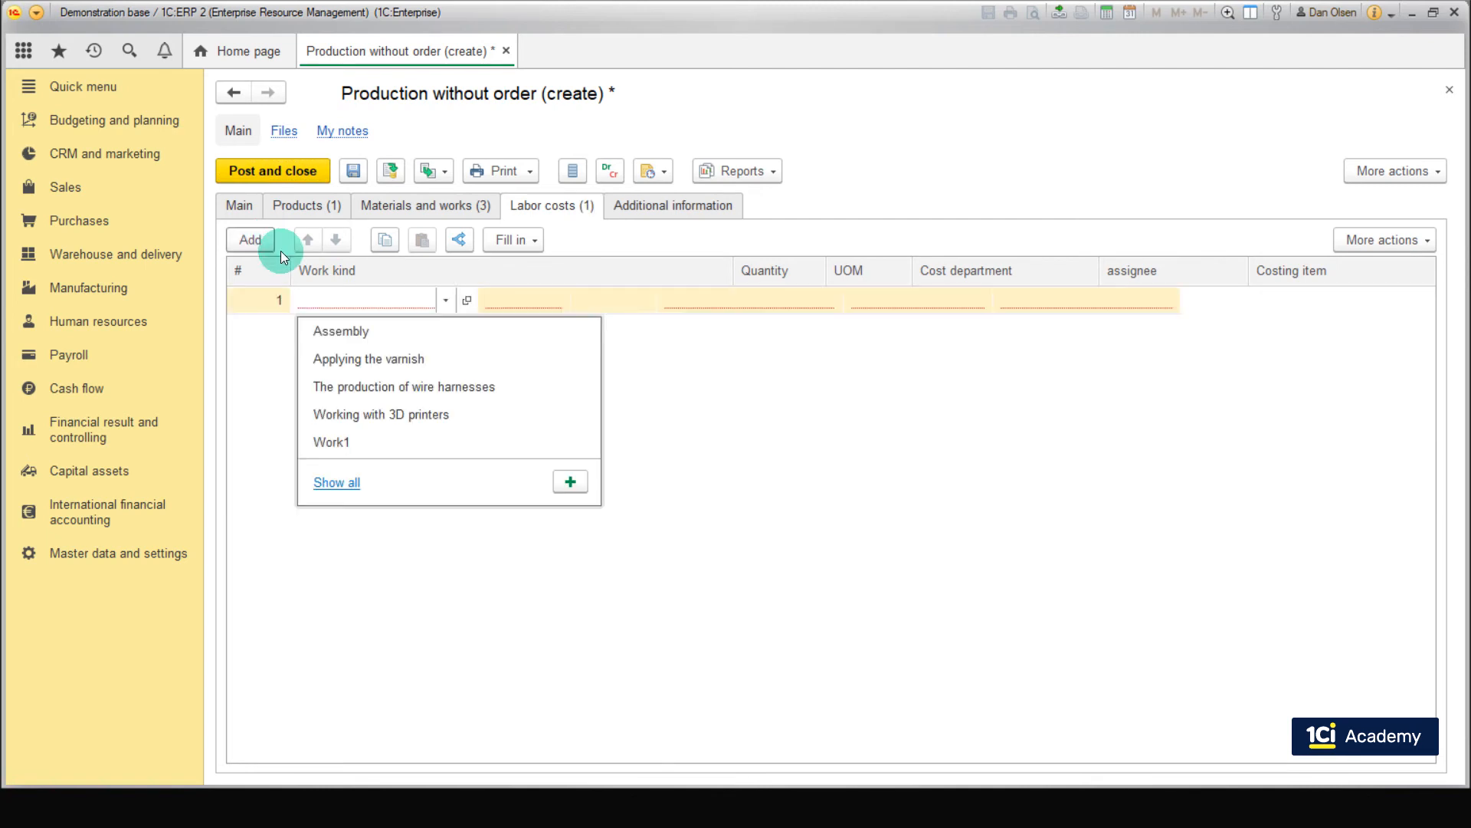
click(340, 331)
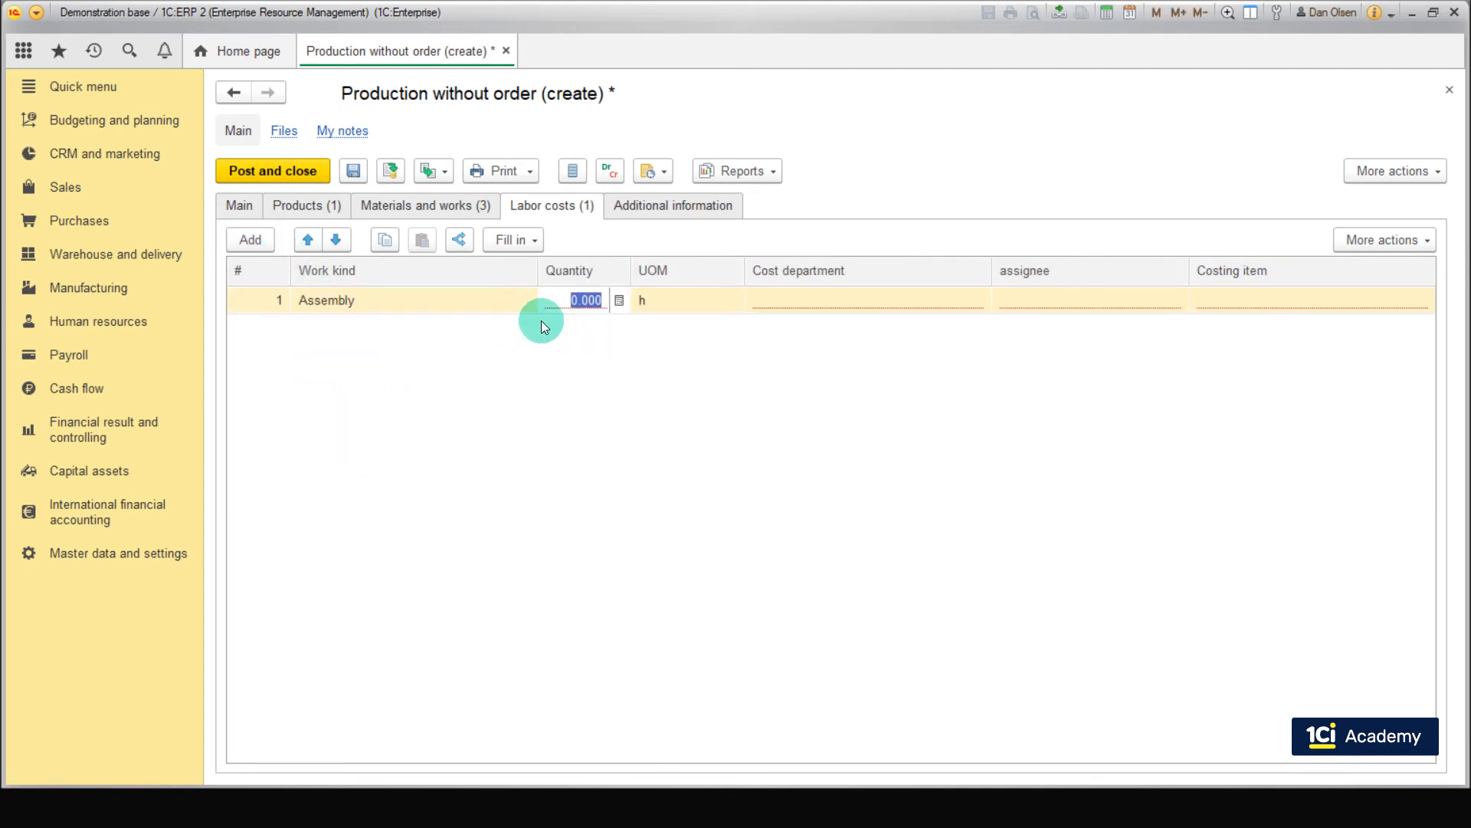
text(4)
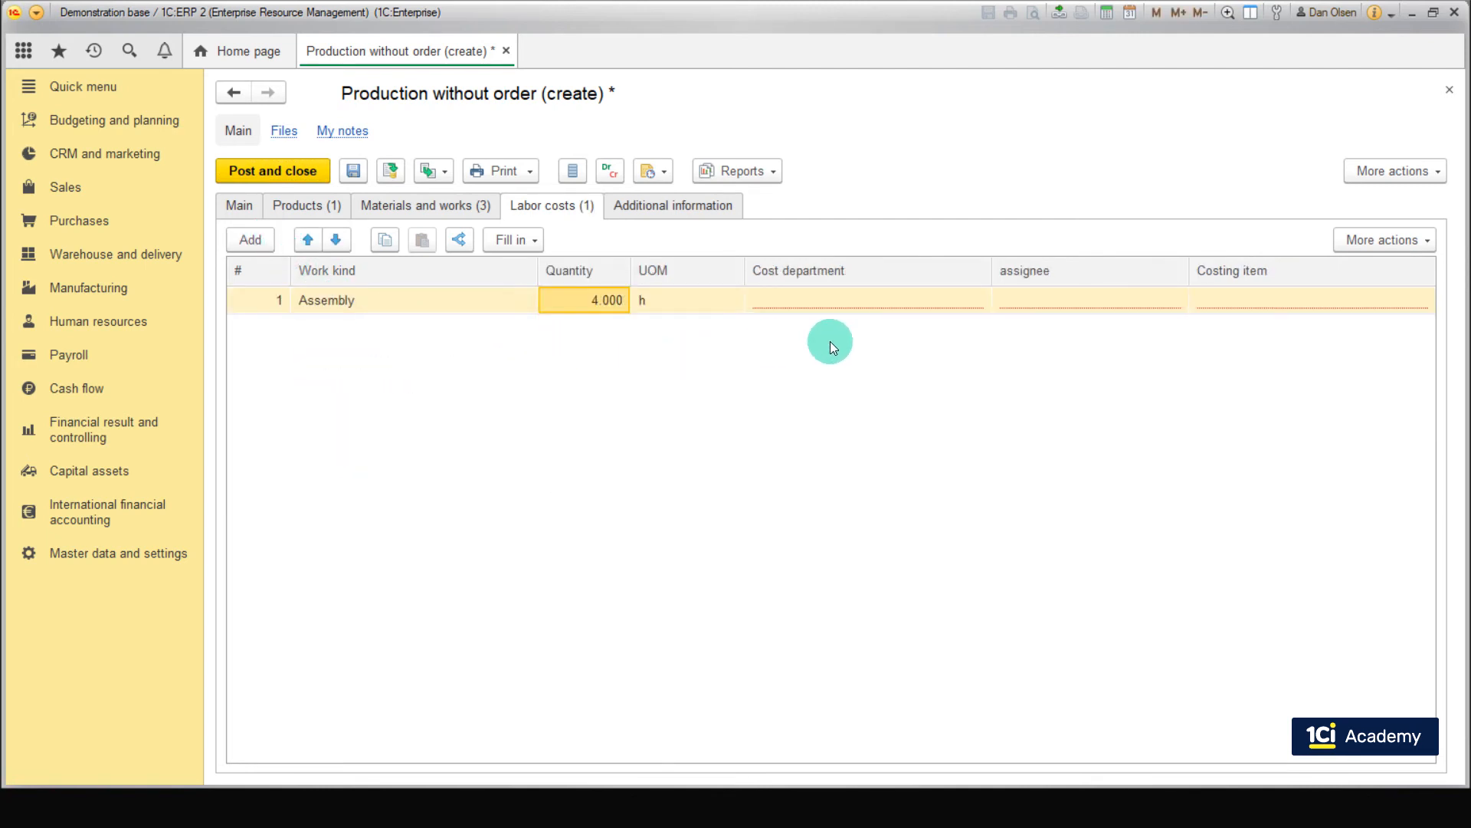
click(845, 300)
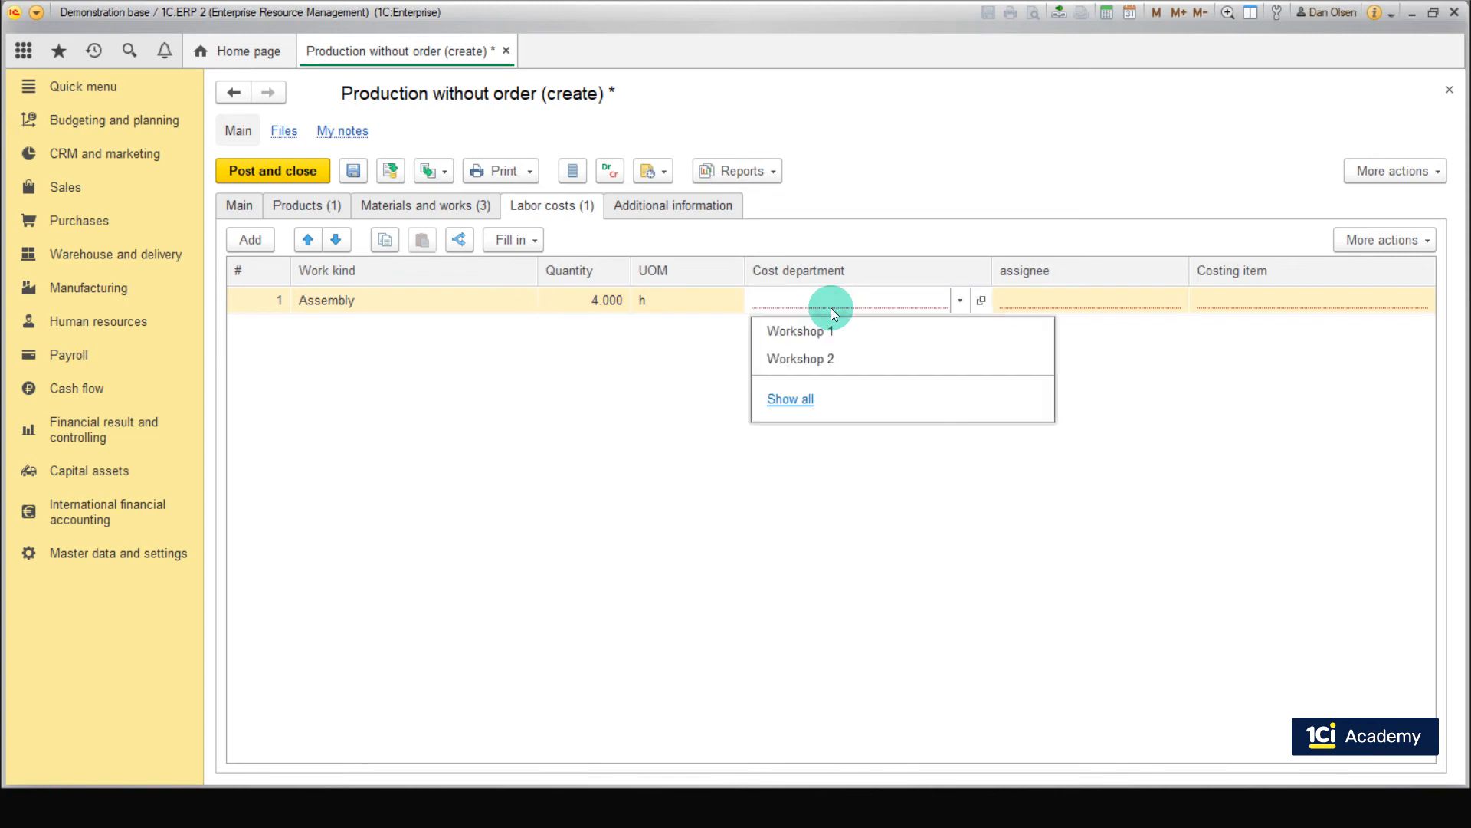
mouse_move(809, 331)
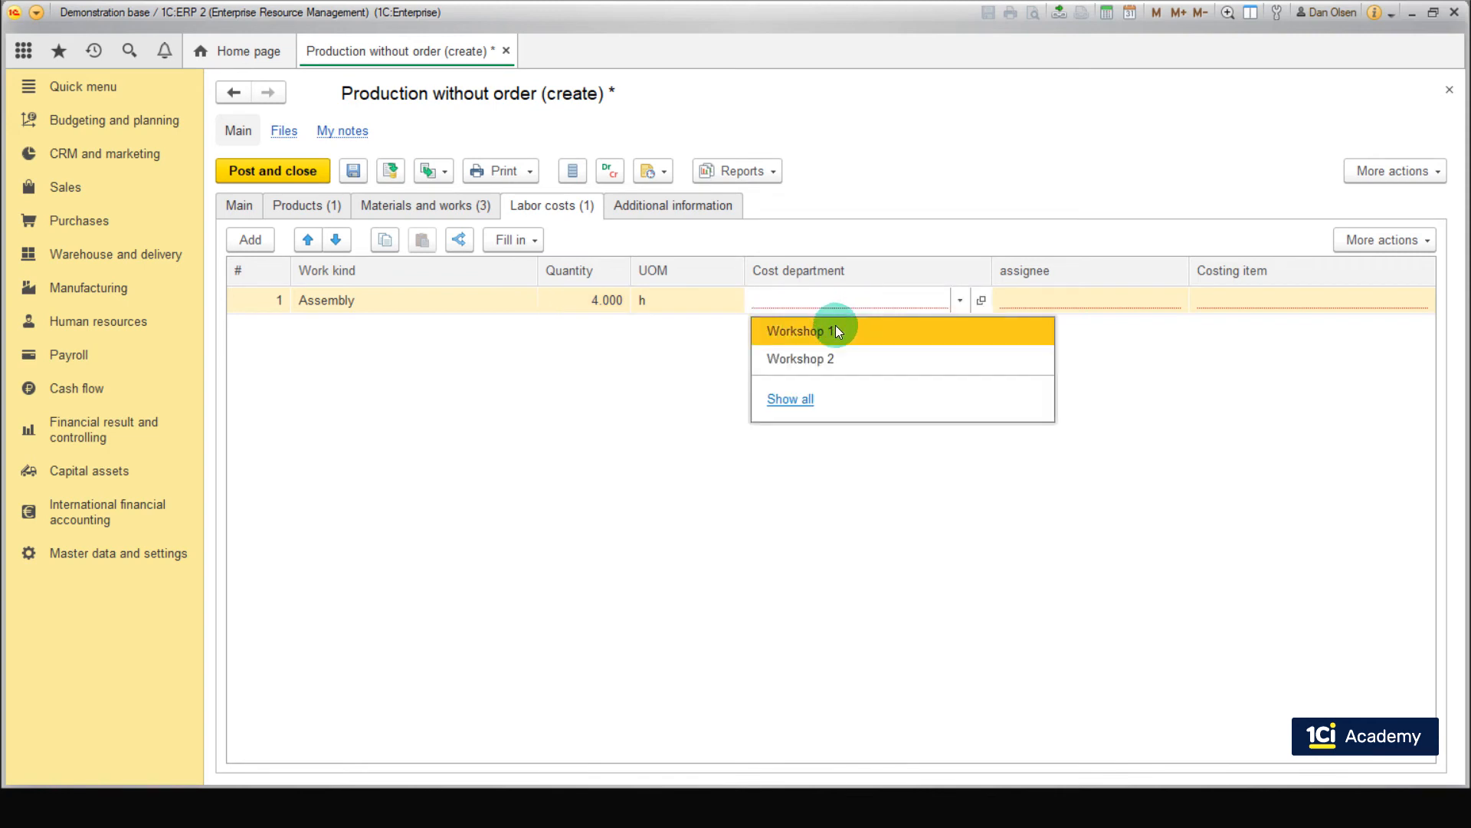
click(802, 331)
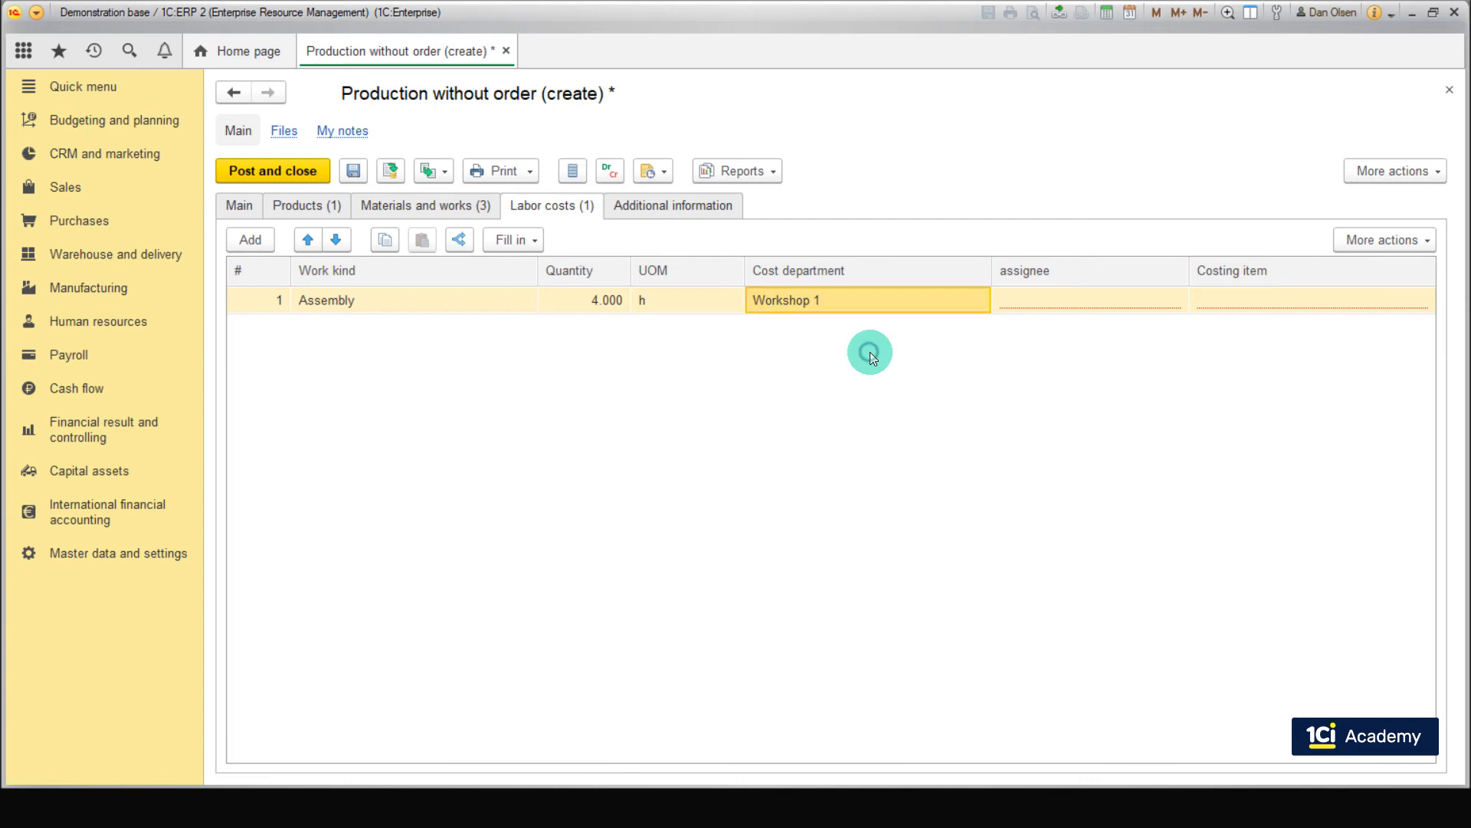
Make the Installers team the assignee and Payroll the costing item
click(1070, 298)
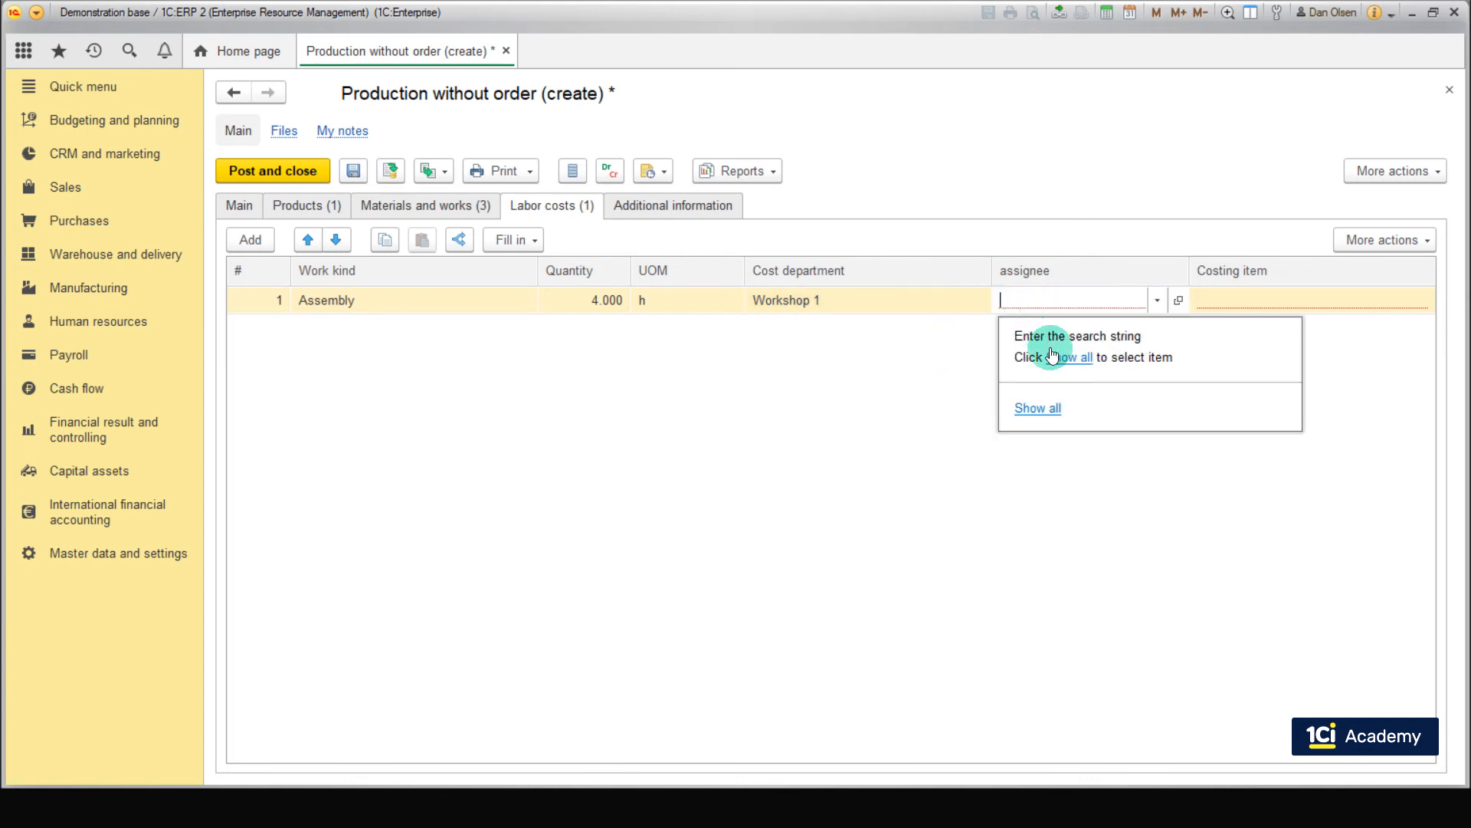
click(1037, 408)
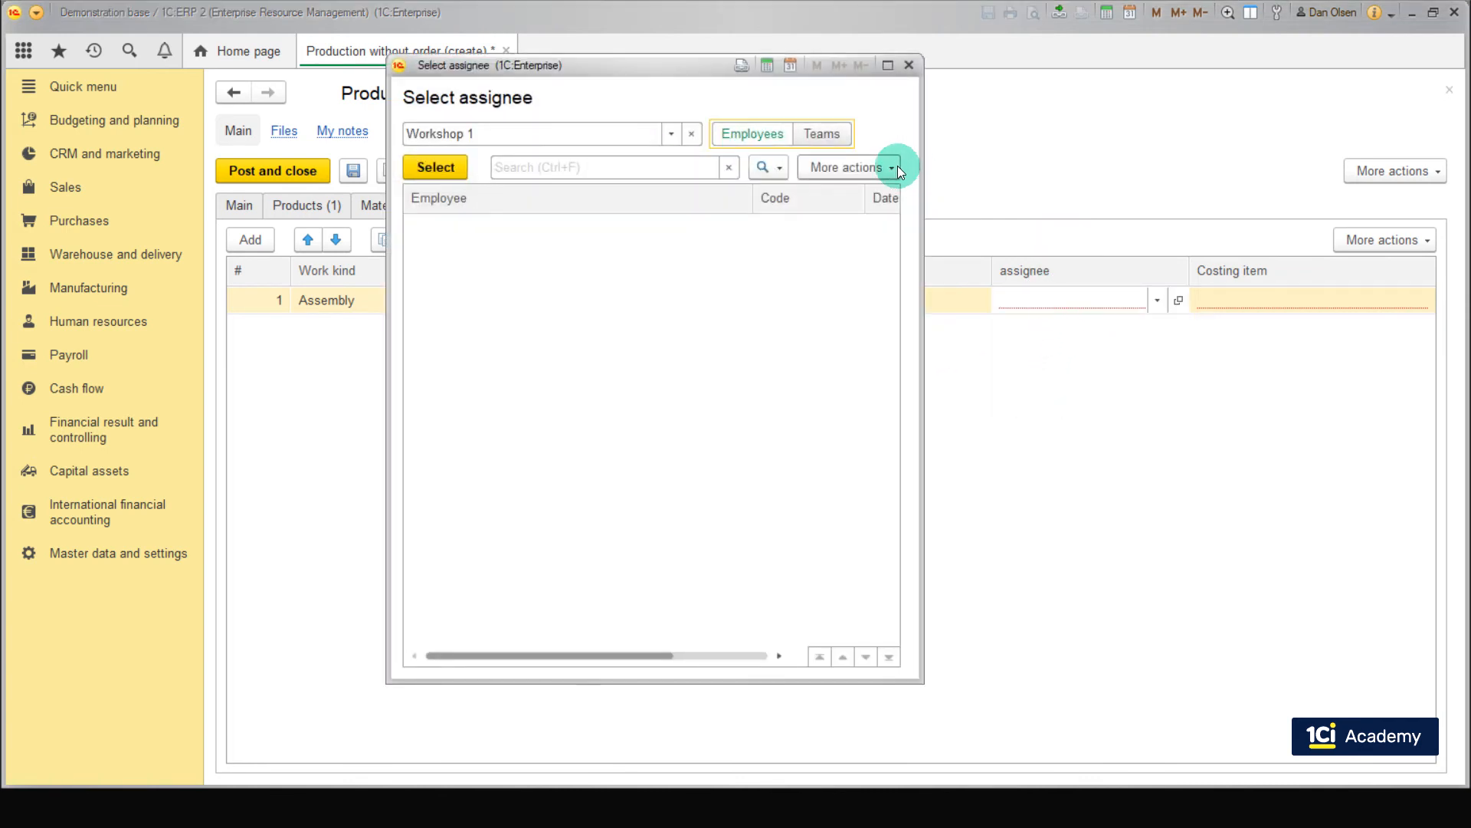
click(820, 133)
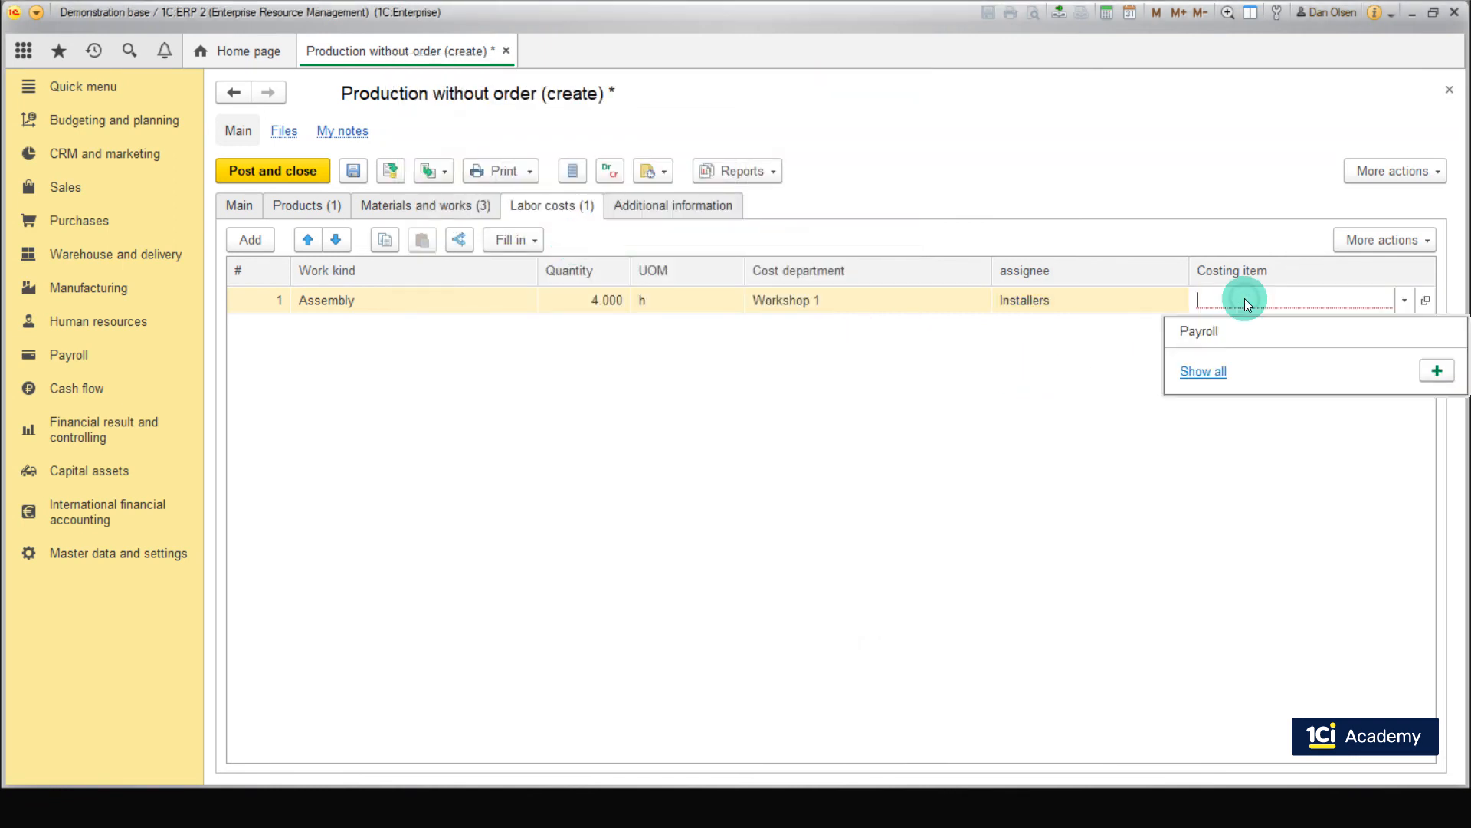
click(1198, 331)
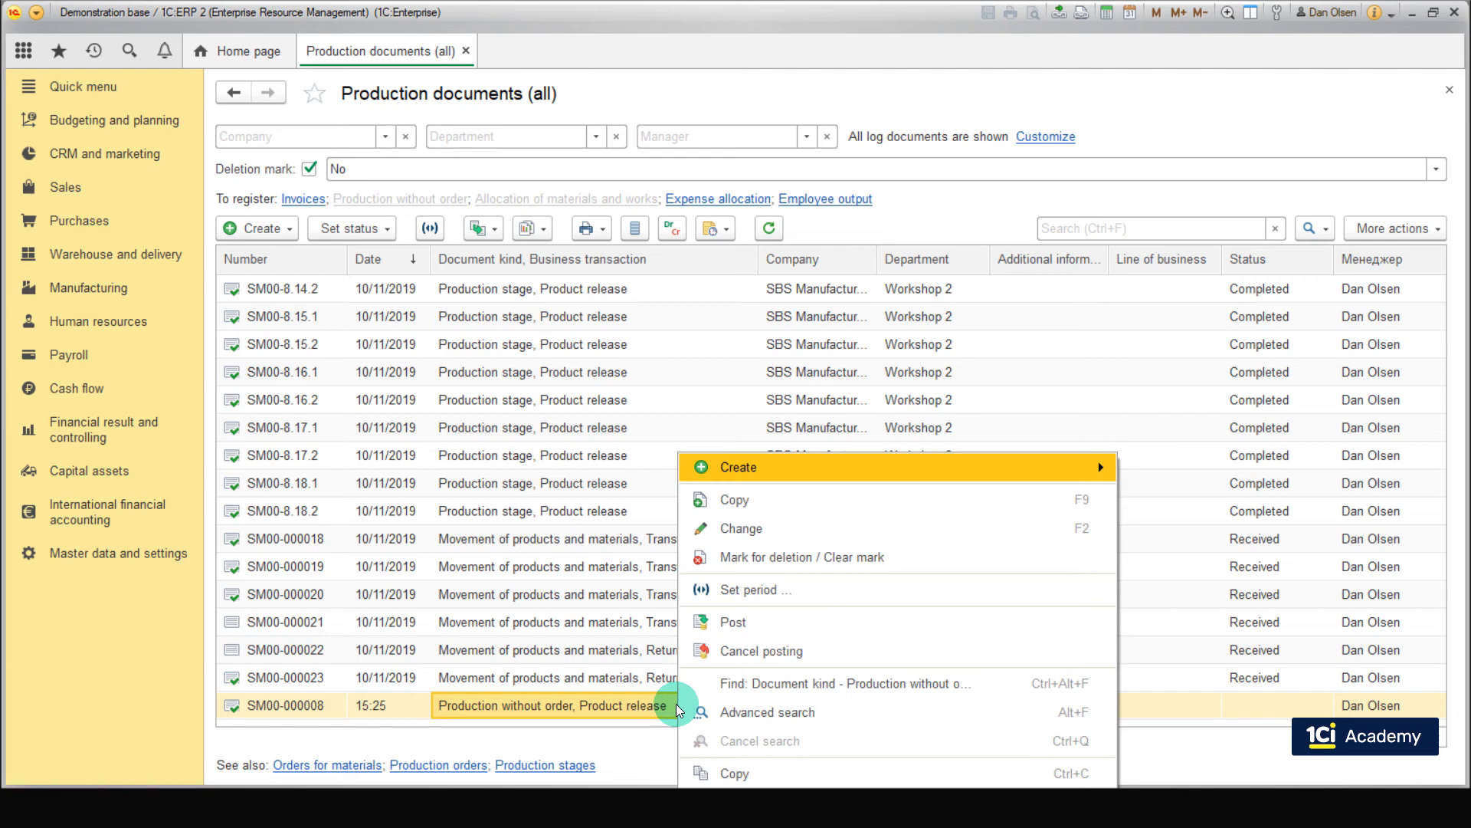
mouse_move(766, 713)
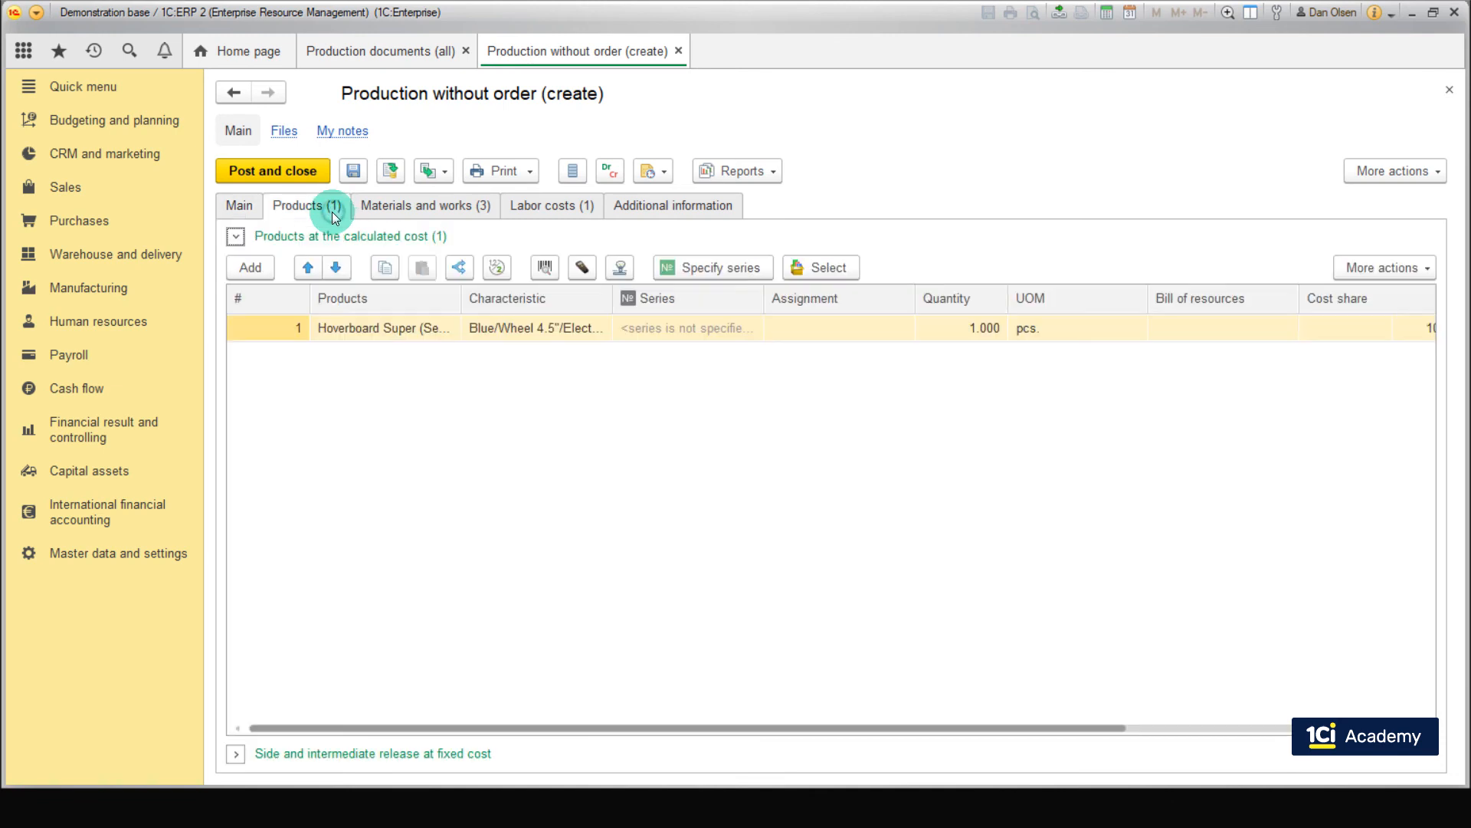
Switch the copied document's product and Hoverboard Special X1 material to Black/Wheel 10" and post and close it
click(535, 328)
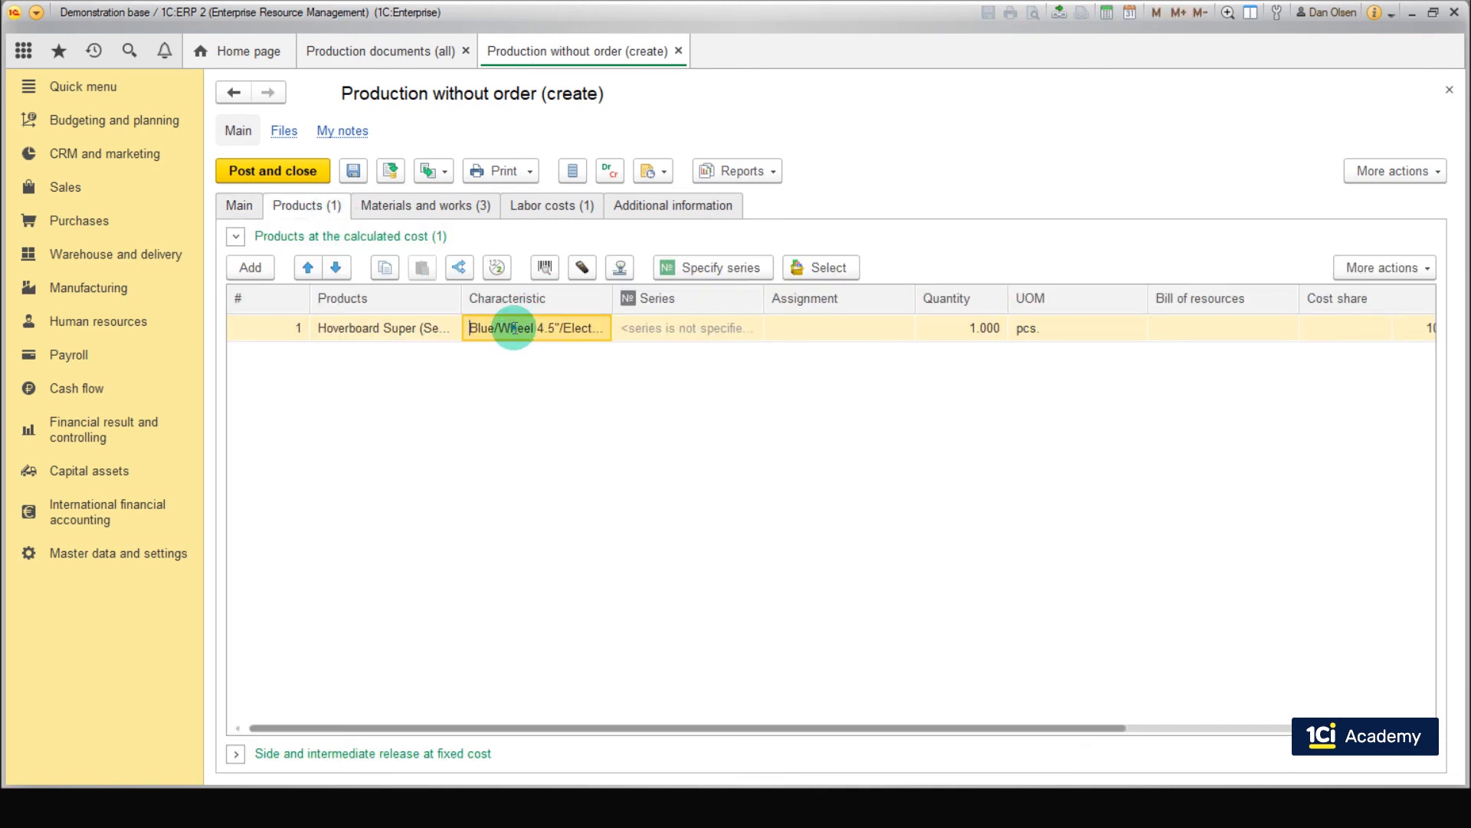
double_click(515, 328)
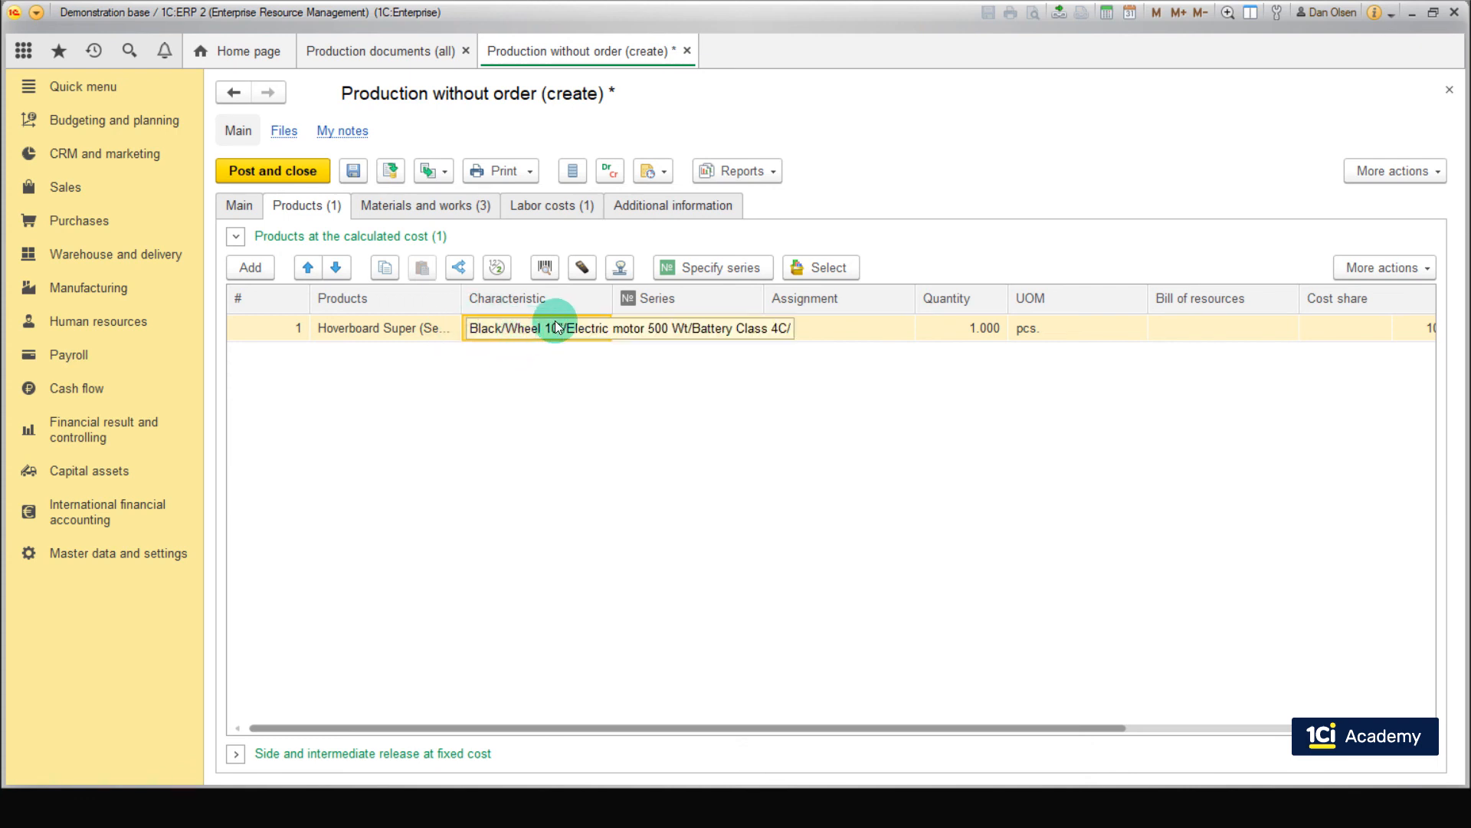
click(424, 205)
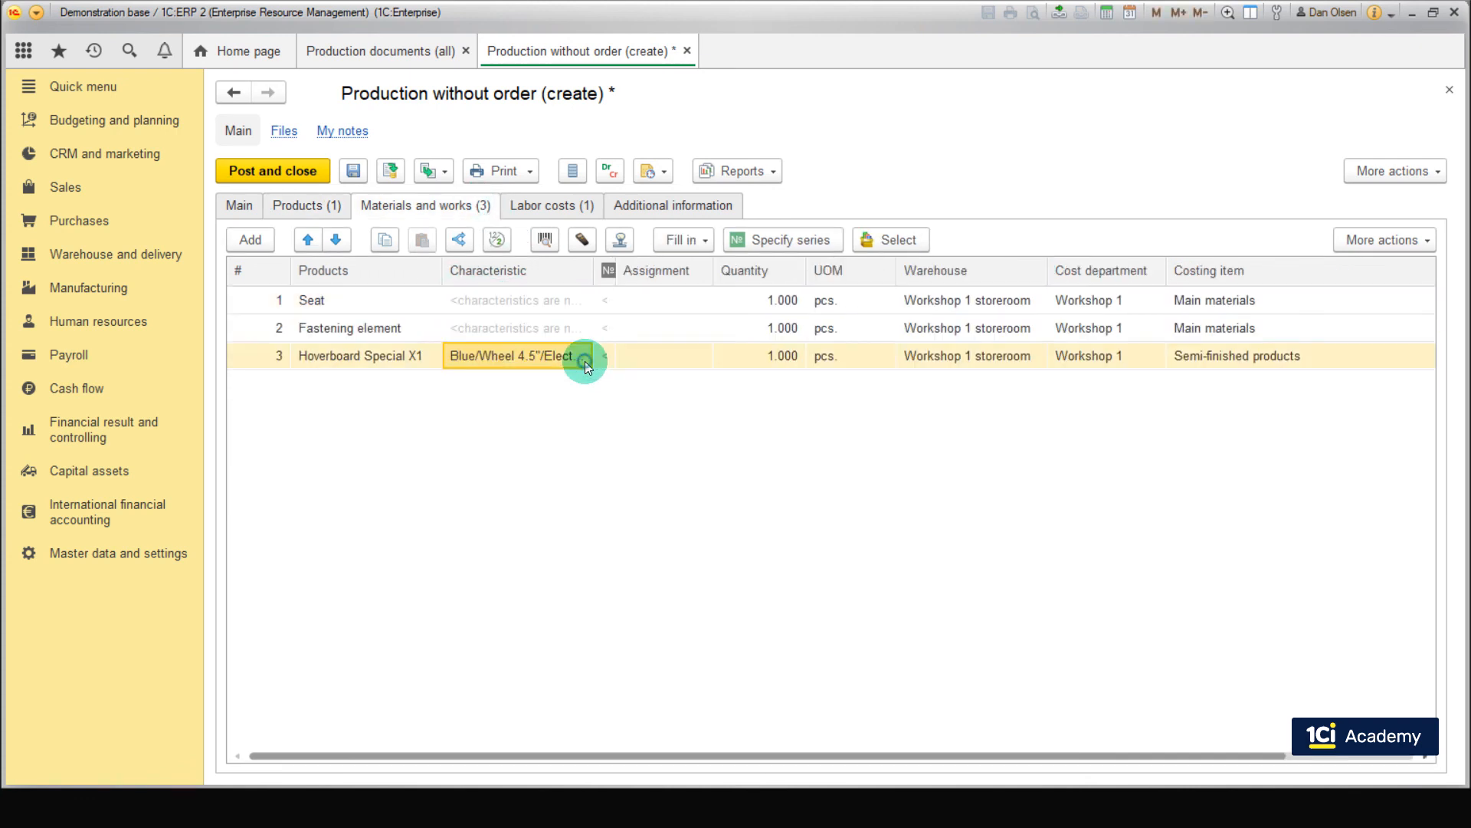
click(587, 364)
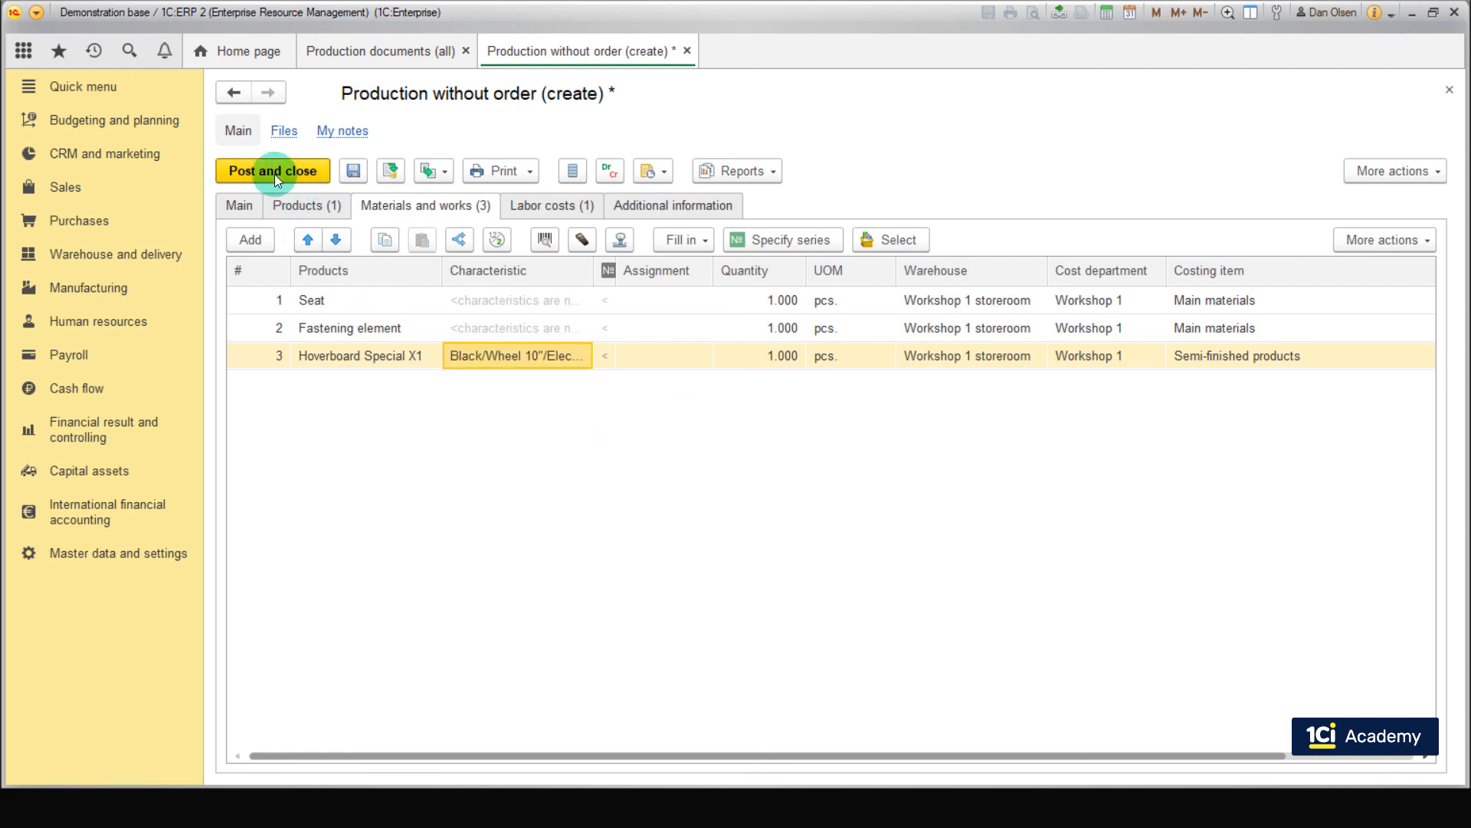
click(273, 170)
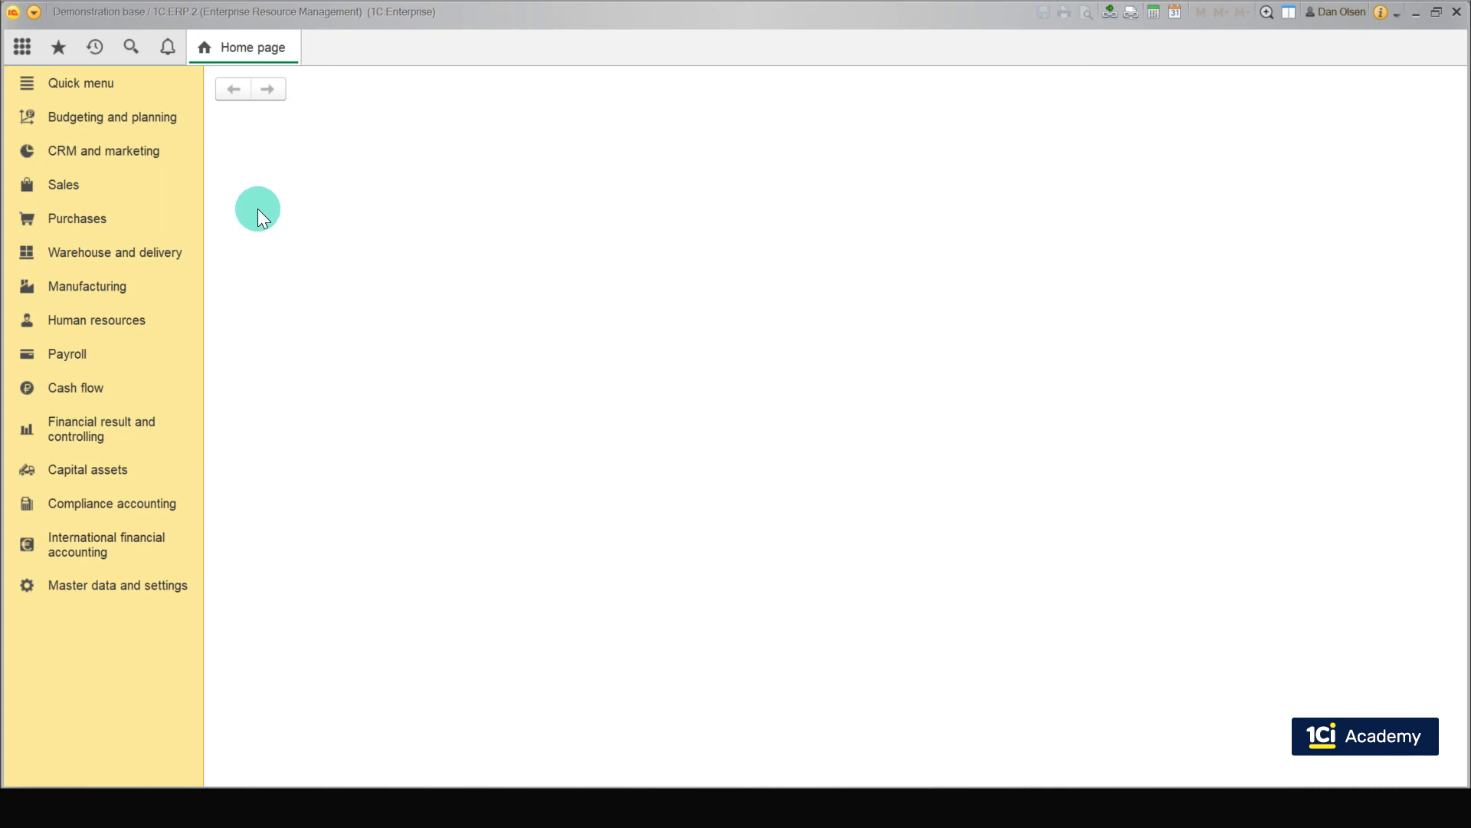
mouse_move(89, 287)
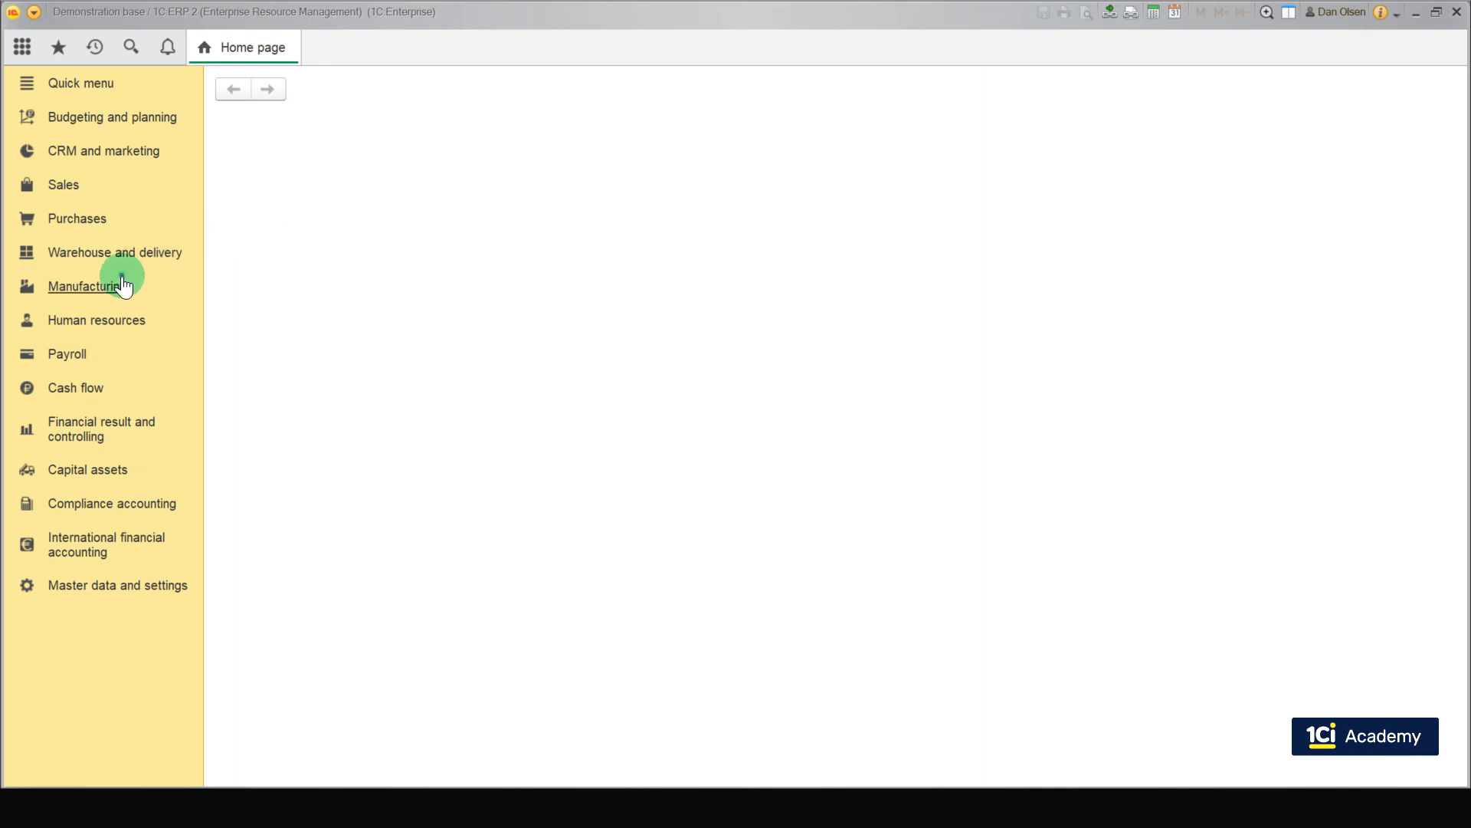
Open the Product release report from Manufacturing reports for SBS Manufacturing, October 2019
click(89, 287)
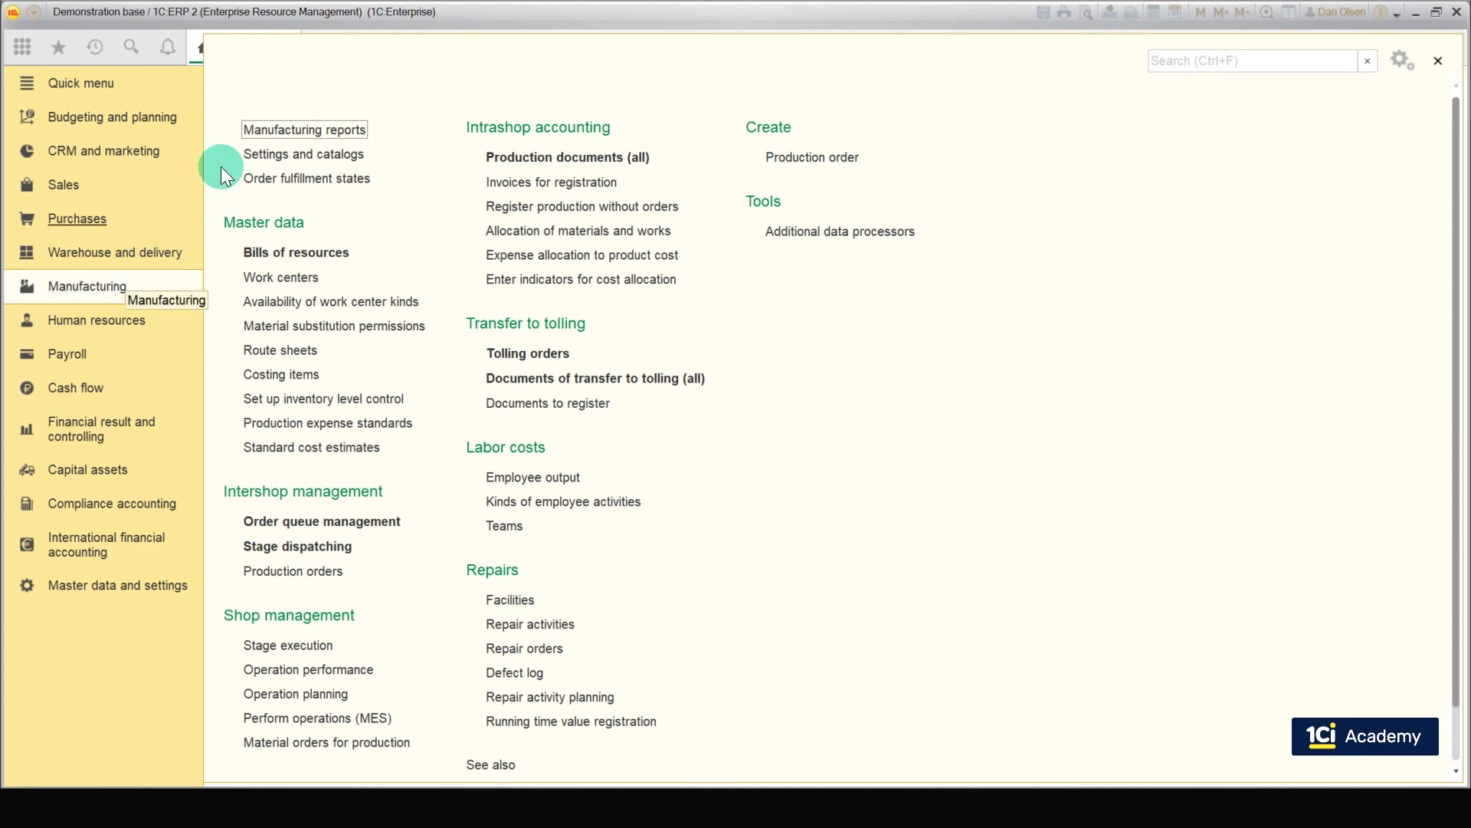
click(304, 129)
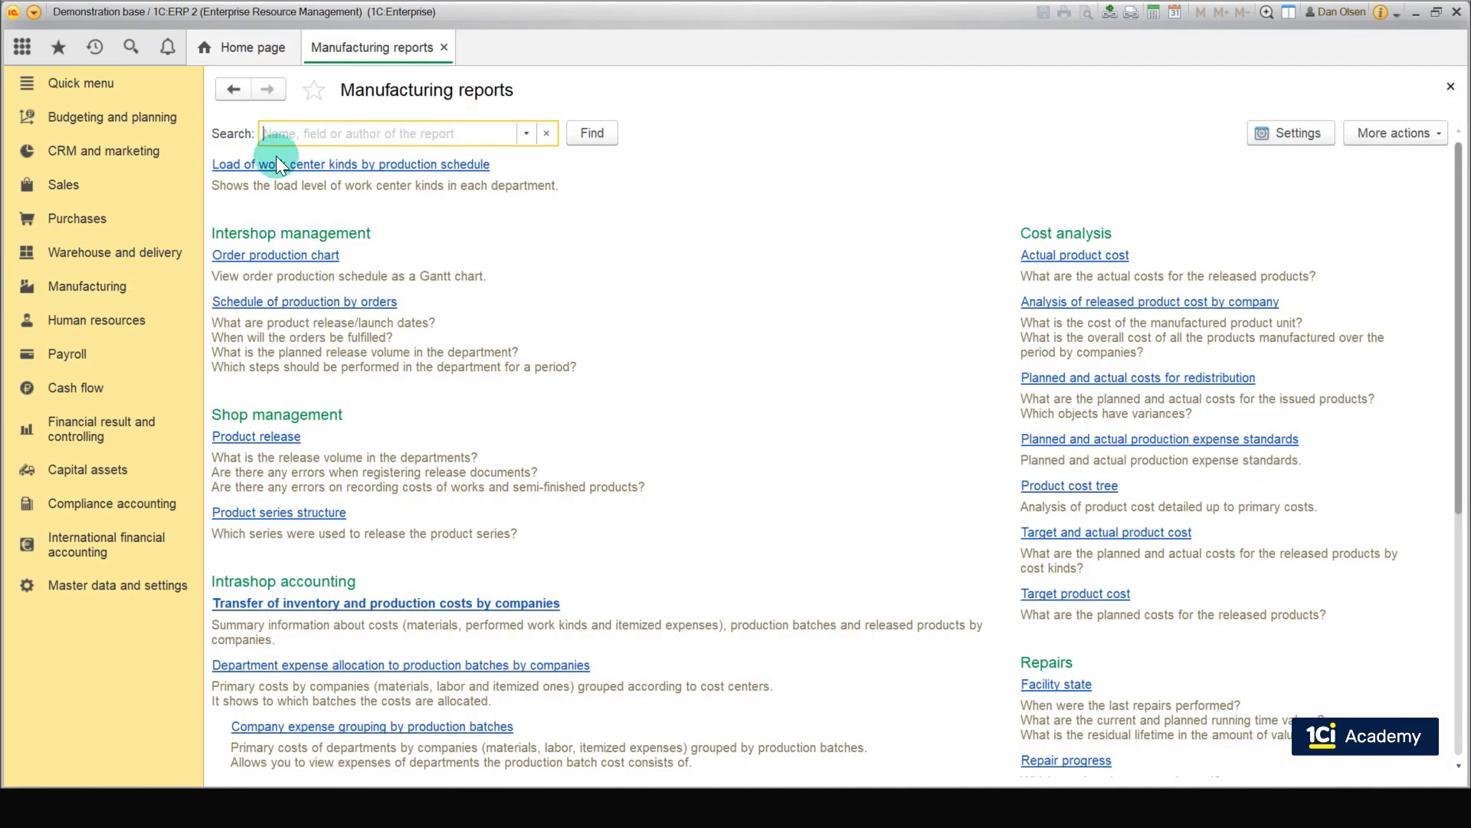
click(256, 437)
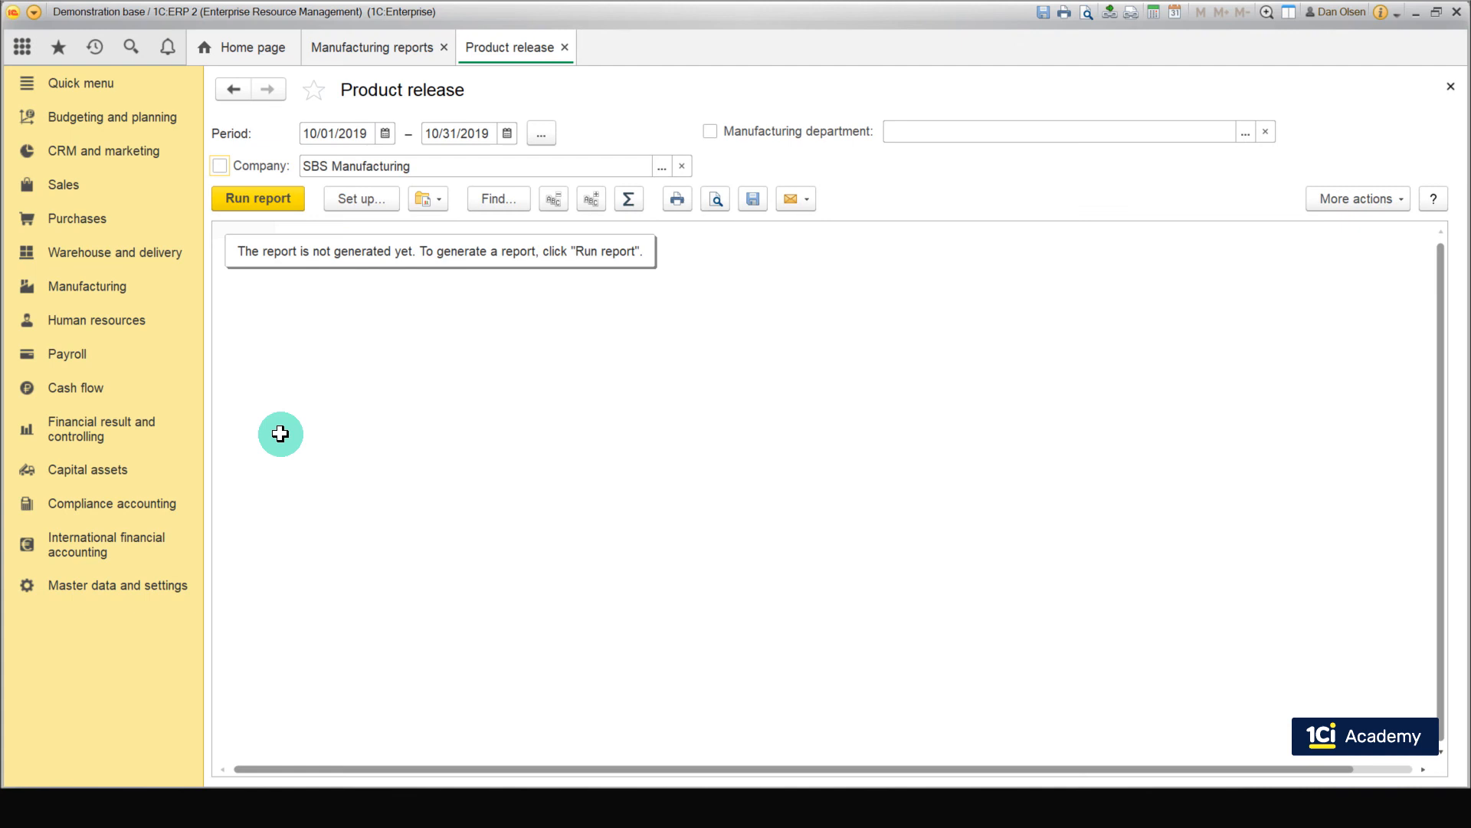
Filter the report to company SBS Manufacturing and departments Workshop 1 and Workshop 2
click(221, 165)
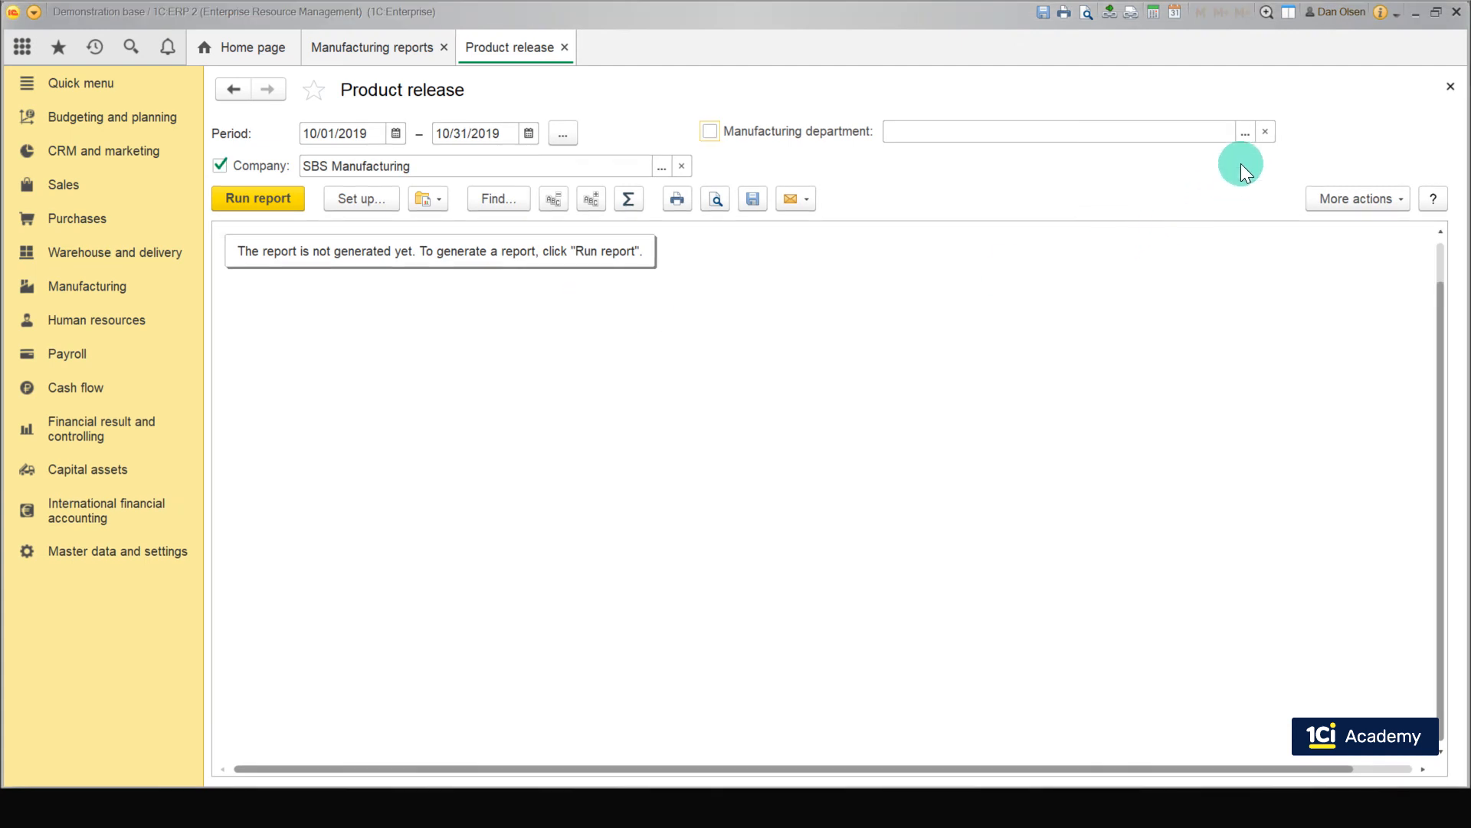
click(1244, 132)
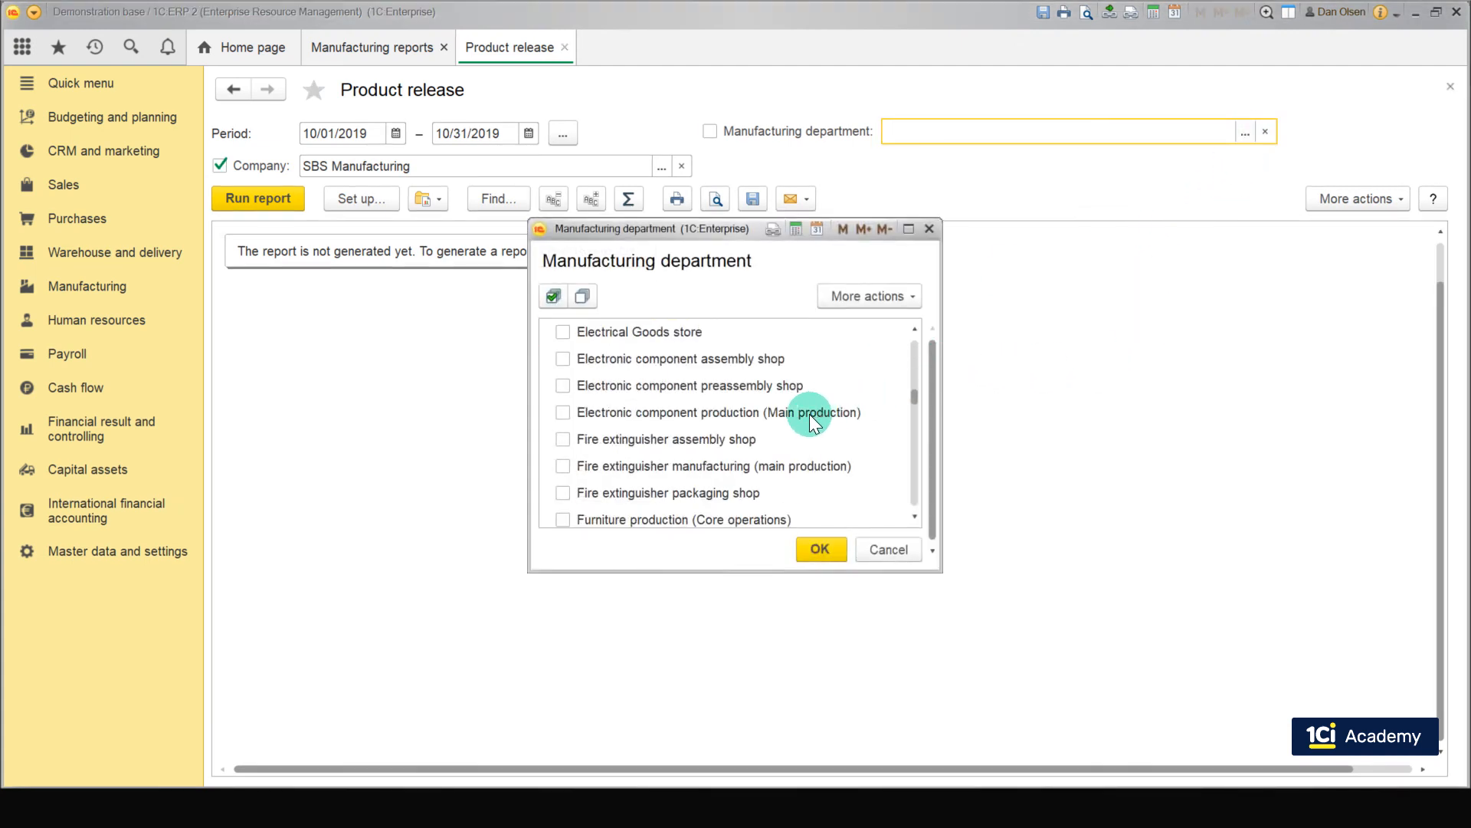
click(563, 492)
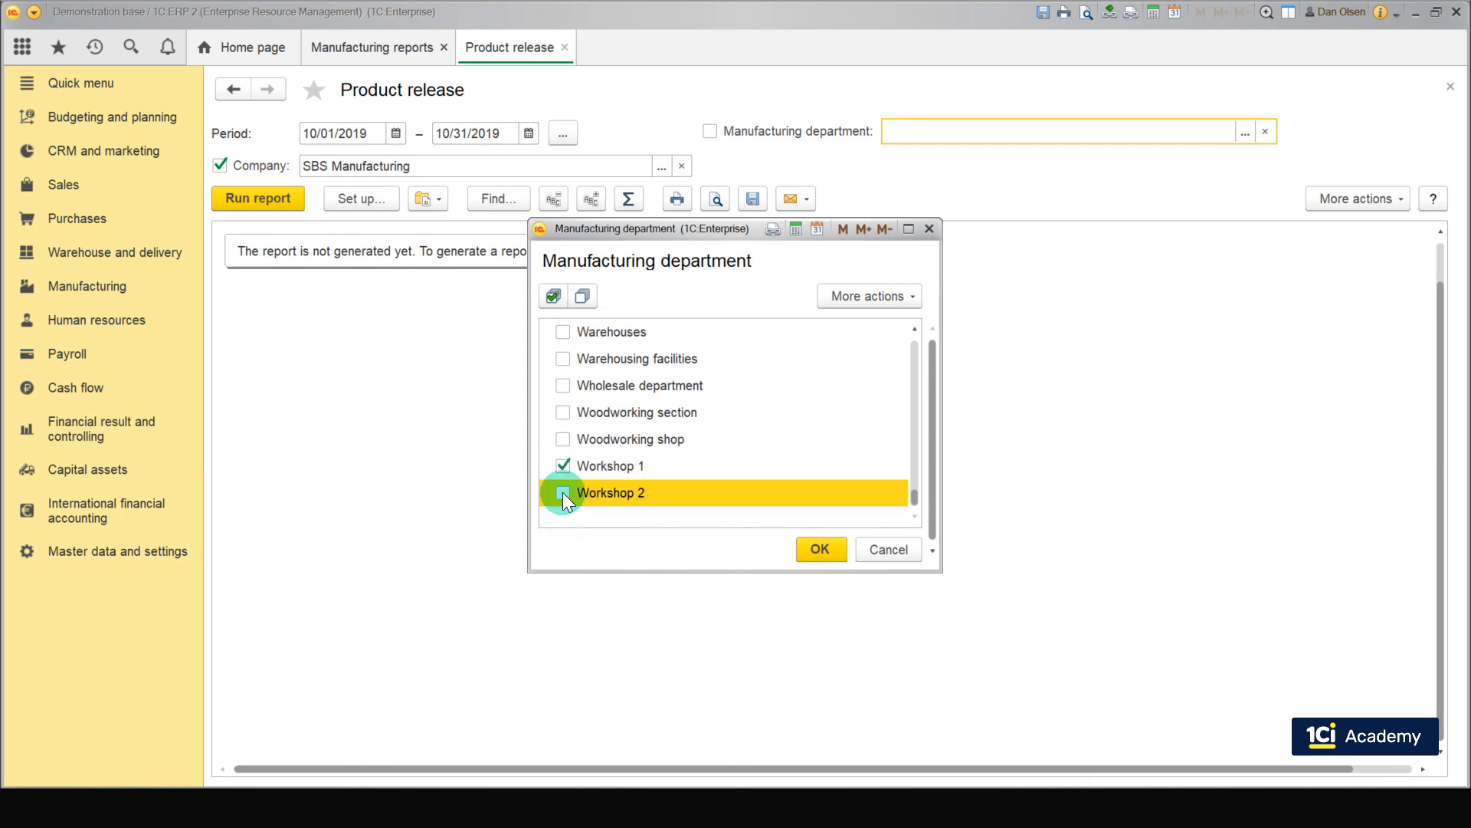
click(819, 548)
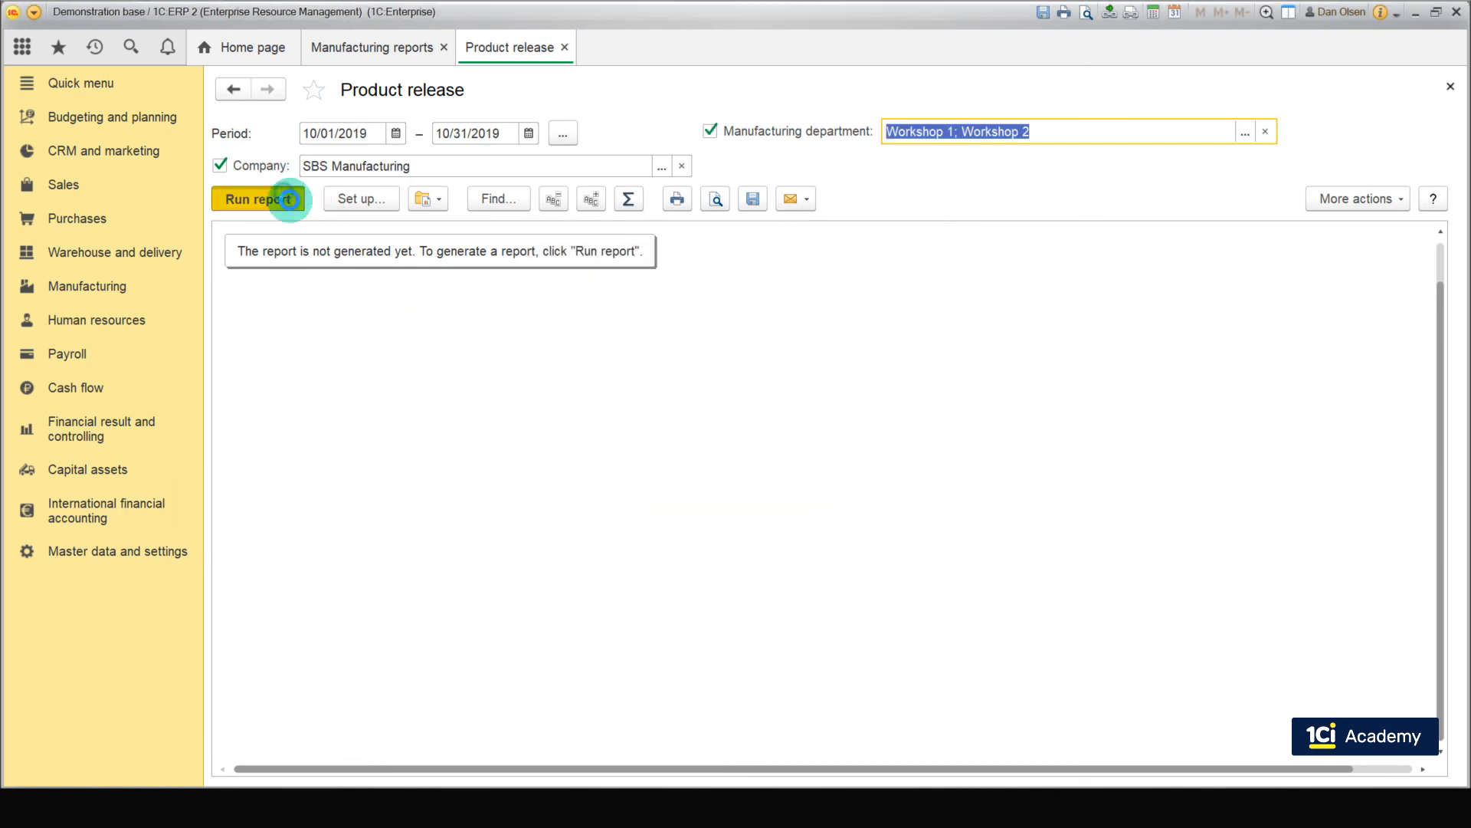
Run the Product release report showing both Hoverboard Super (Seat) X1 releases
click(258, 198)
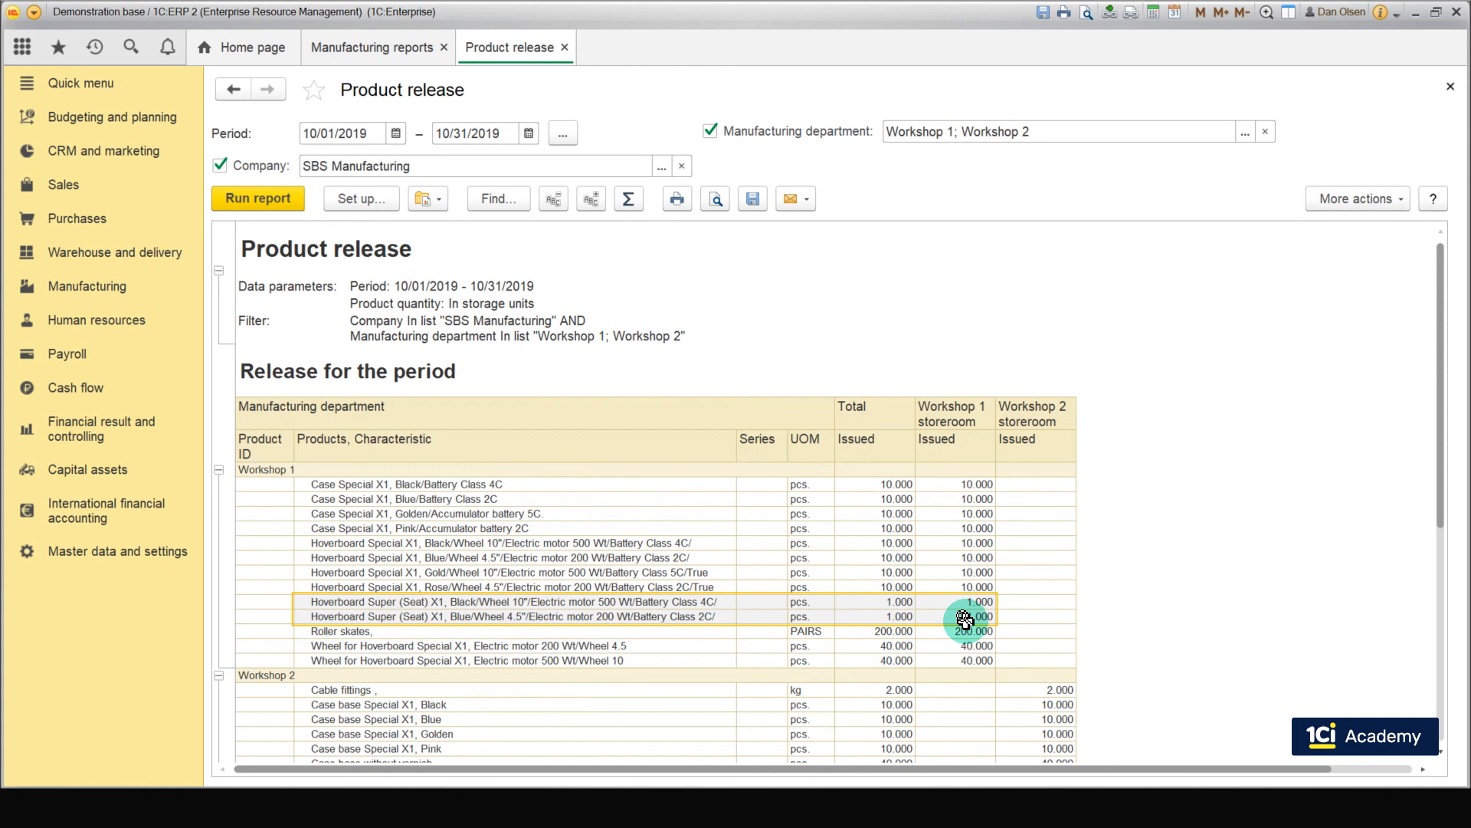
click(976, 601)
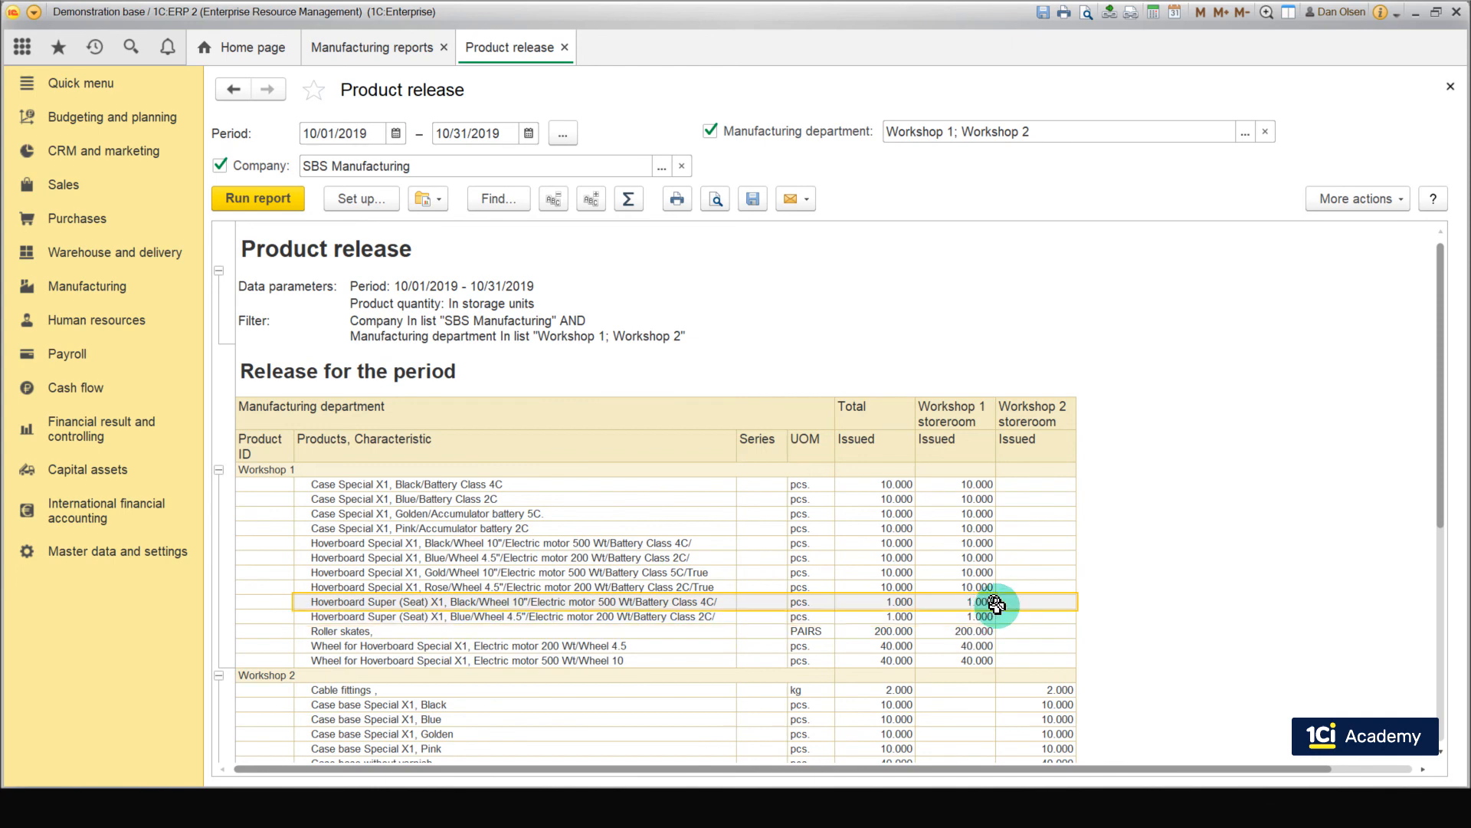
mouse_move(1009, 605)
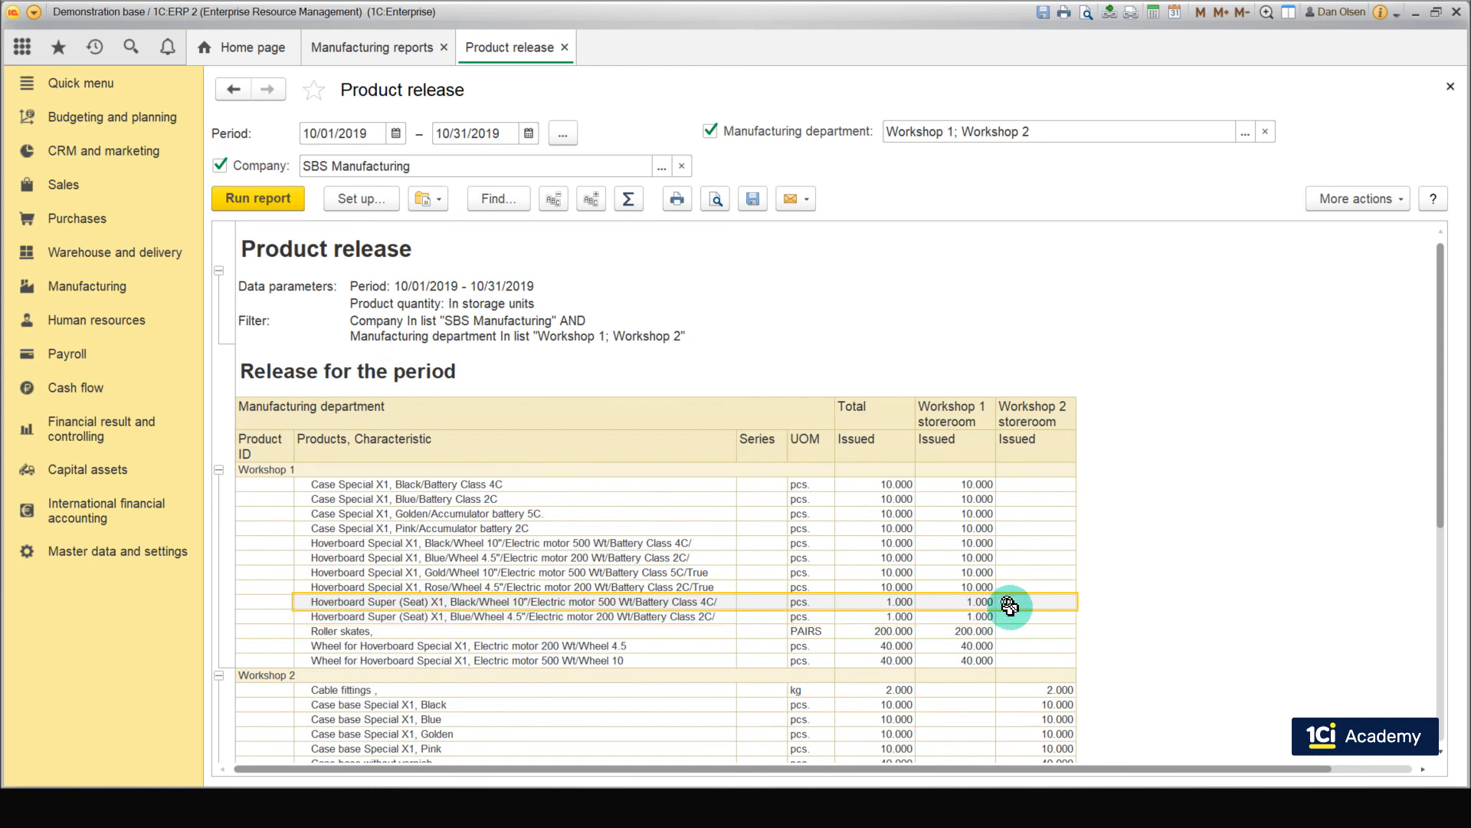